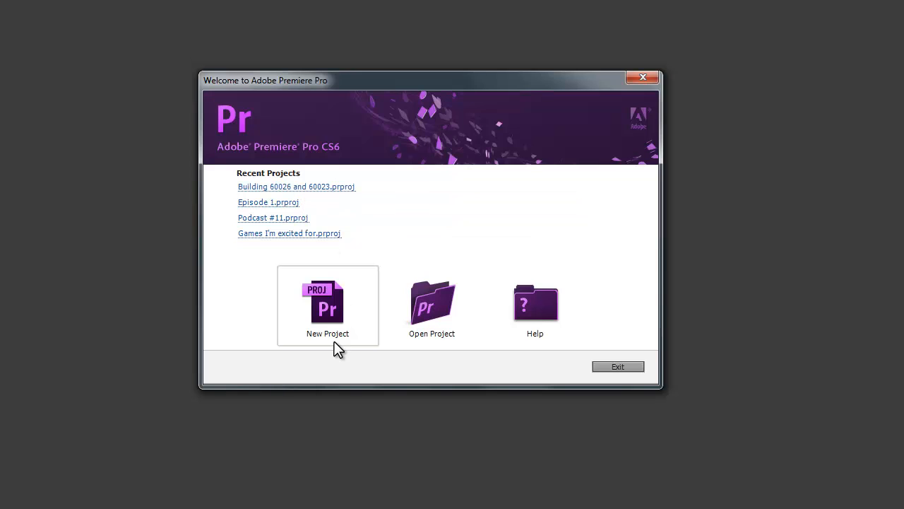
mouse_move(204, 186)
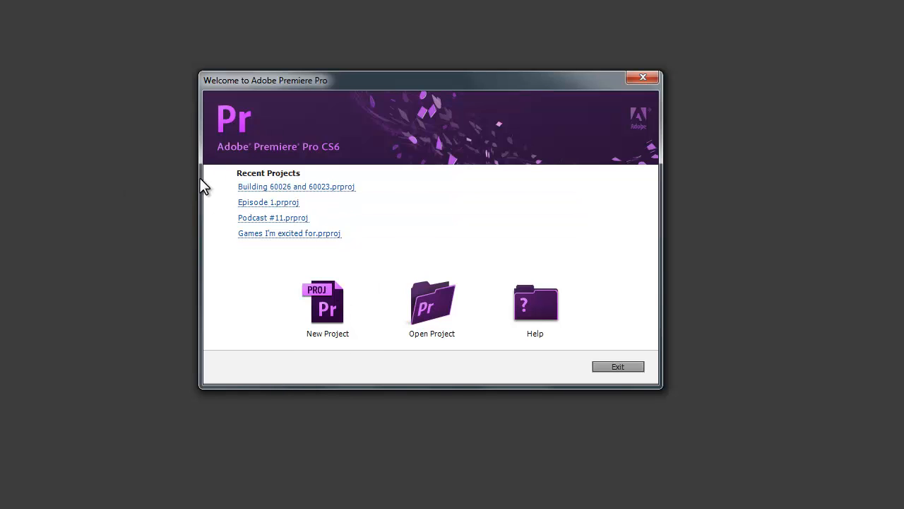
mouse_move(263, 225)
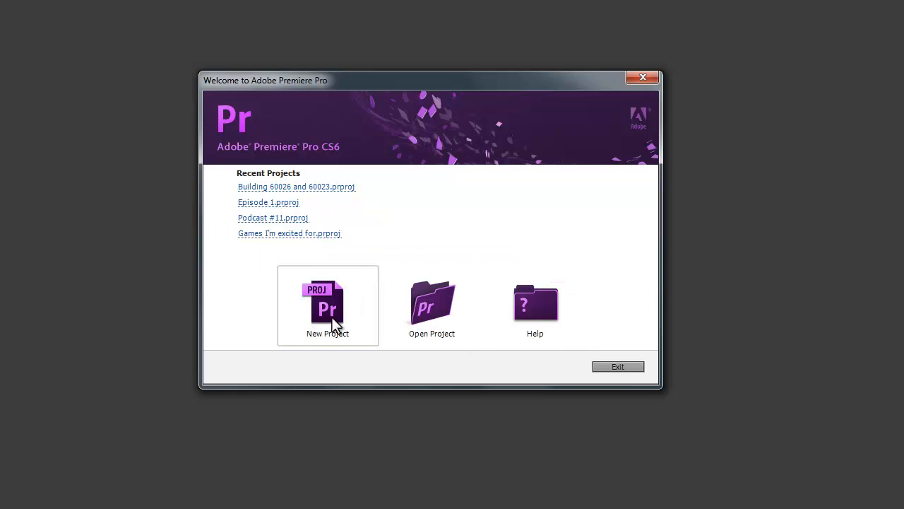
Start a new project and review its Scratch Disks settings before returning to General
click(327, 307)
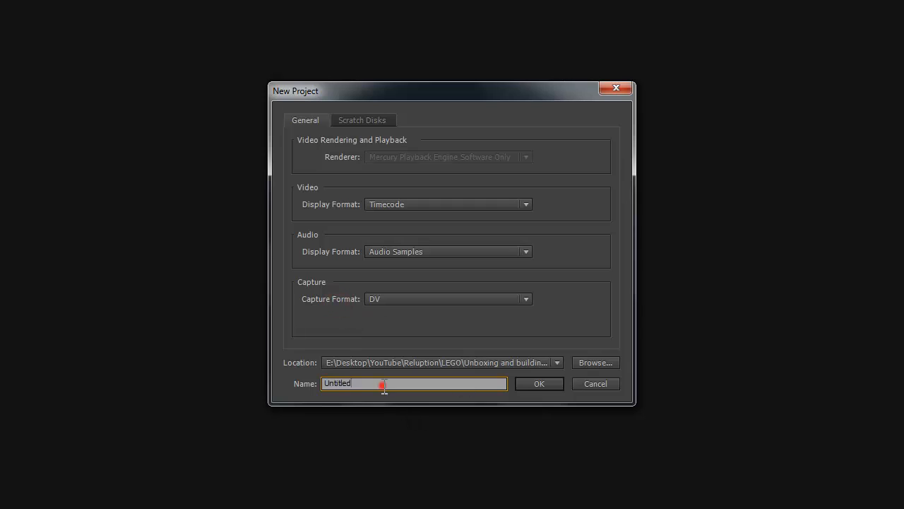
mouse_move(374, 153)
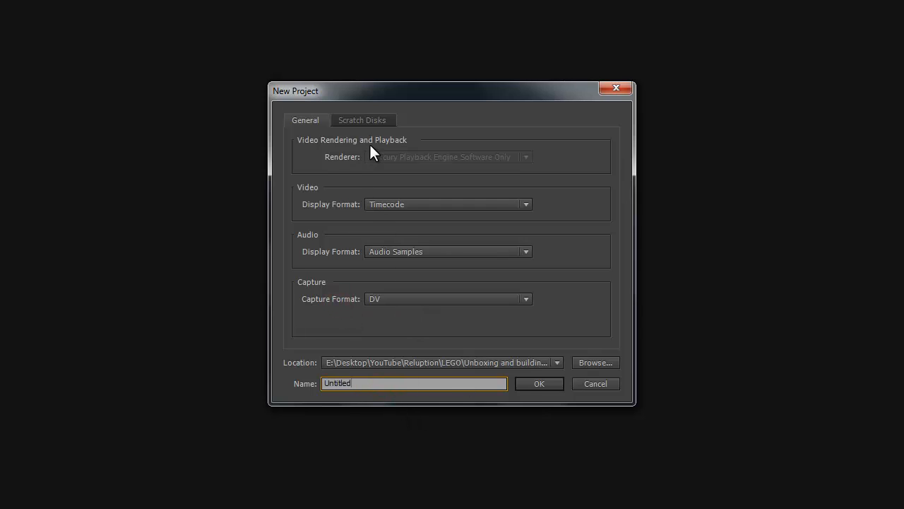
click(363, 120)
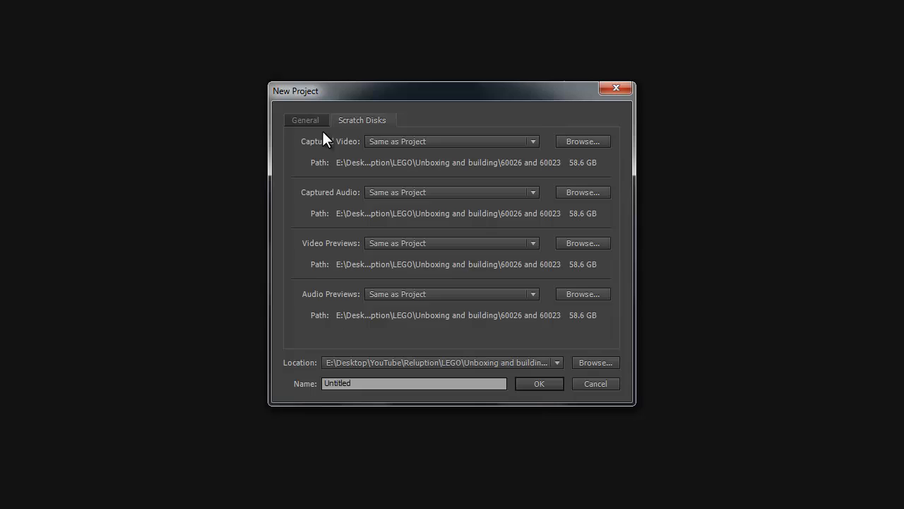
click(306, 119)
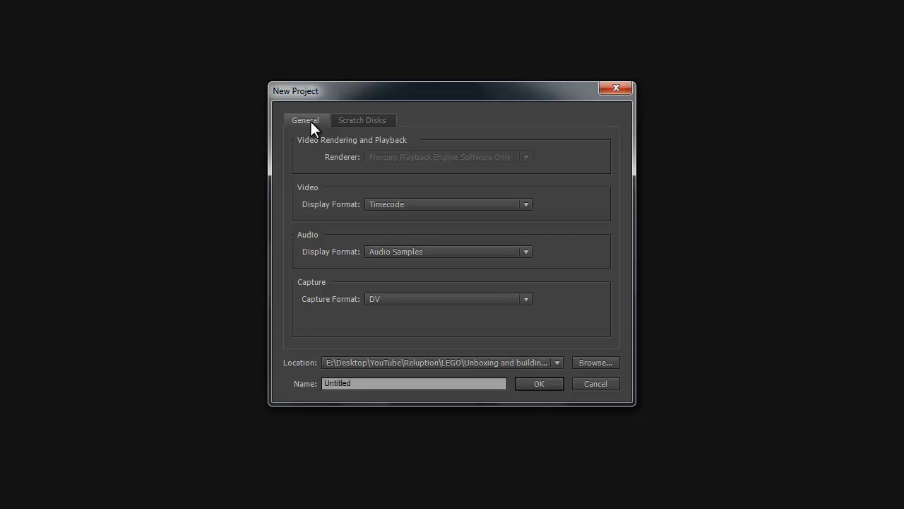
click(363, 120)
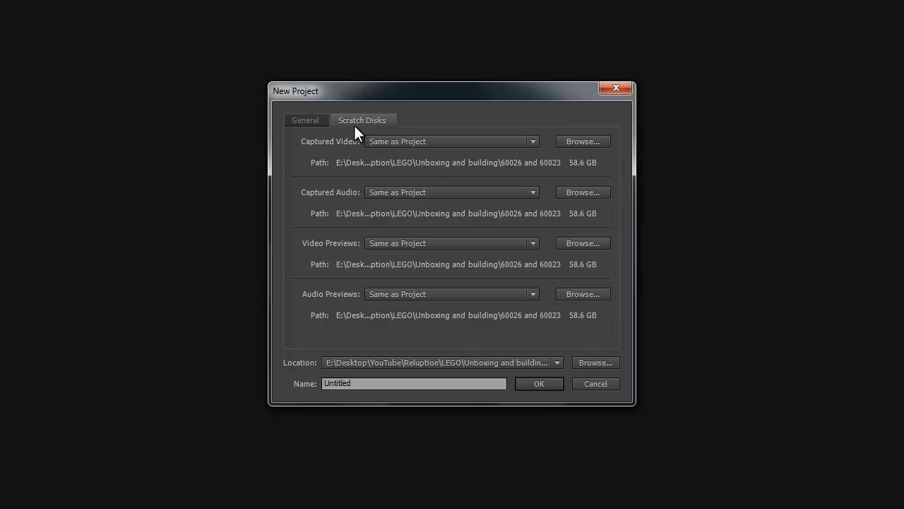
click(305, 119)
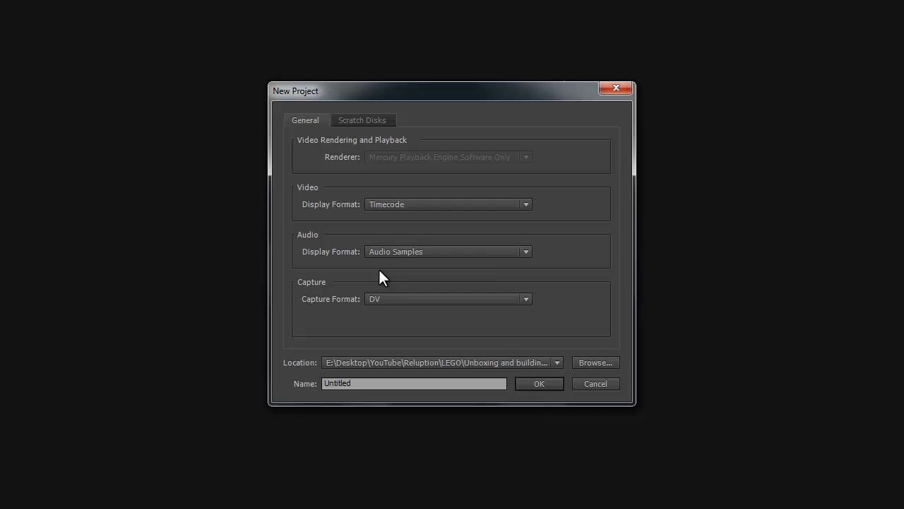
Set the capture format to HDV and bring up the folder picker for the project location
click(596, 363)
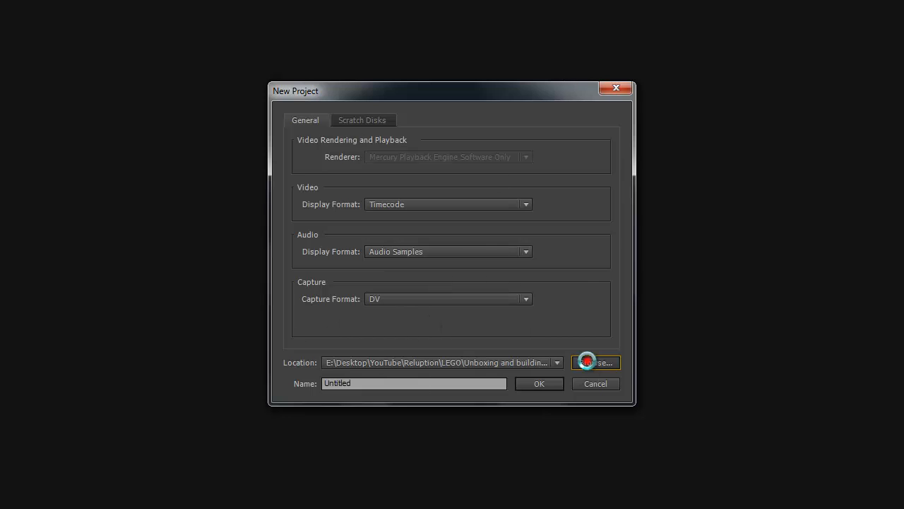
click(589, 362)
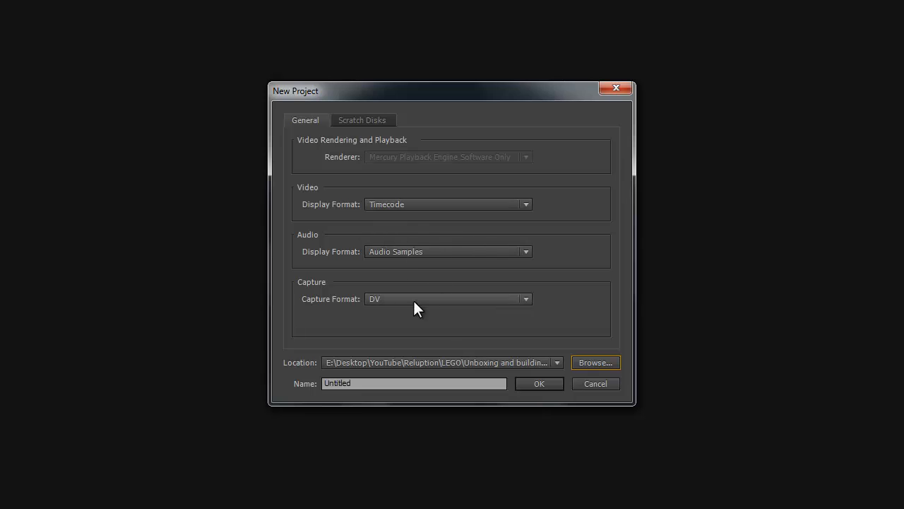
click(525, 299)
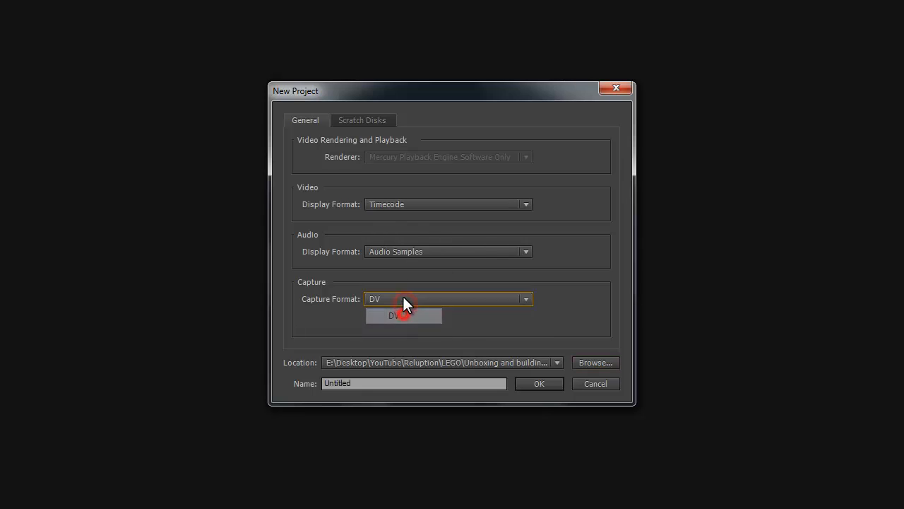
click(402, 315)
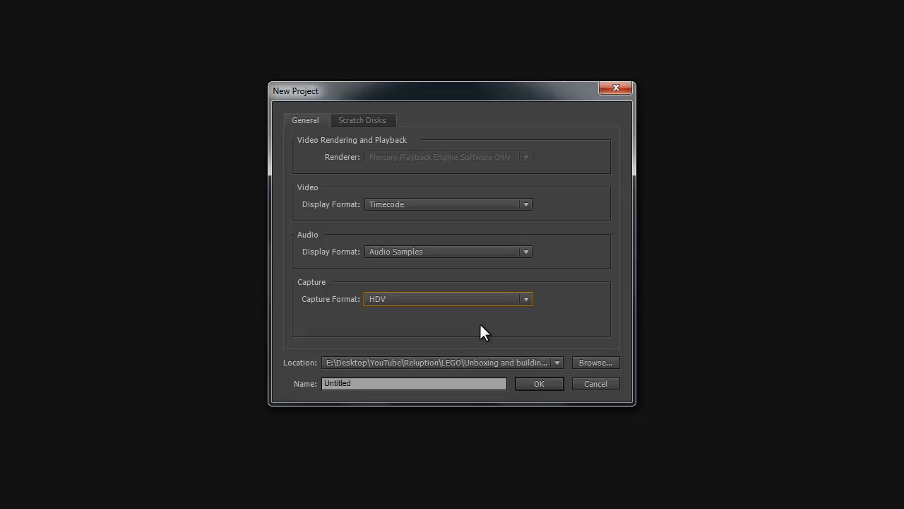
mouse_move(514, 319)
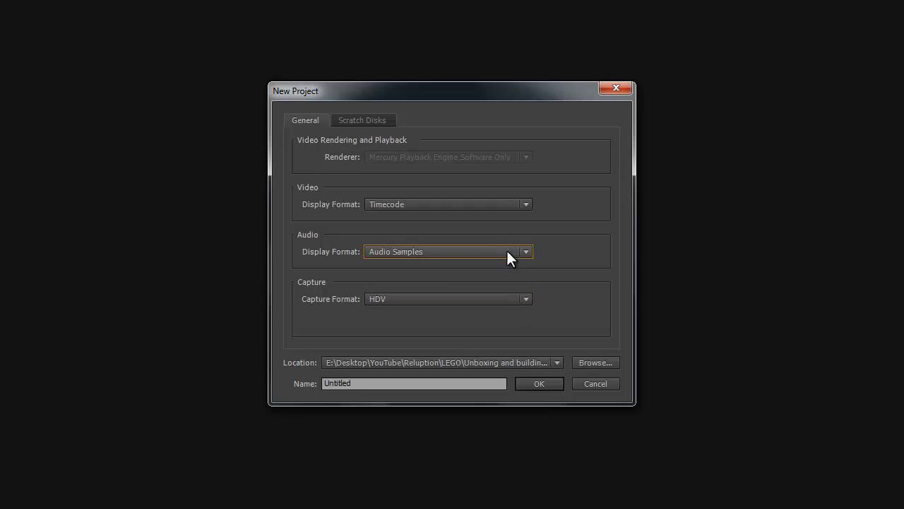
click(448, 204)
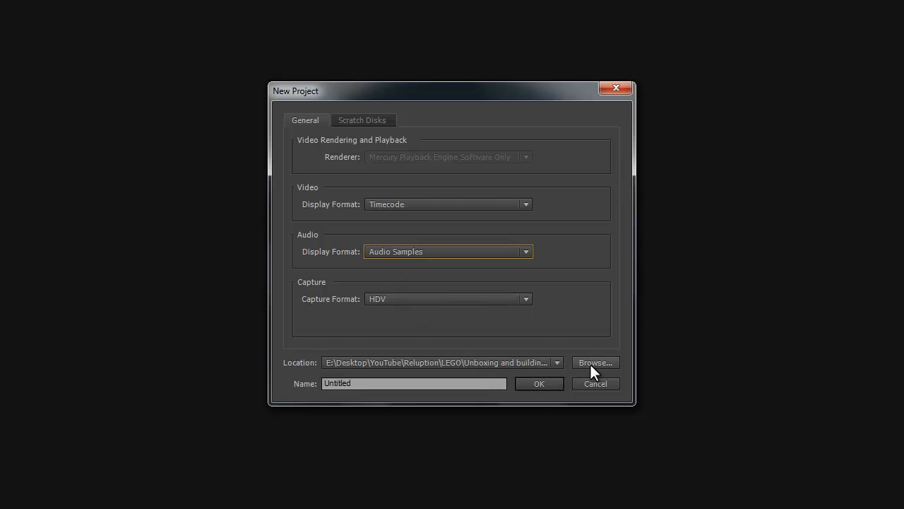
click(596, 362)
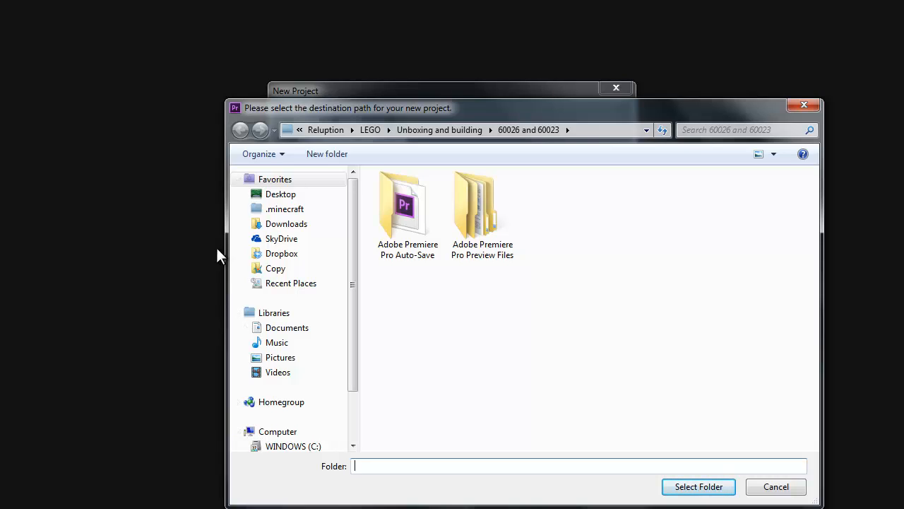
Create a 'Tutorial' folder on the Desktop and select it as the project location
click(281, 193)
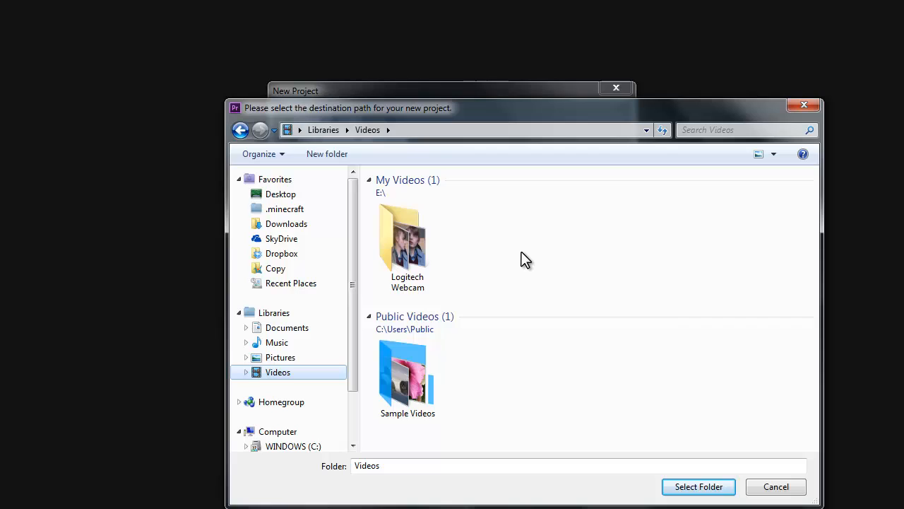
mouse_move(424, 233)
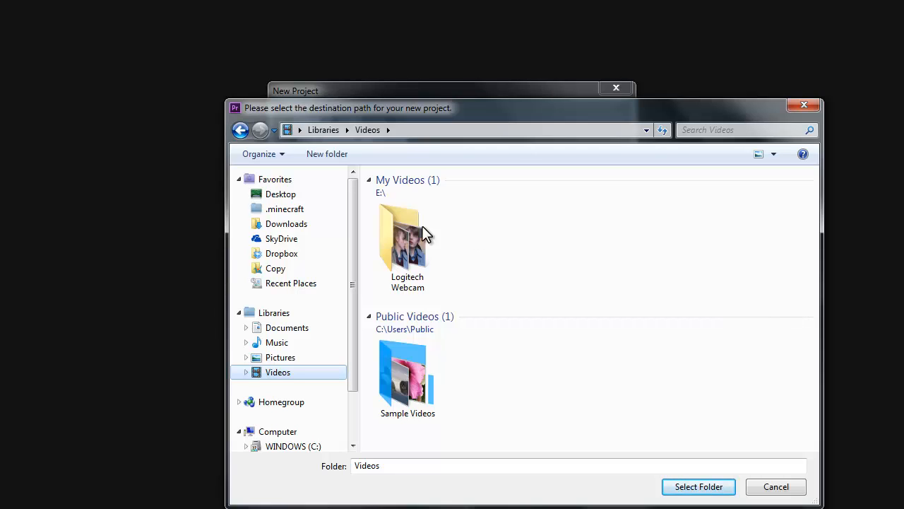
click(280, 193)
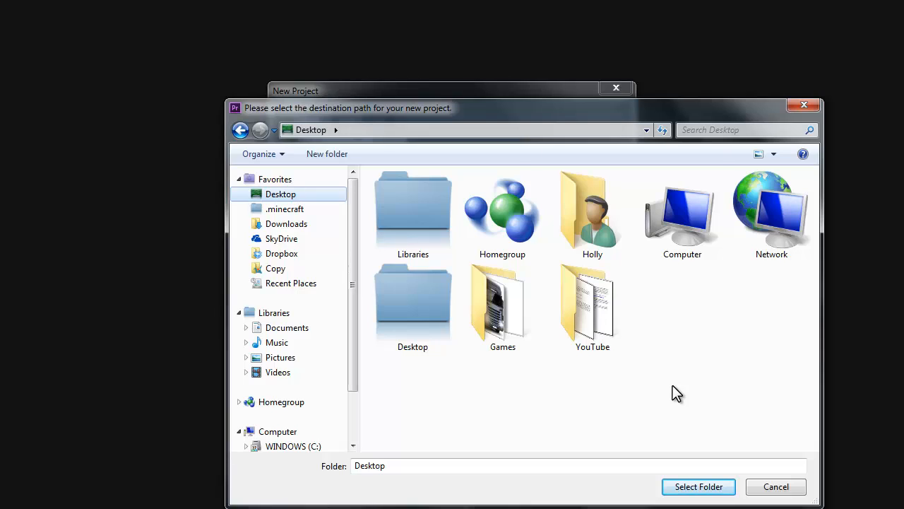
click(326, 154)
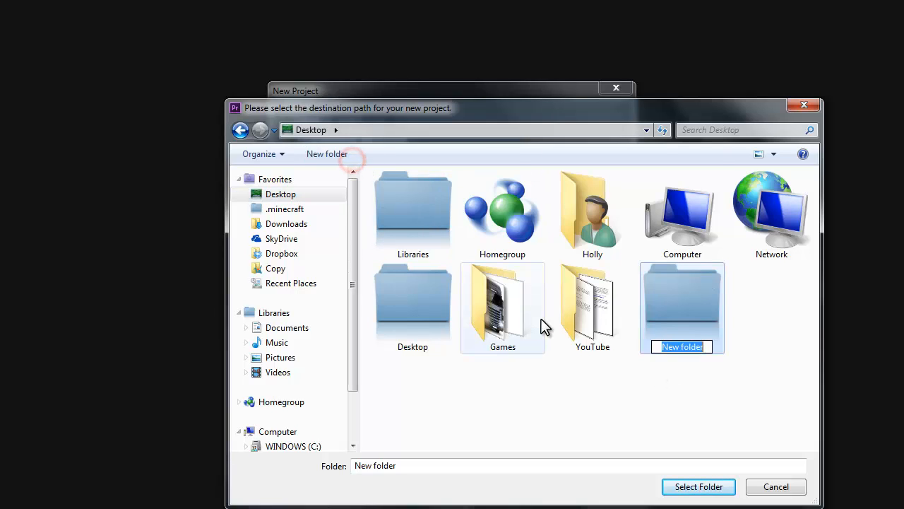
text(Tutorial)
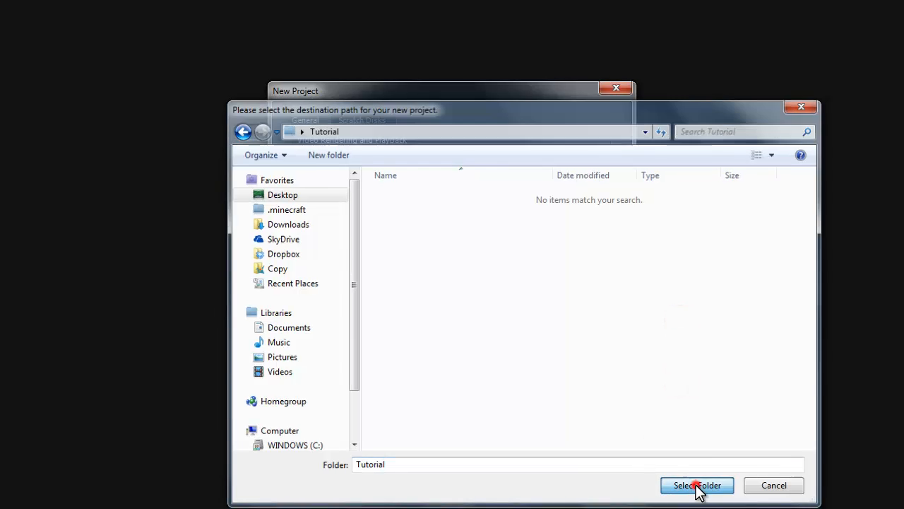
click(697, 485)
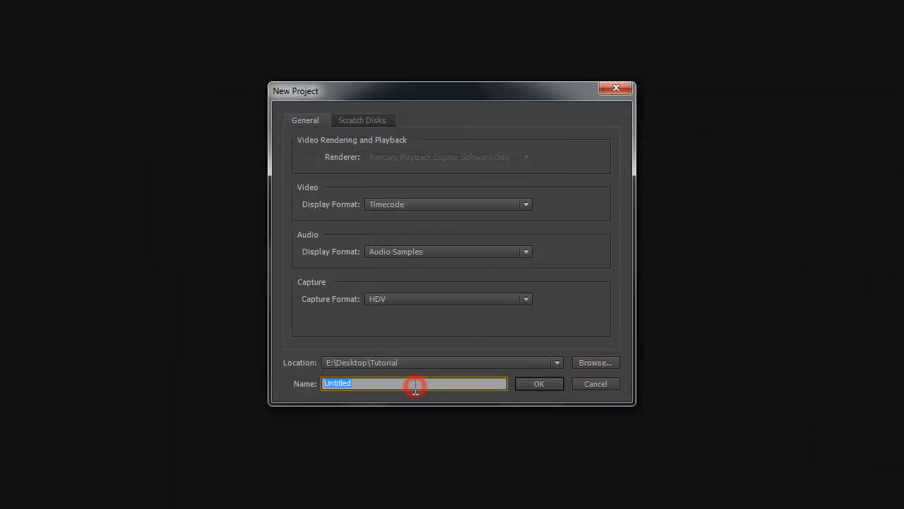
Rename the project from 'Untitled' to 'Tutorial' and confirm its creation
text(T)
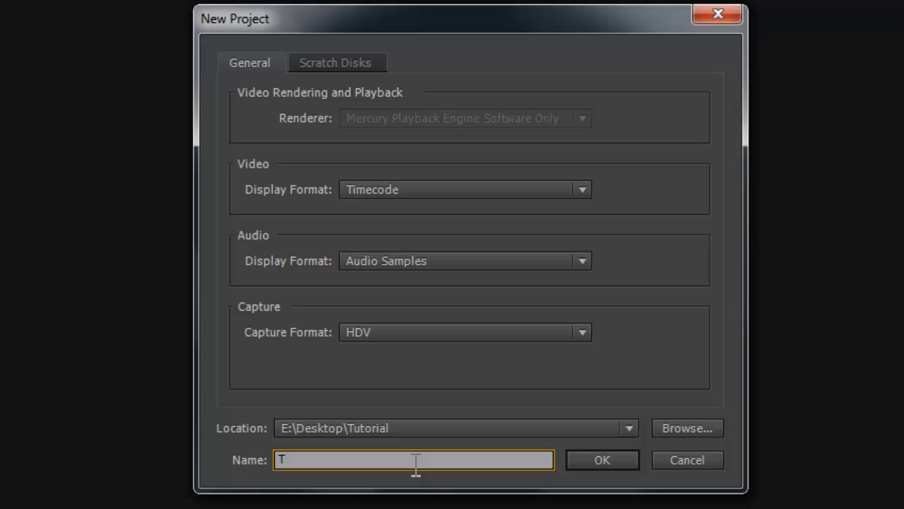
text(utorial)
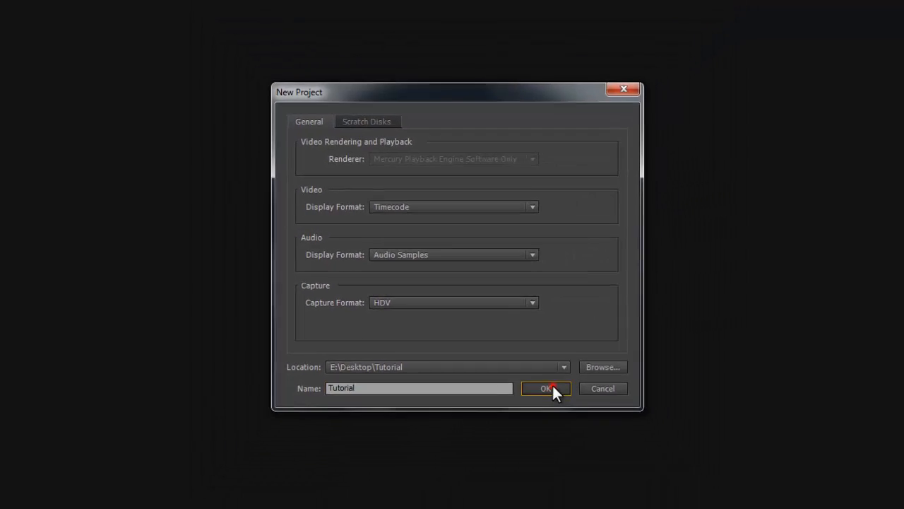
click(545, 388)
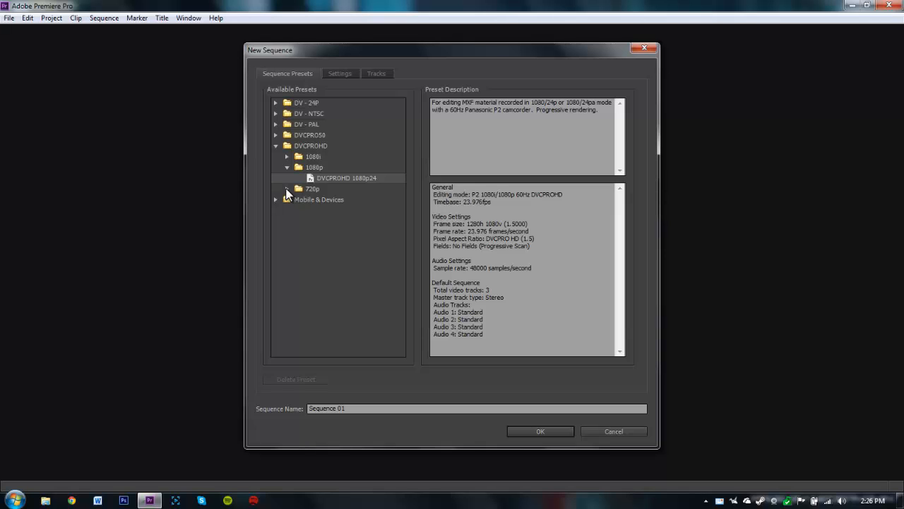
Create 'Sequence 01' using the DVCPROHD 1080p24 preset
click(286, 189)
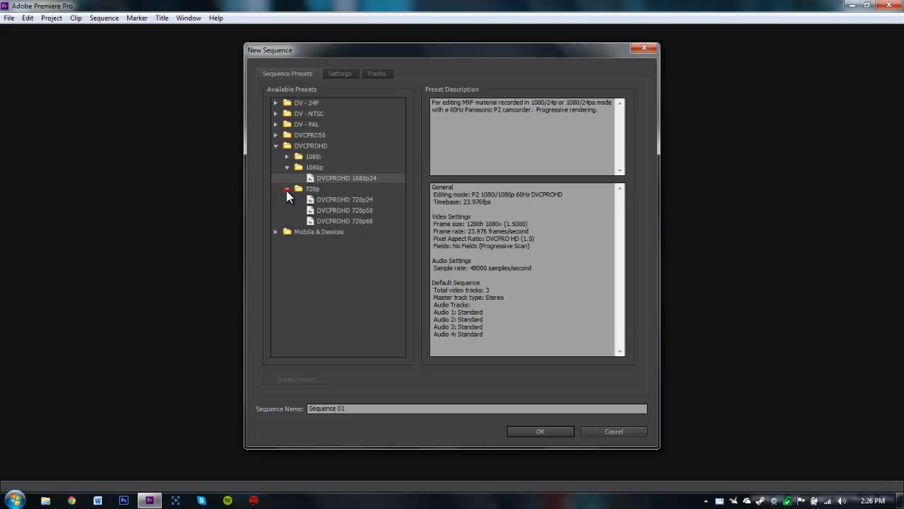
click(287, 189)
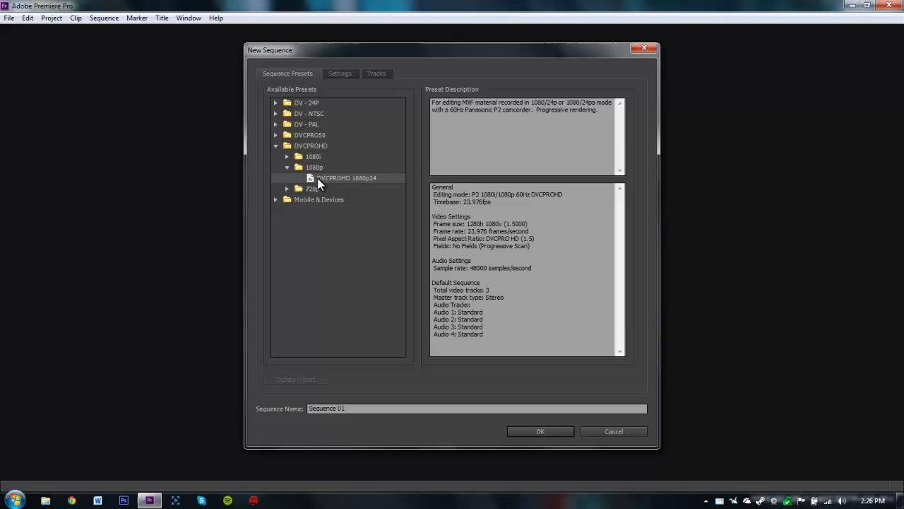
mouse_move(296, 137)
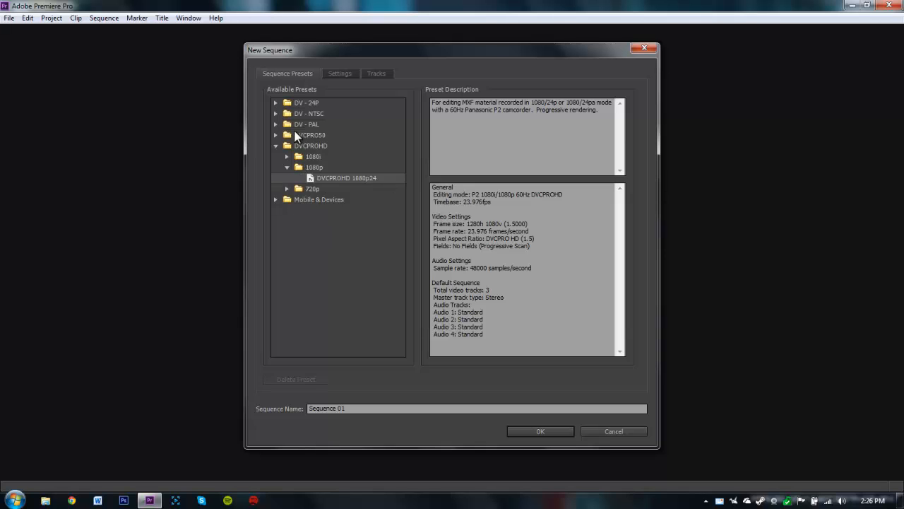
click(287, 167)
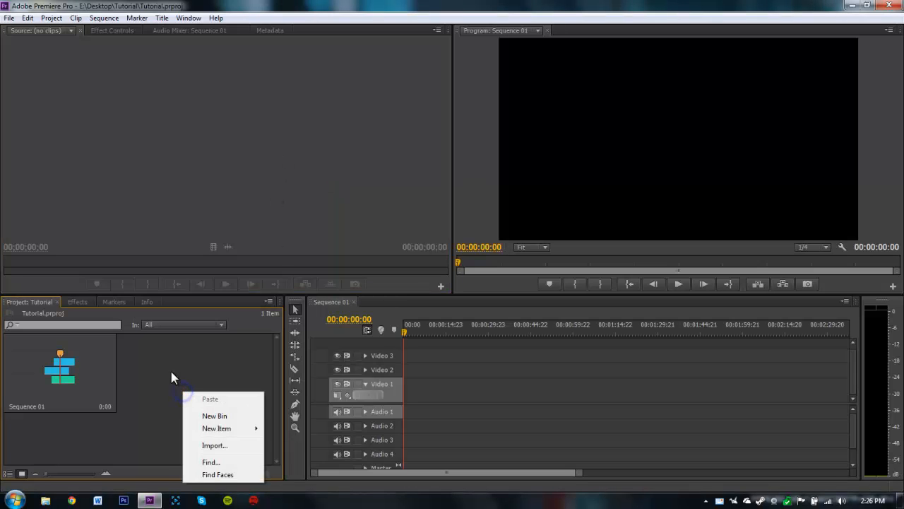
Reset the Editing workspace to its default layout and show the Markers panel
click(170, 375)
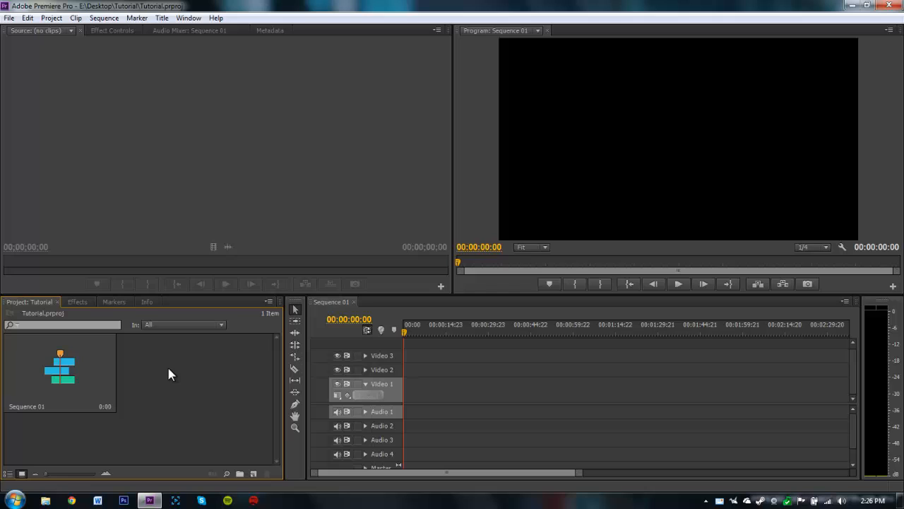
mouse_move(175, 234)
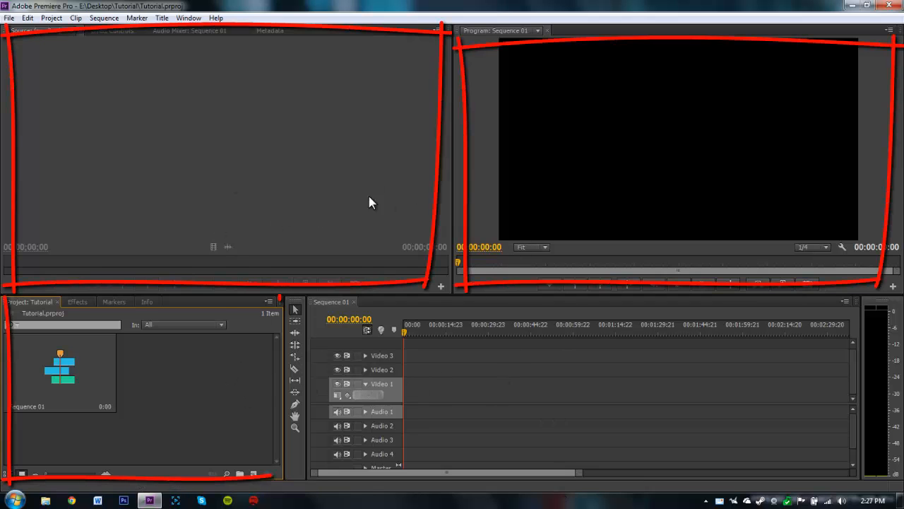
click(205, 17)
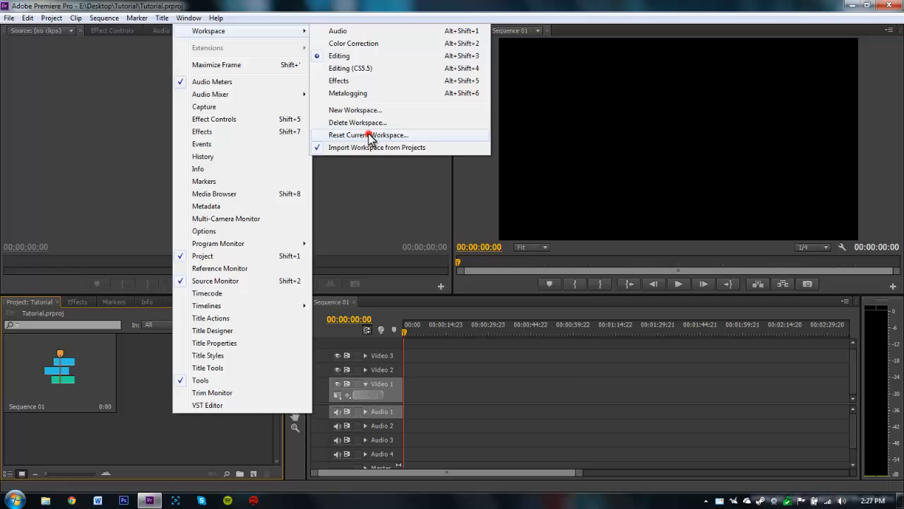
click(368, 134)
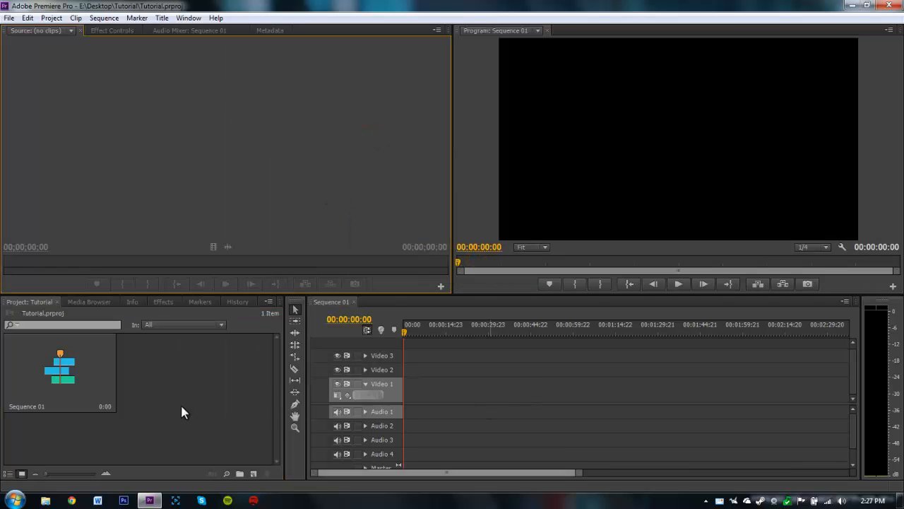
mouse_move(420, 143)
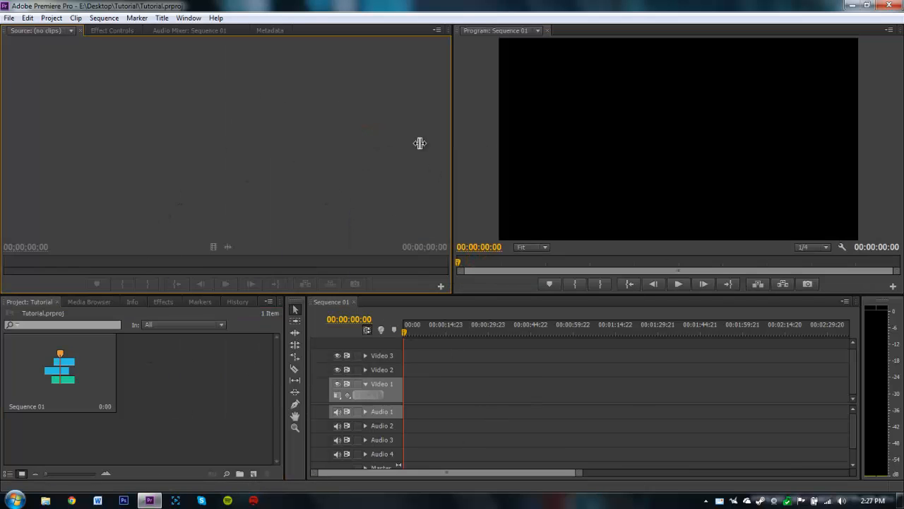
click(200, 302)
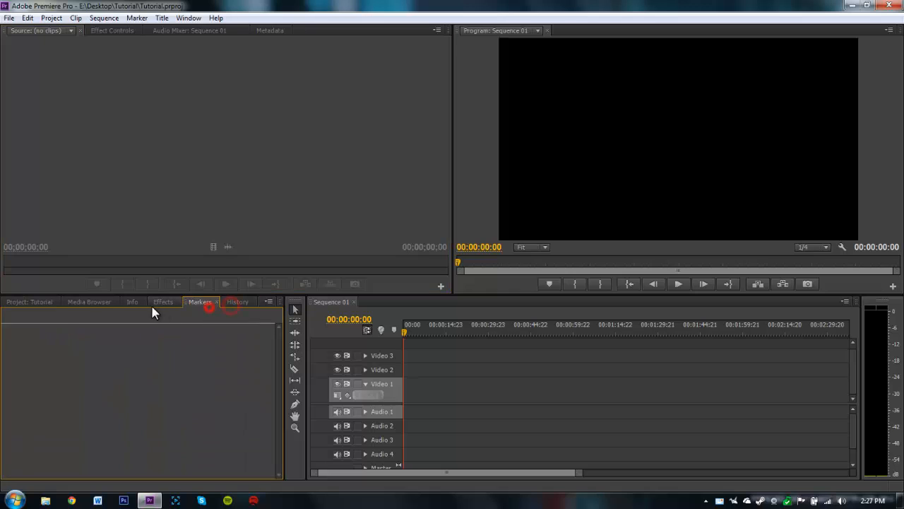
Switch back to the Project: Tutorial panel listing Sequence 01
click(29, 301)
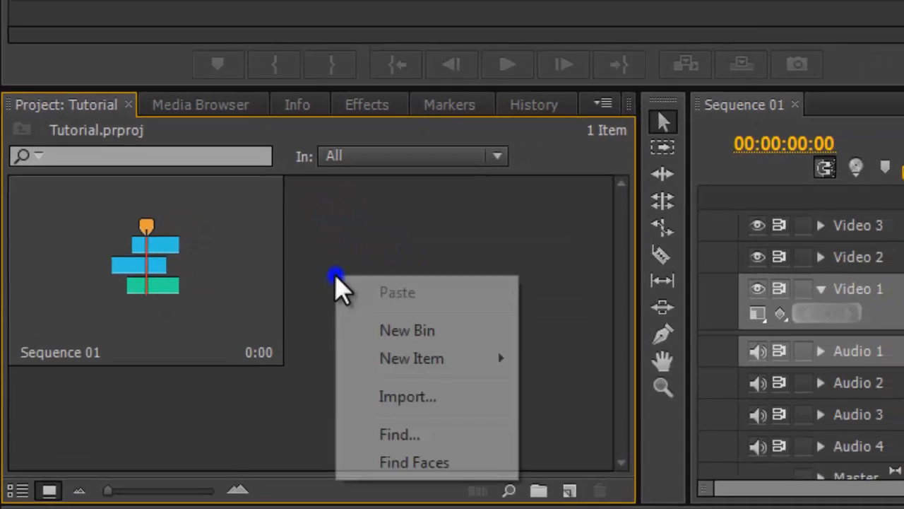
Import _DSC0353.MOV from Libraries > Videos into the project
click(408, 396)
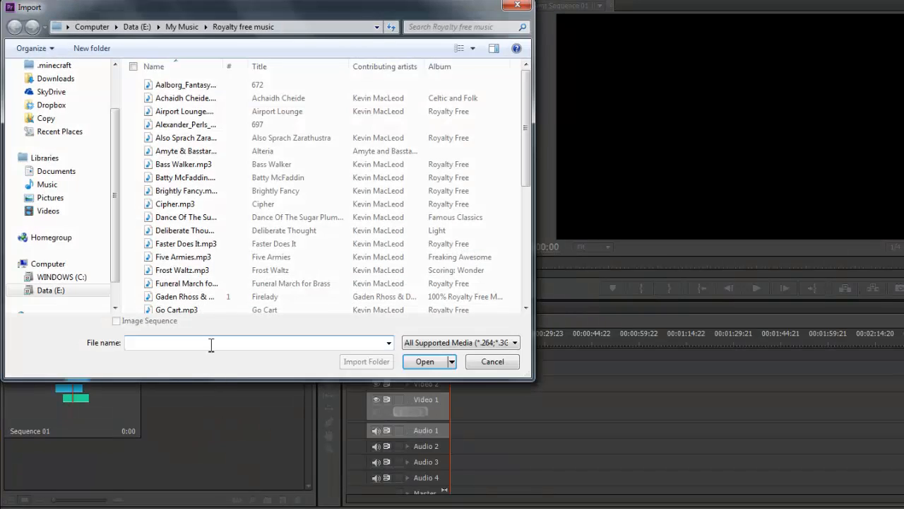
click(47, 210)
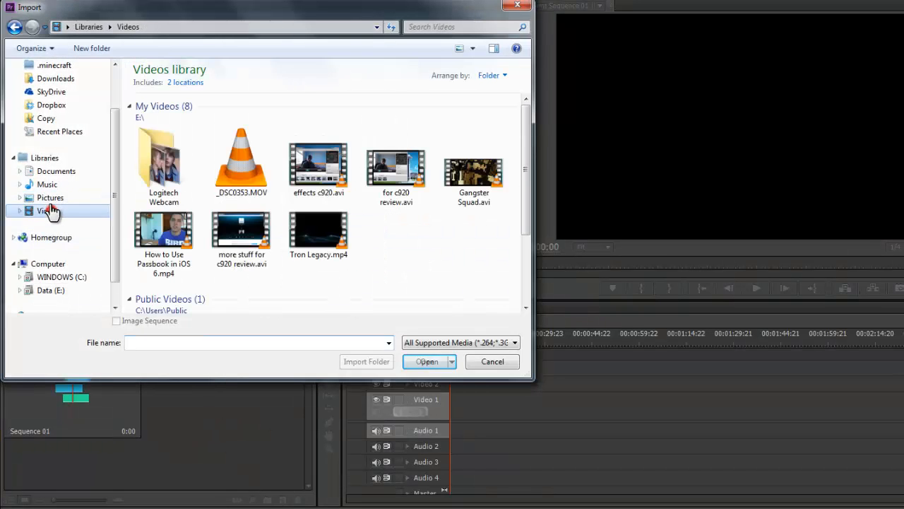
click(242, 162)
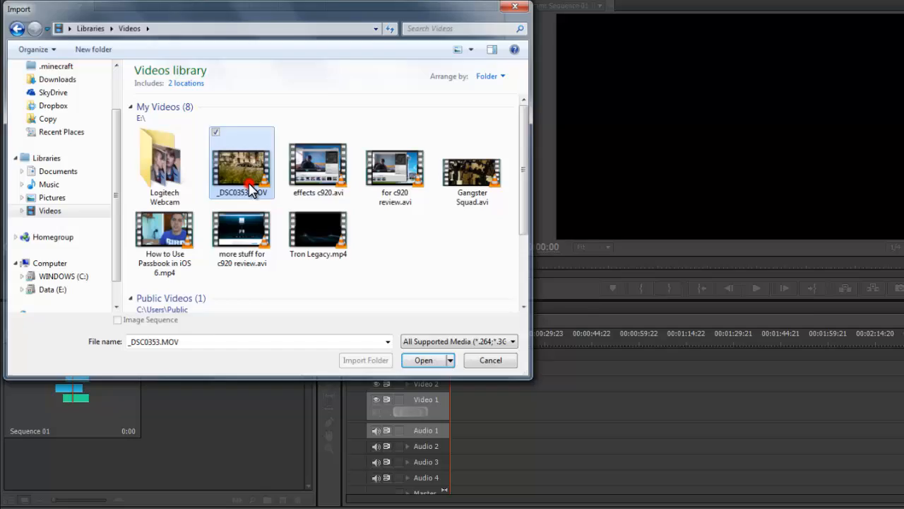
click(427, 359)
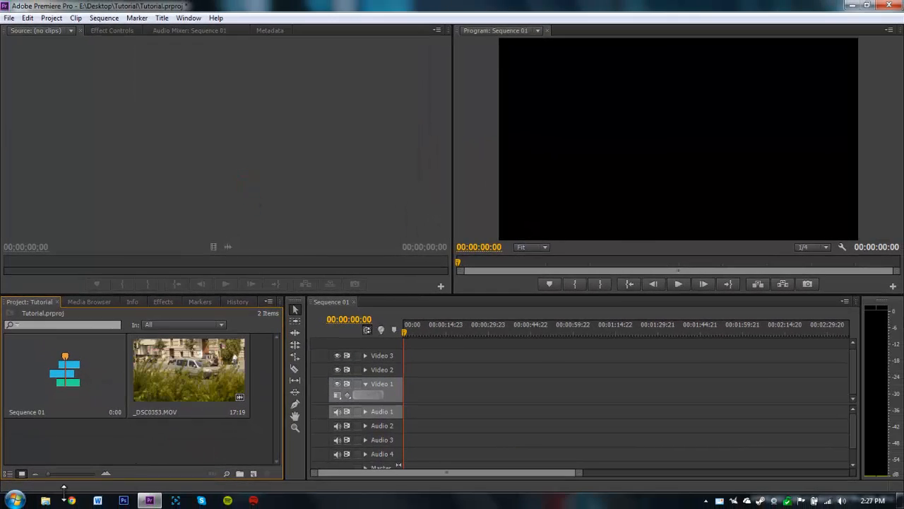
click(45, 496)
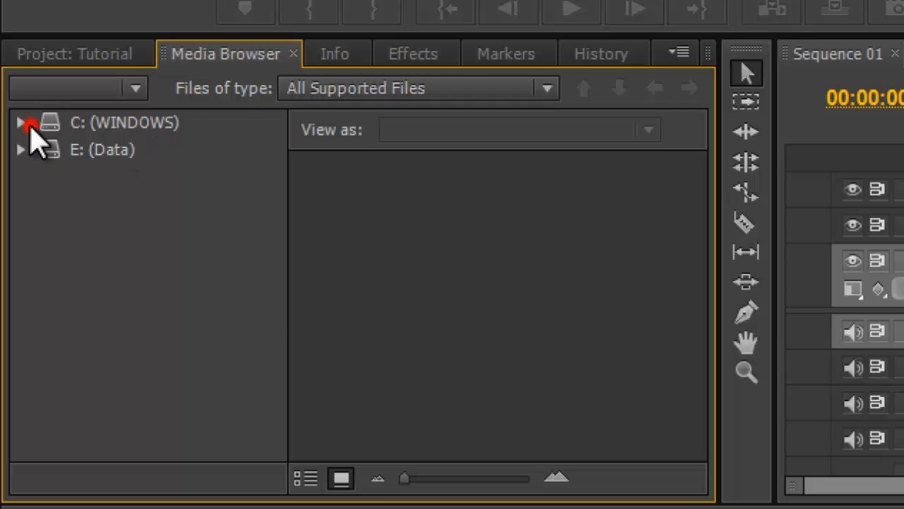
Expand the E: (Data) drive folders in the Media Browser, then return to Project: Tutorial
click(23, 121)
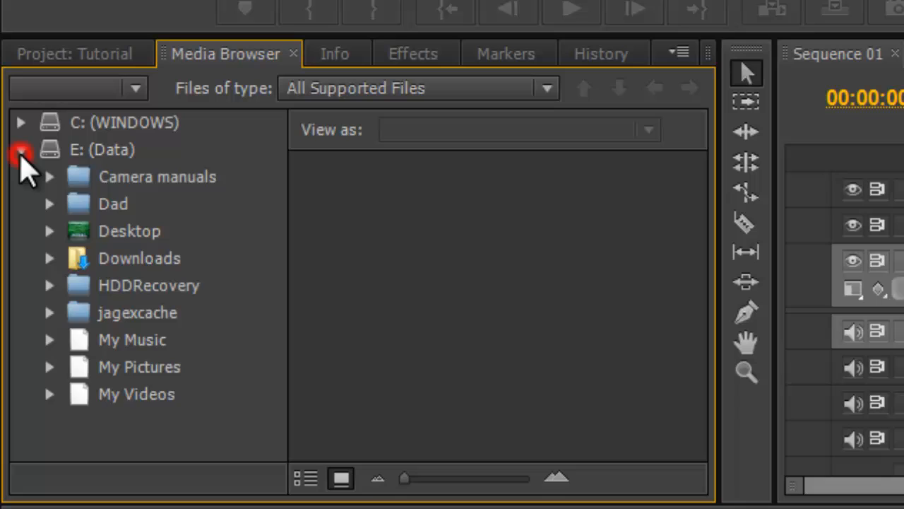
click(21, 149)
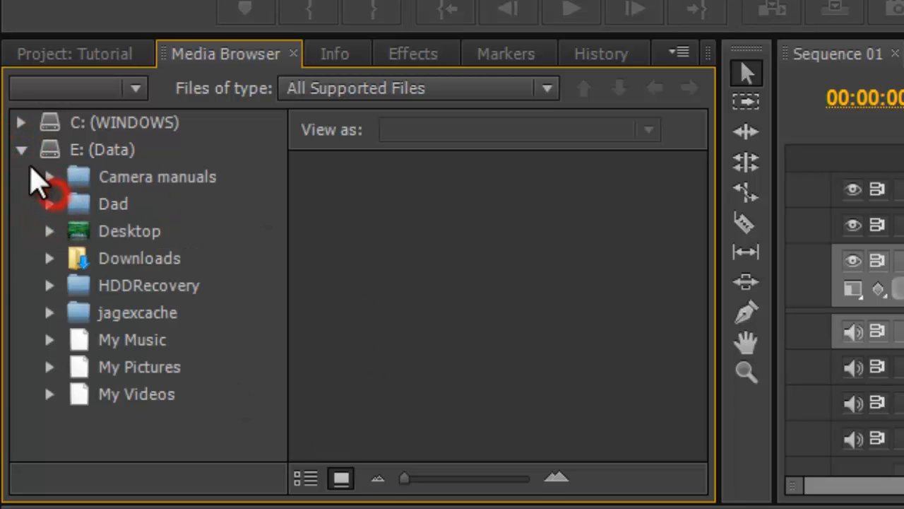
click(74, 55)
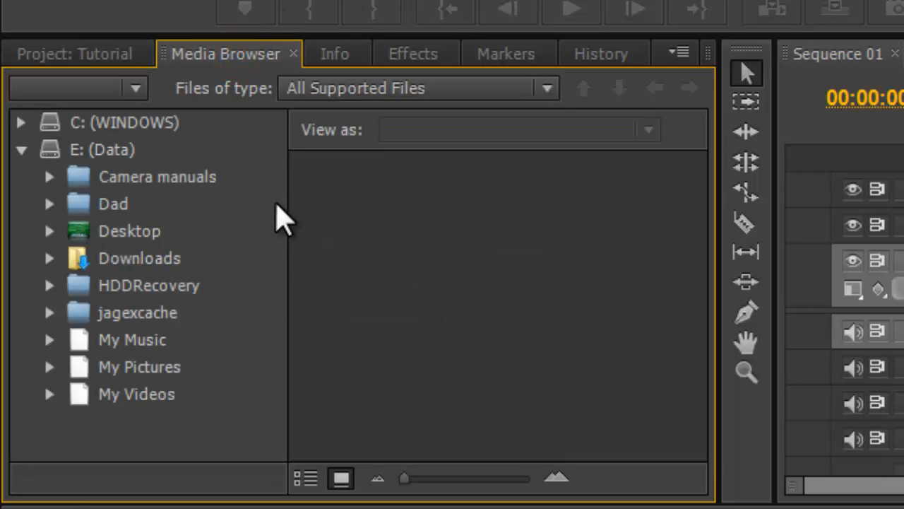
click(73, 55)
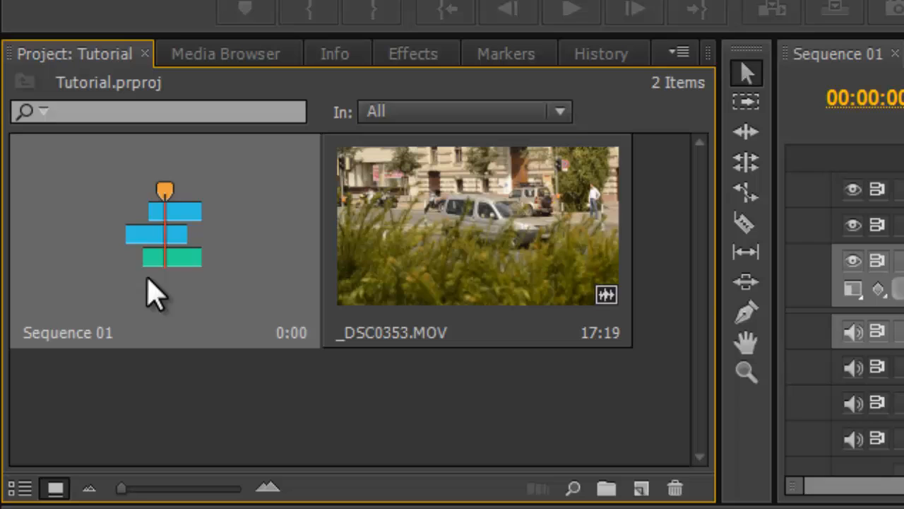
mouse_move(215, 325)
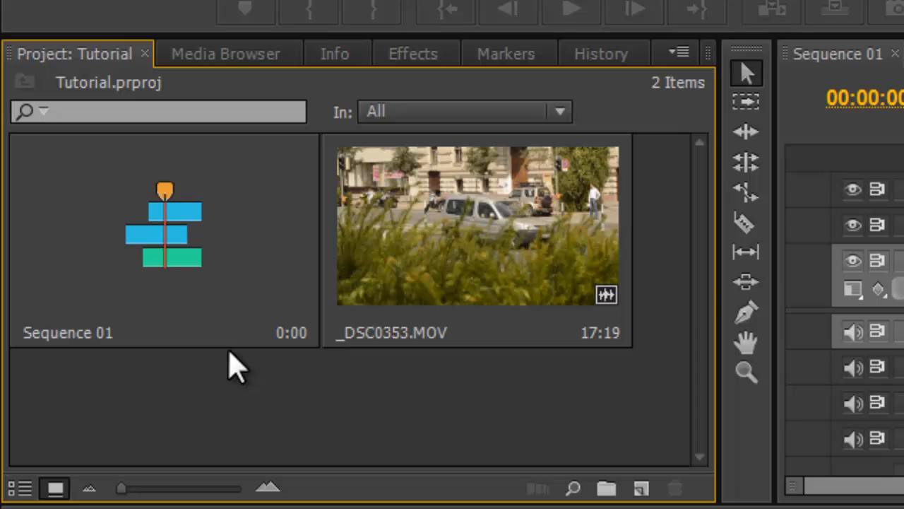
mouse_move(255, 403)
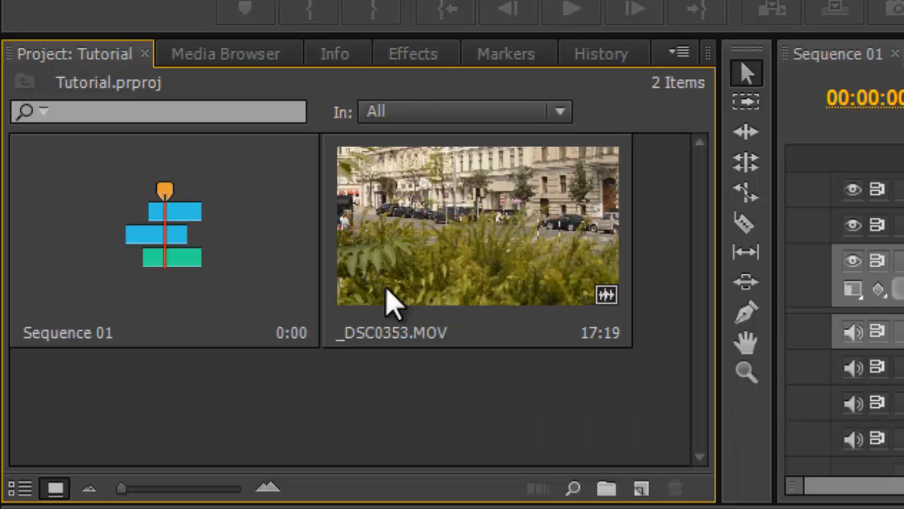
mouse_move(343, 304)
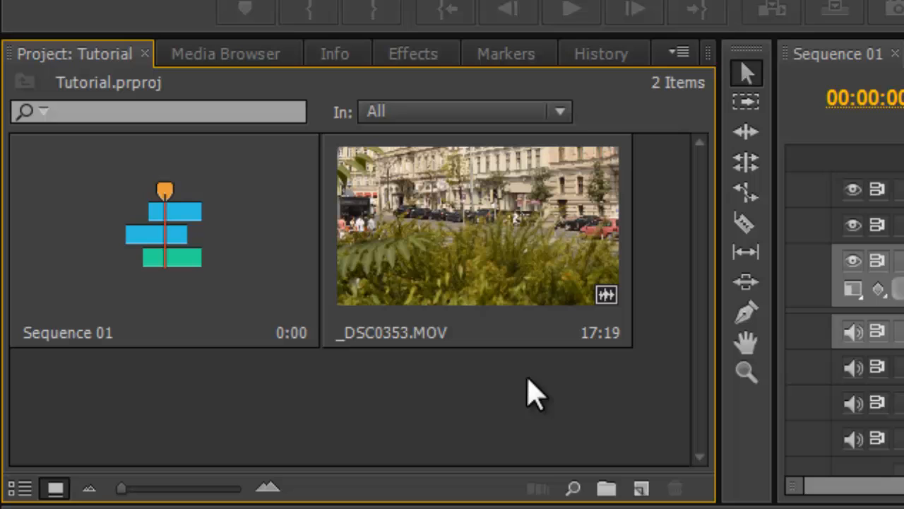
click(378, 428)
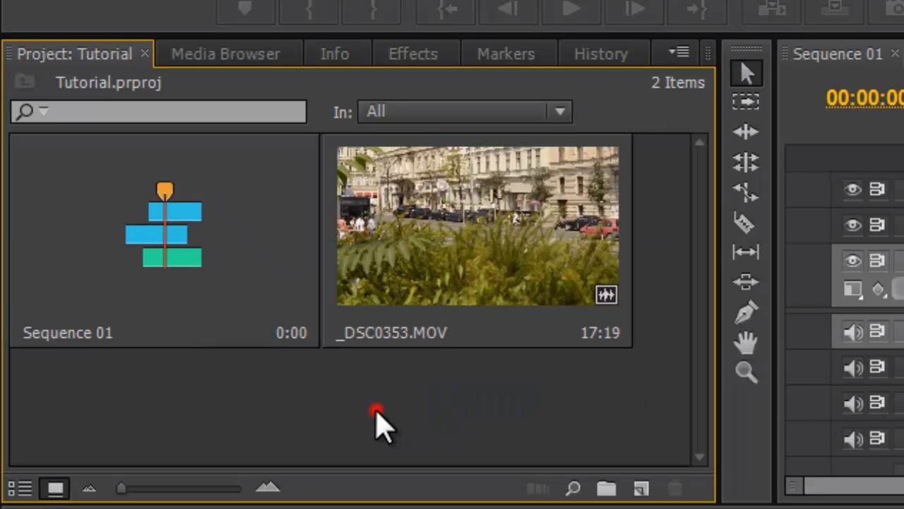
click(641, 485)
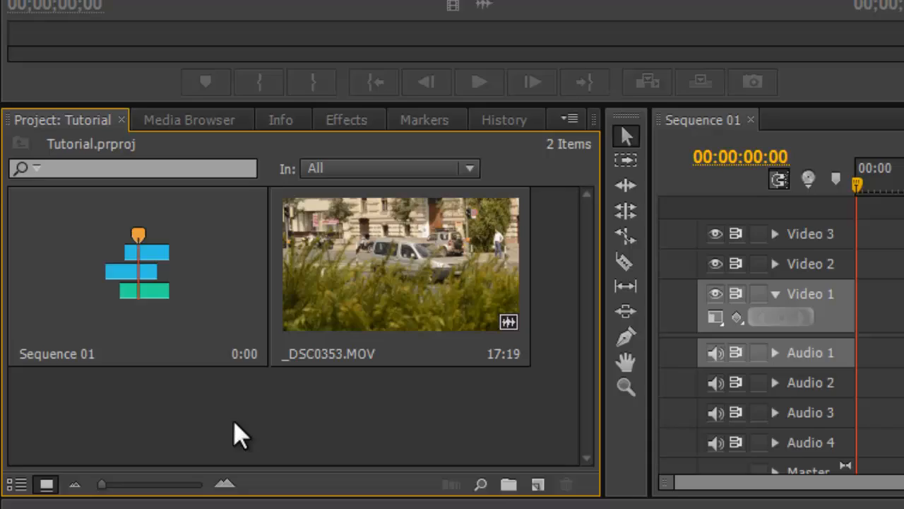
Import _DSC0588.JPG from Libraries > Pictures into the project
click(254, 474)
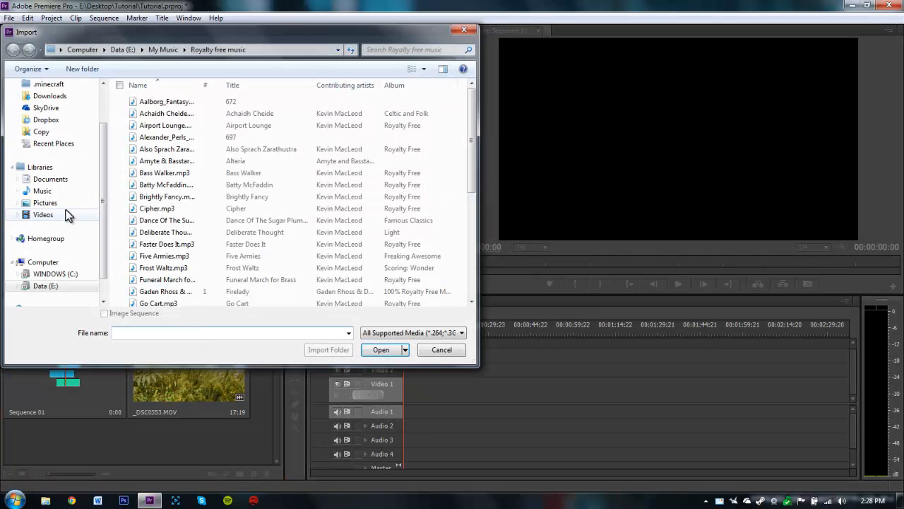
click(45, 203)
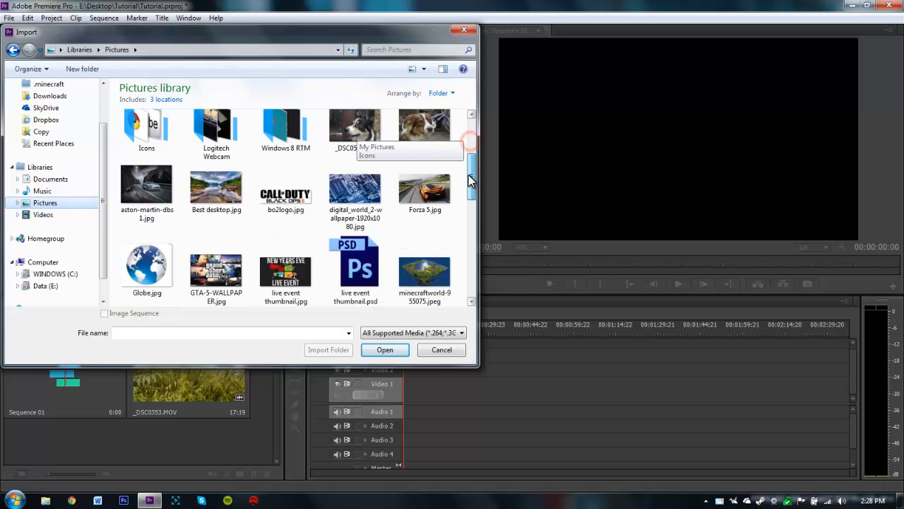
scroll(down, 3)
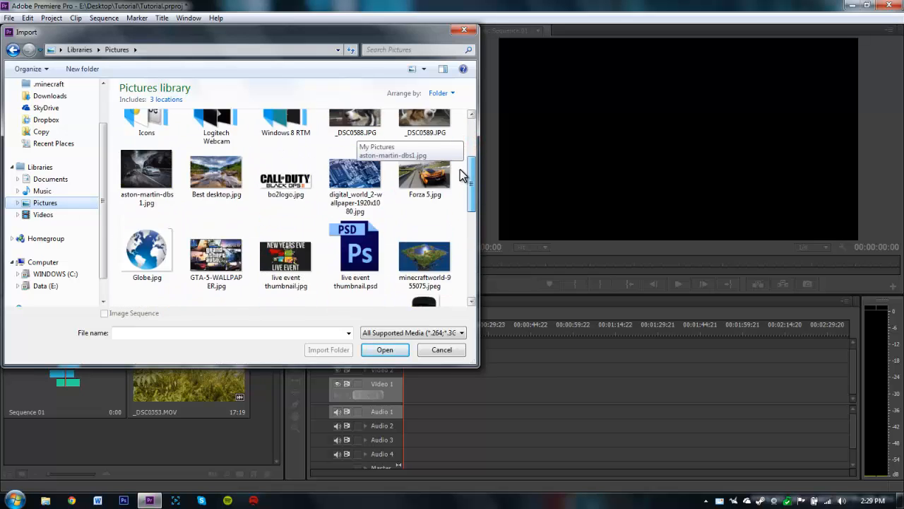
click(385, 349)
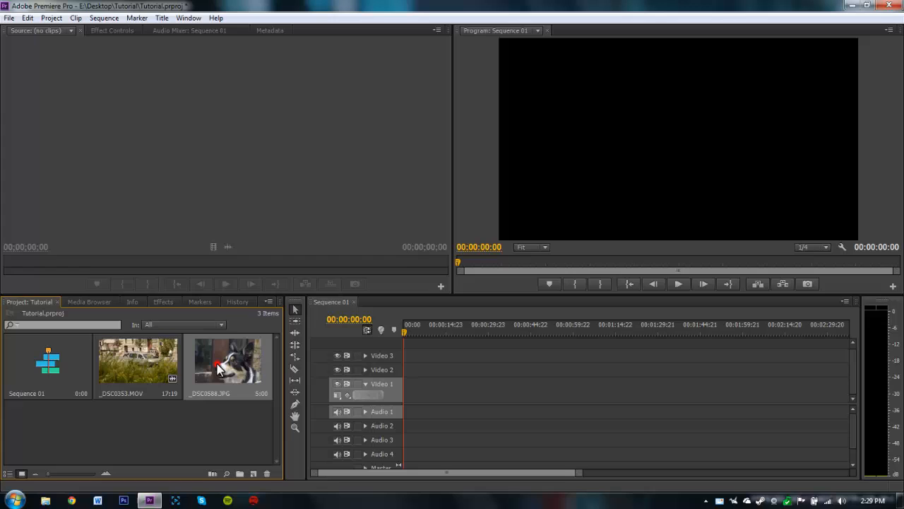
Preview _DSC0588.JPG in the Source Monitor, then load _DSC0353.MOV there instead
double_click(227, 360)
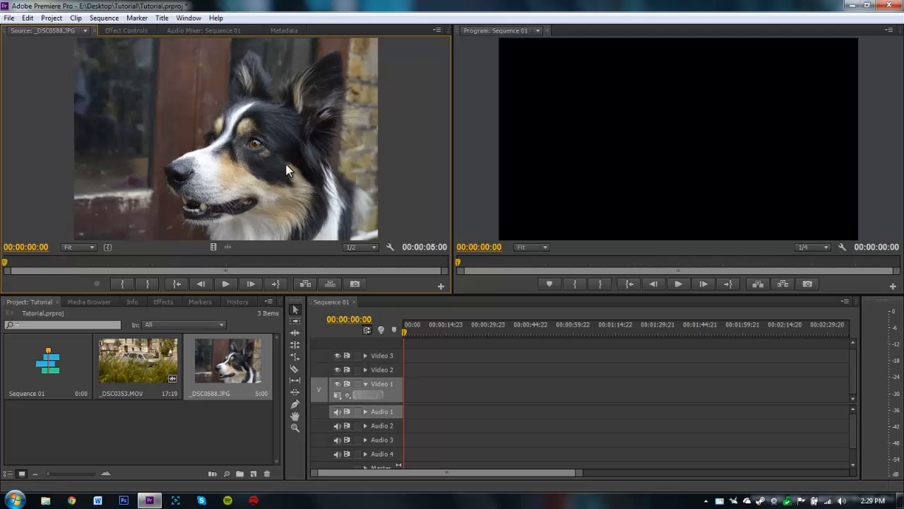
mouse_move(9, 265)
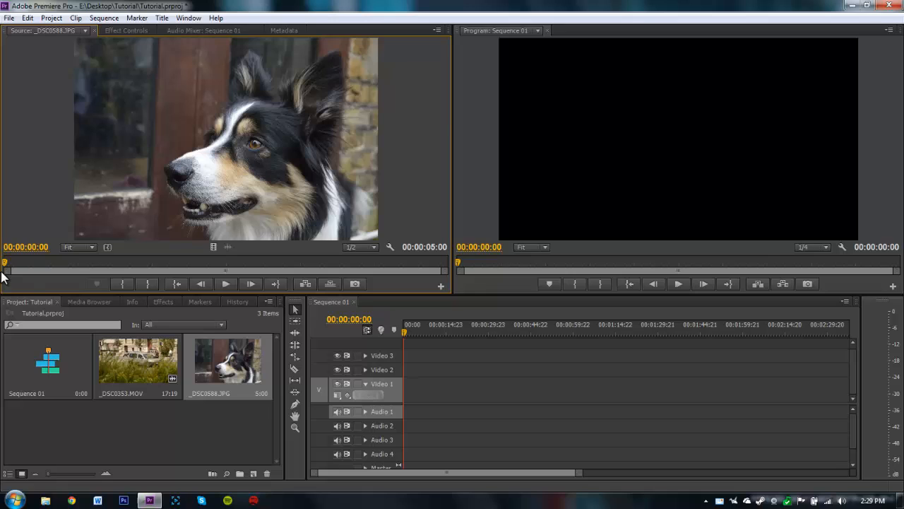
mouse_move(157, 362)
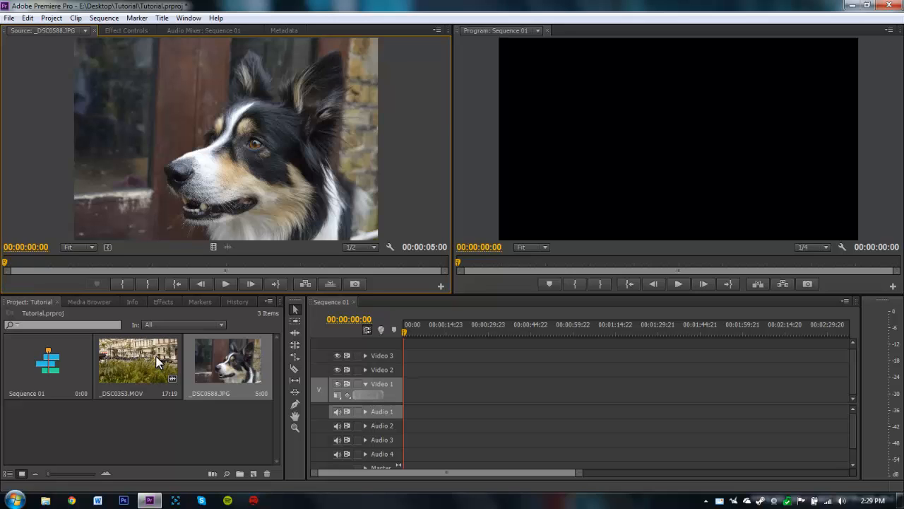
mouse_move(130, 398)
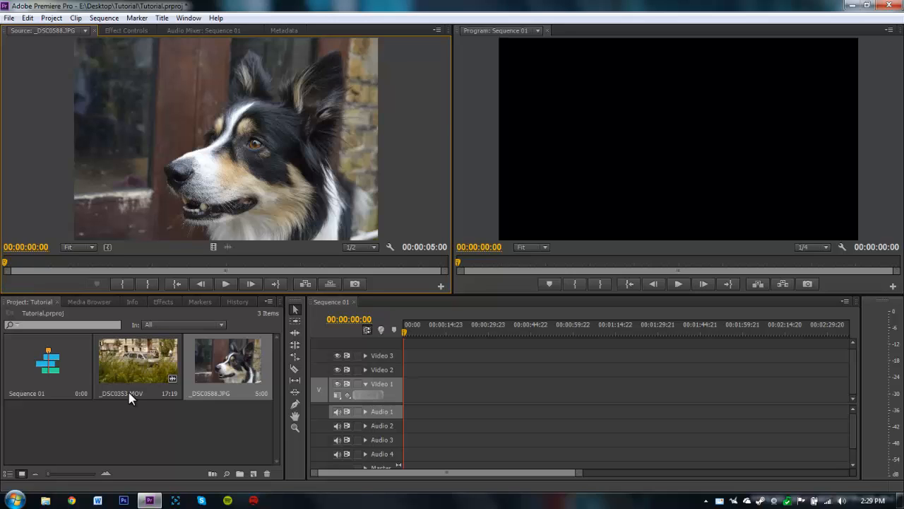
double_click(138, 361)
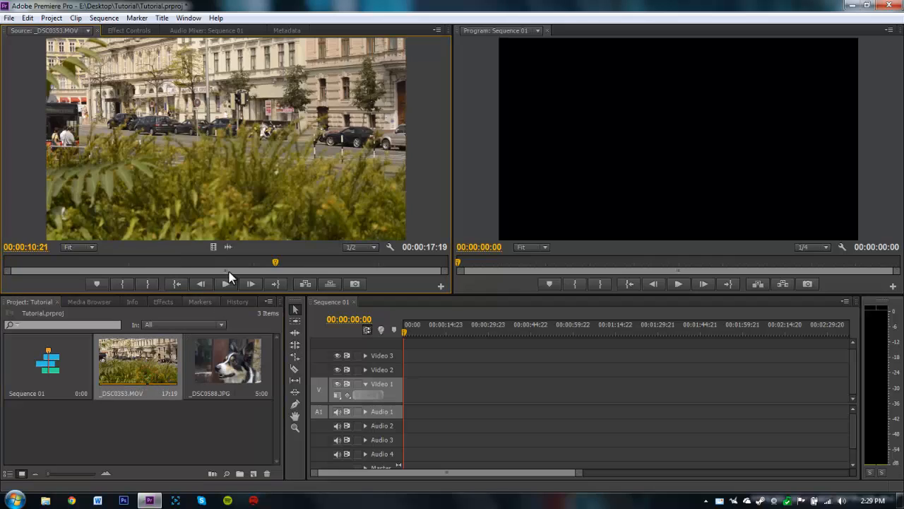
mouse_move(211, 113)
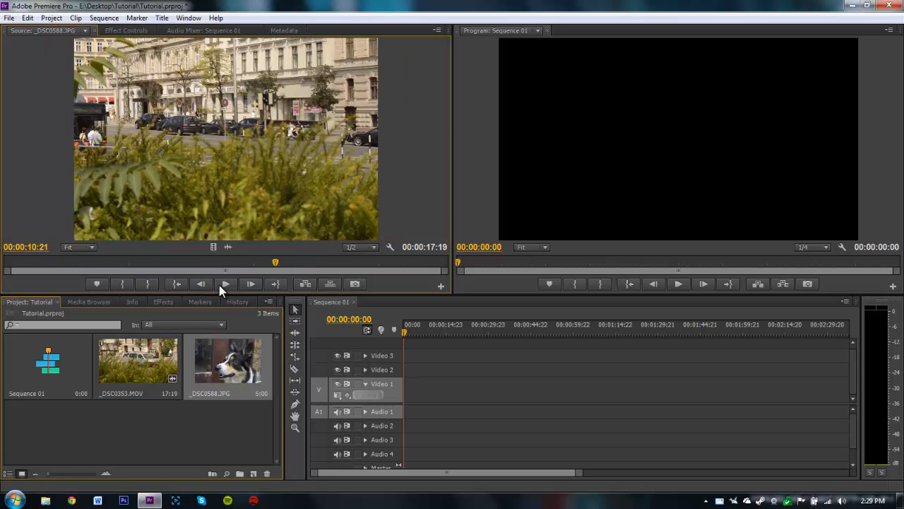
double_click(138, 360)
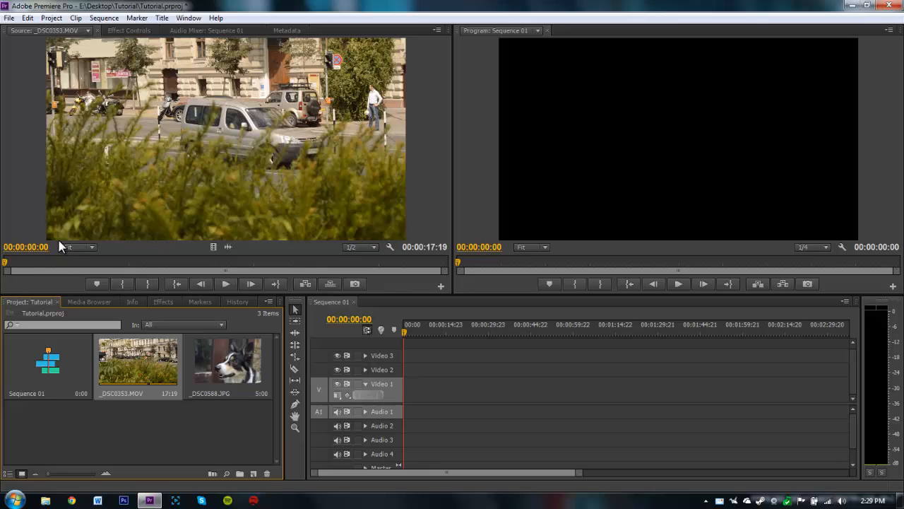
mouse_move(6, 268)
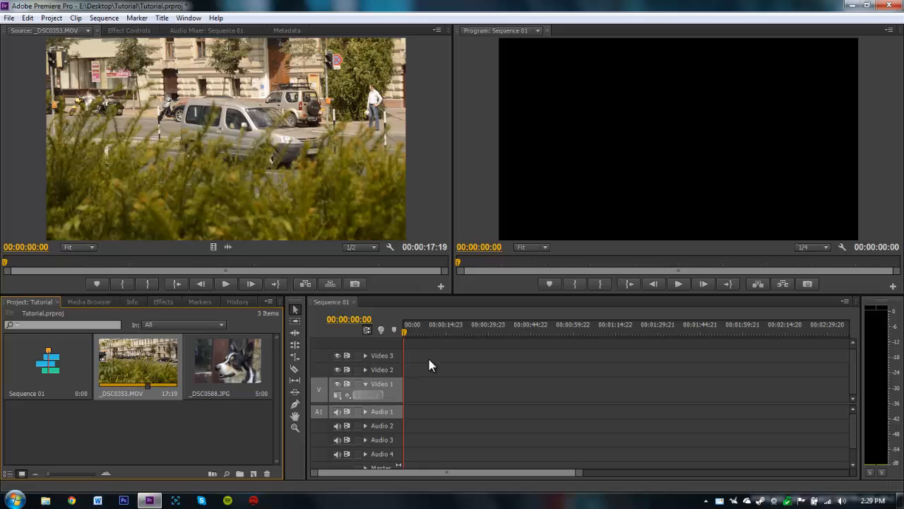
mouse_move(198, 214)
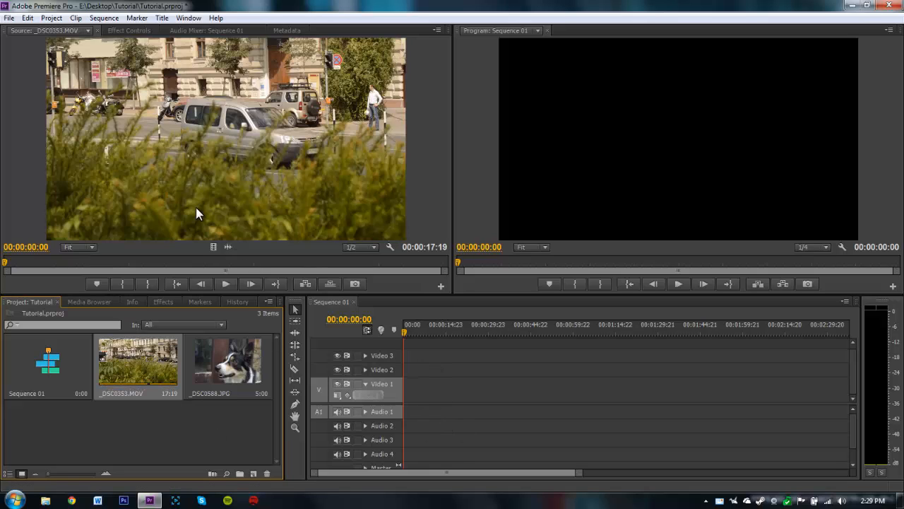
mouse_move(27, 247)
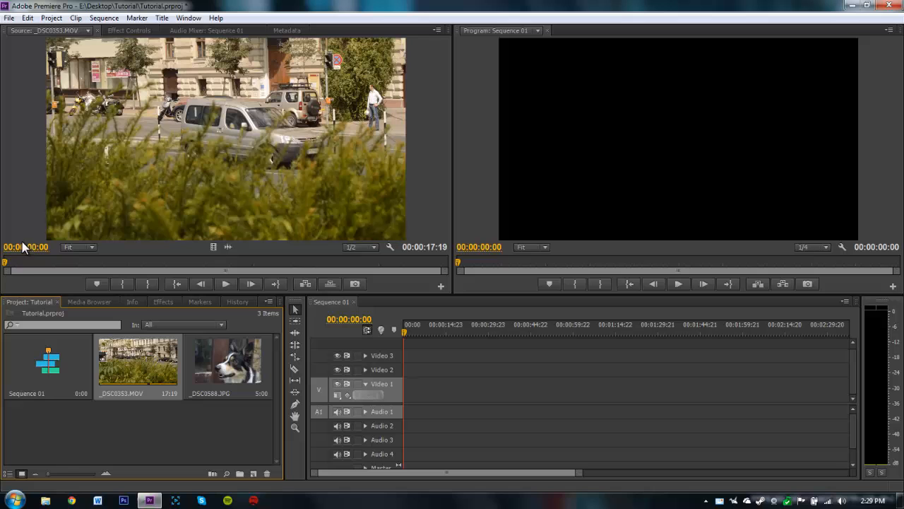
Move the In point later so the clip lasts 15:18, then drag its video into Sequence 01
drag(6, 262, 11, 263)
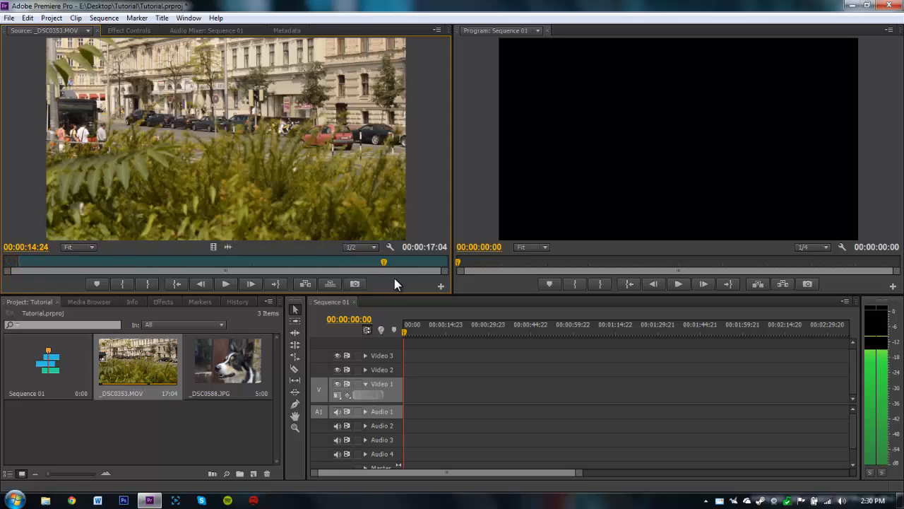
drag(384, 263, 411, 262)
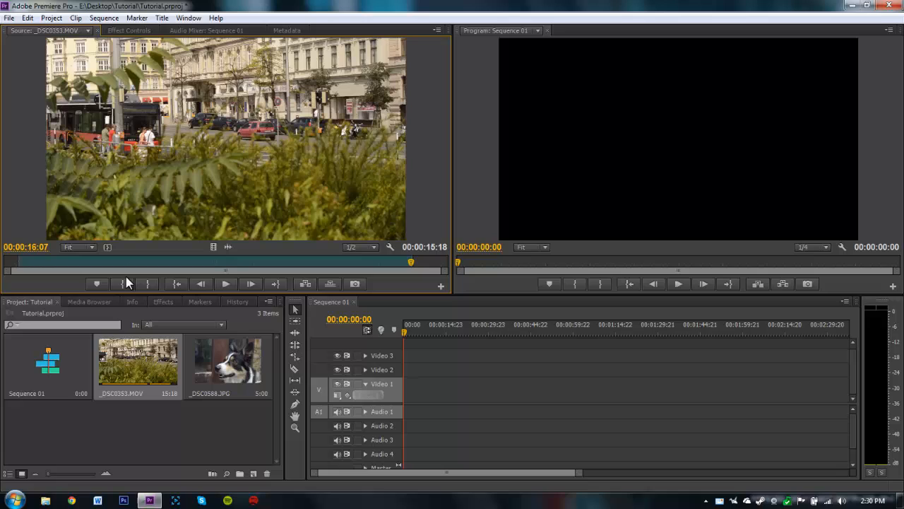
mouse_move(148, 284)
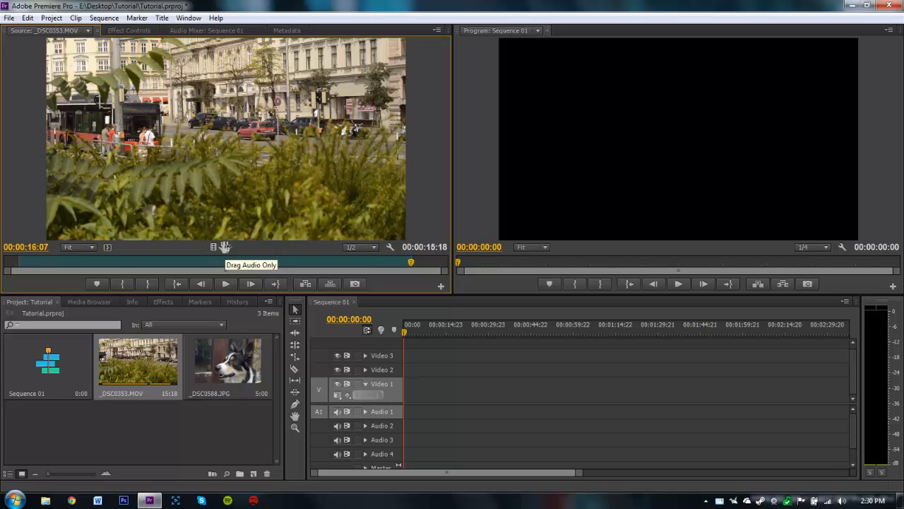
mouse_move(215, 251)
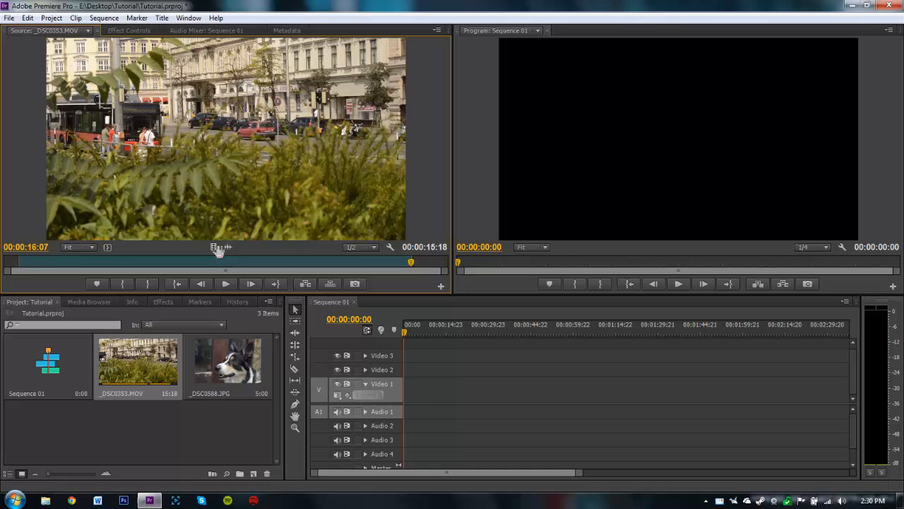
mouse_move(437, 334)
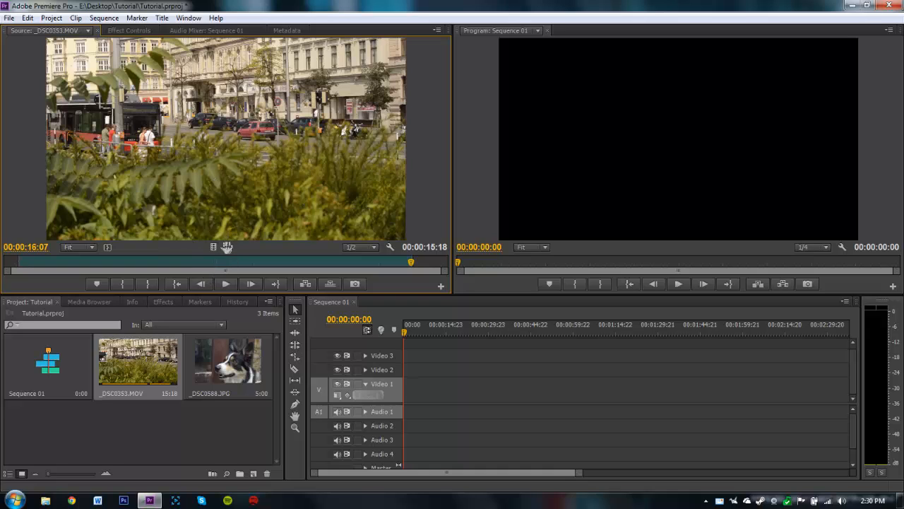
drag(138, 361, 424, 392)
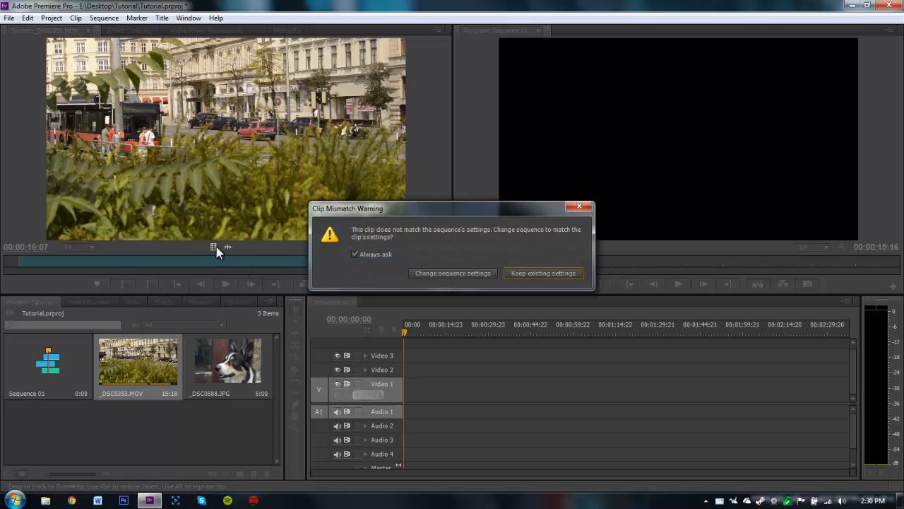
mouse_move(228, 252)
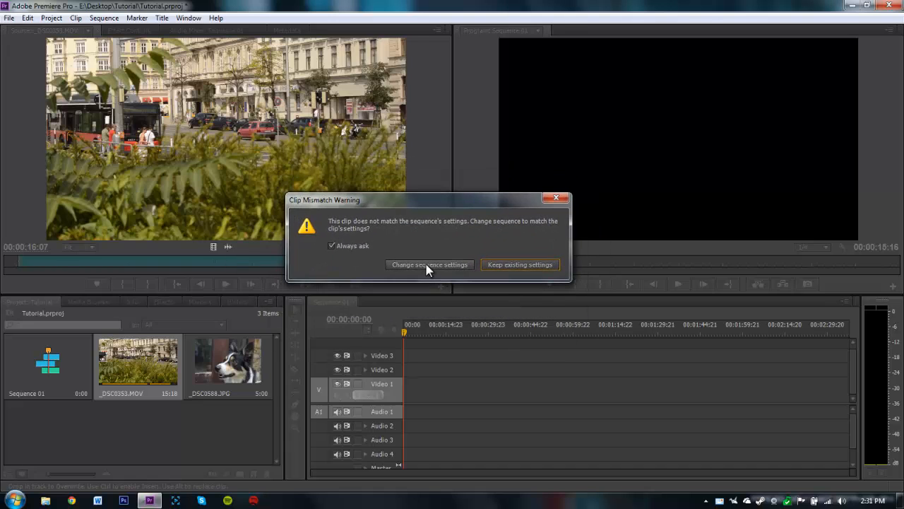
mouse_move(419, 266)
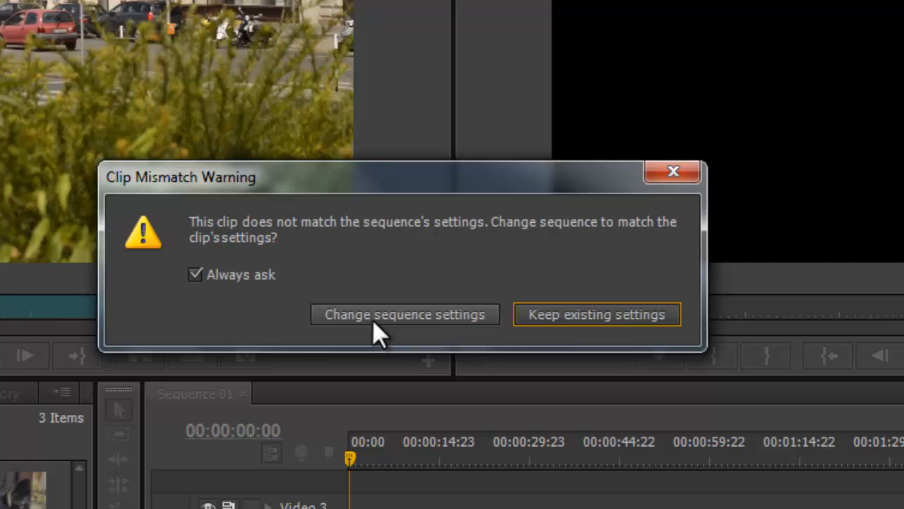
Choose Change sequence settings so Sequence 01 matches _DSC0353.MOV on Video 1
click(596, 314)
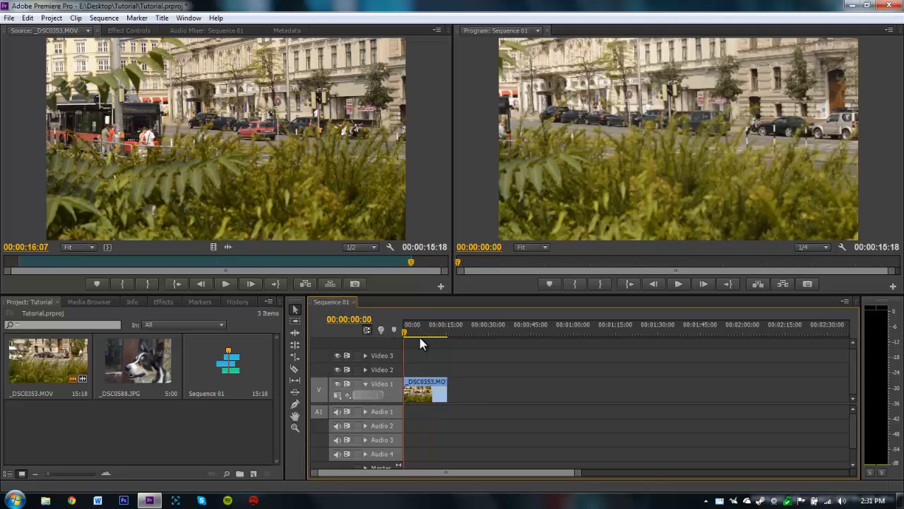
Play and then stop Sequence 01 in the Program Monitor
click(444, 332)
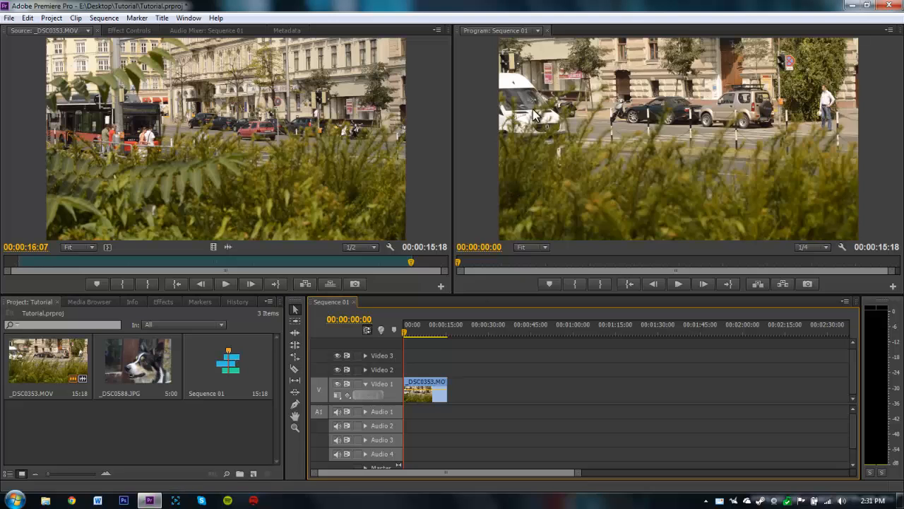
click(413, 333)
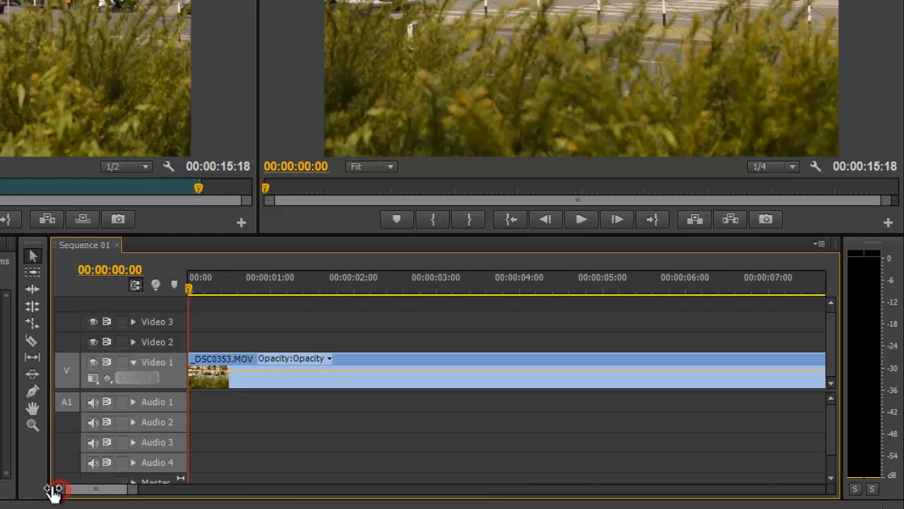
Widen the timeline zoom scroll bar in two drags, then slide it back to the sequence start
drag(55, 489, 162, 488)
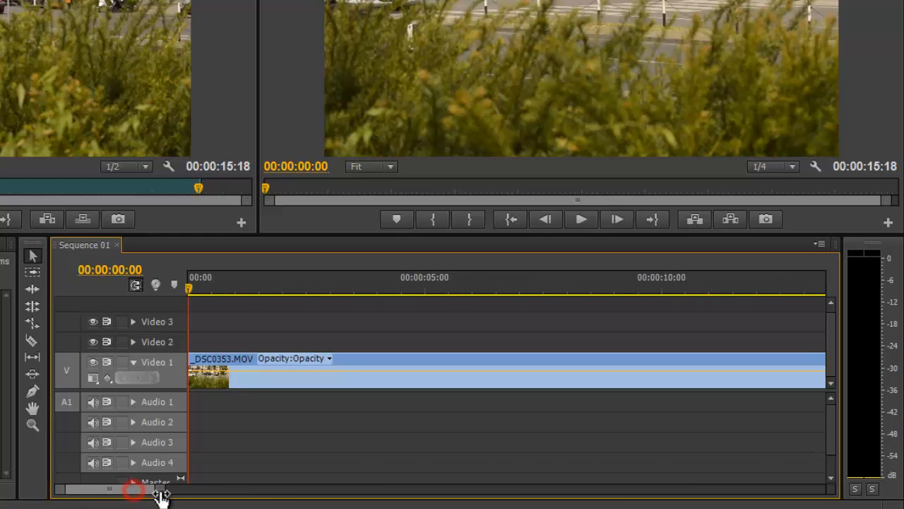
drag(130, 488, 325, 489)
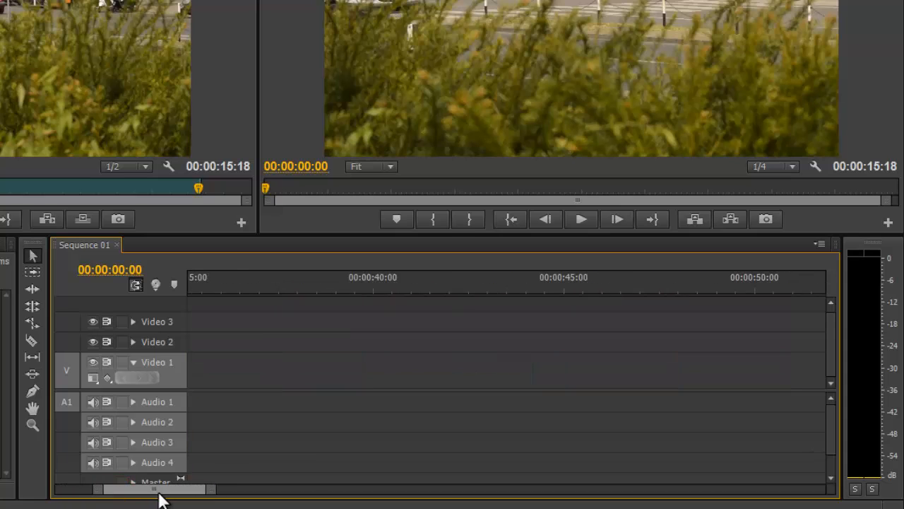
drag(155, 488, 362, 488)
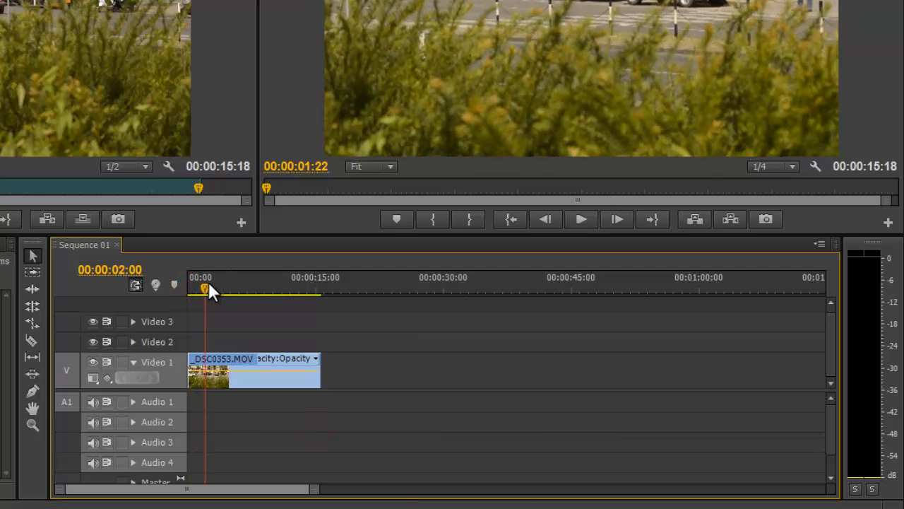
Scrub the playhead to about 12 then 3 seconds, then play and stop the sequence
drag(205, 291, 293, 291)
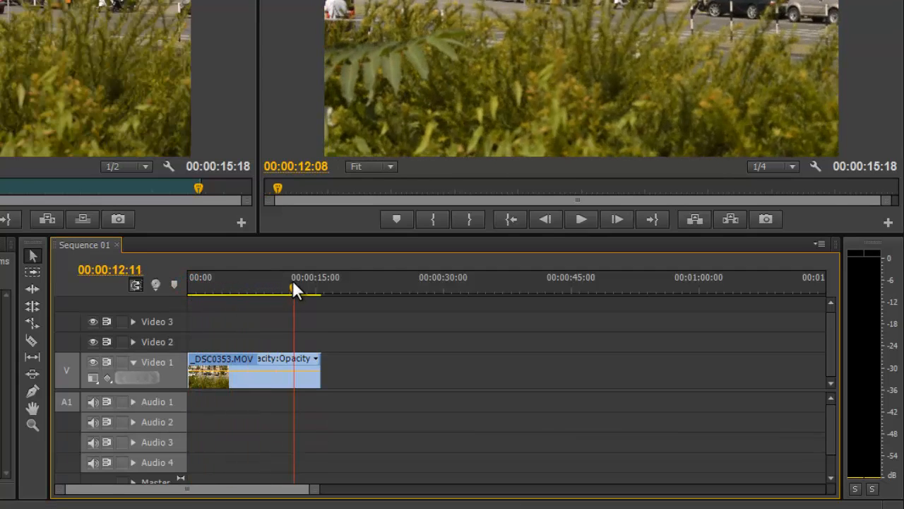
drag(291, 291, 212, 291)
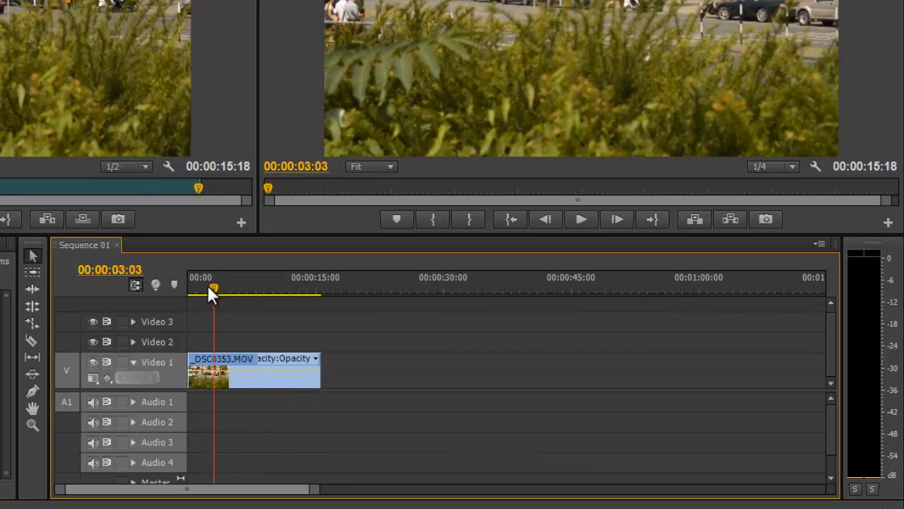
click(582, 219)
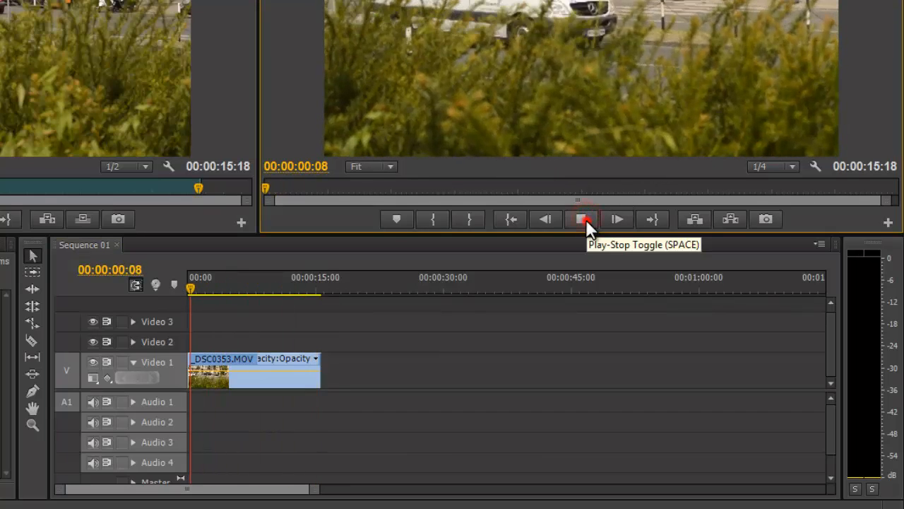
click(581, 219)
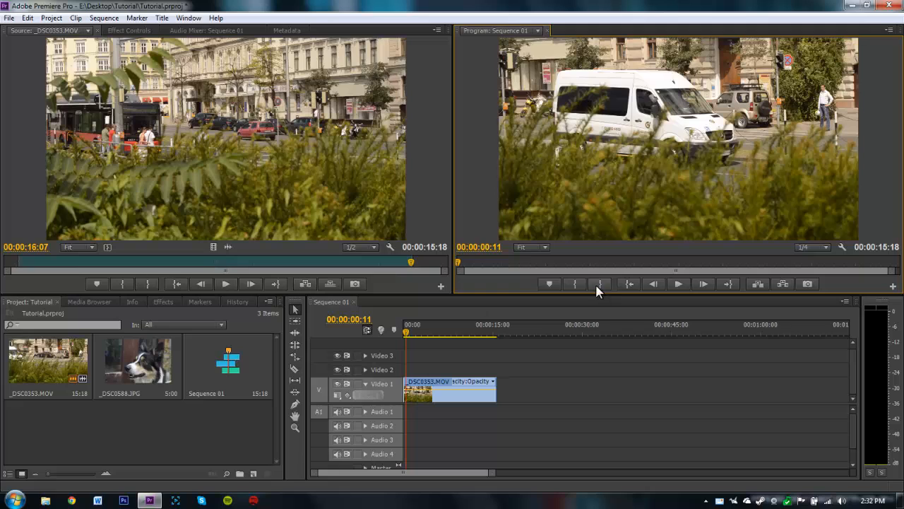
mouse_move(303, 123)
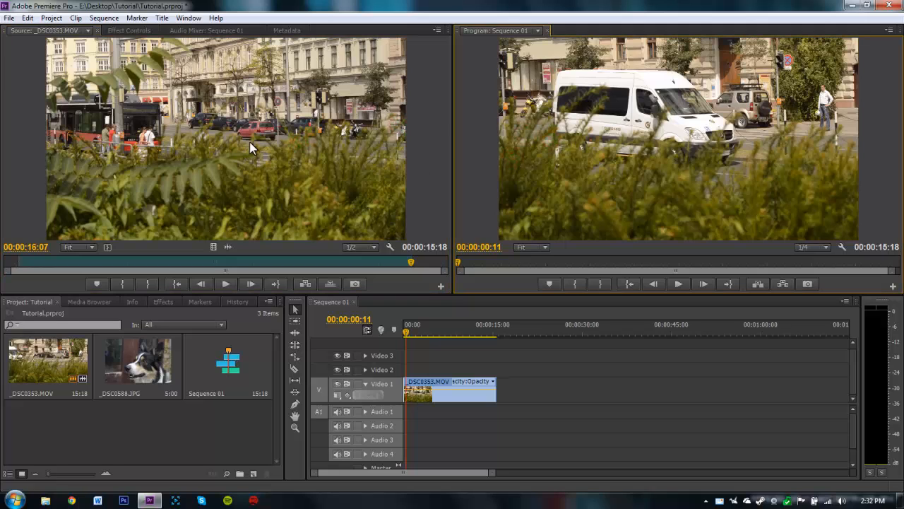
mouse_move(206, 147)
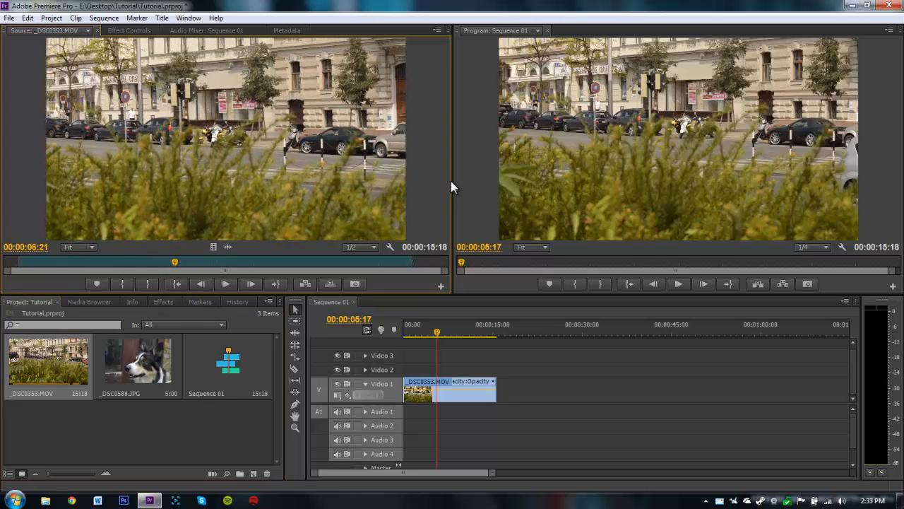
mouse_move(664, 218)
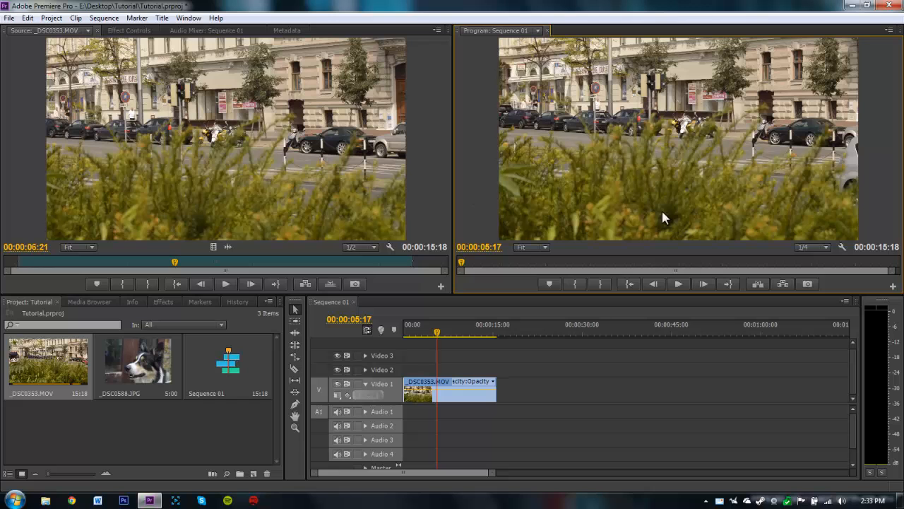
Play and stop Sequence 01, return to 00:00:00:00, and set playback resolution to Full
click(458, 332)
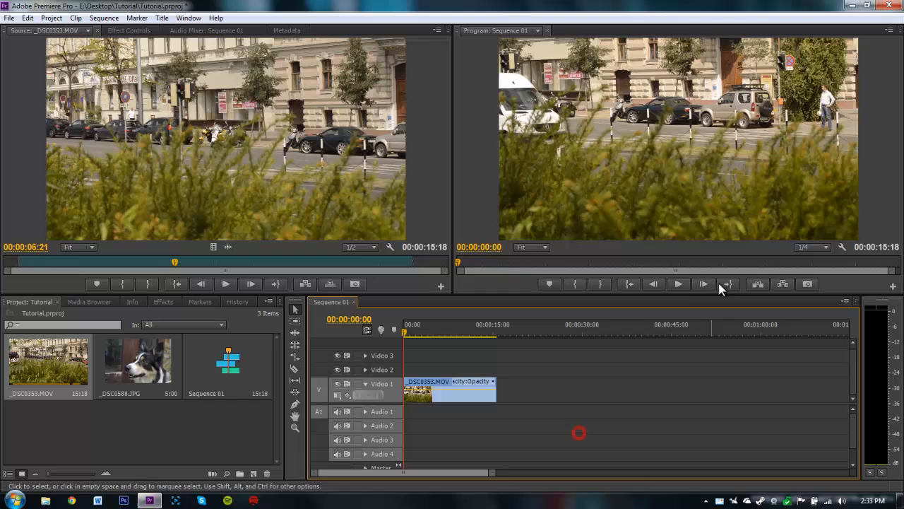
click(678, 284)
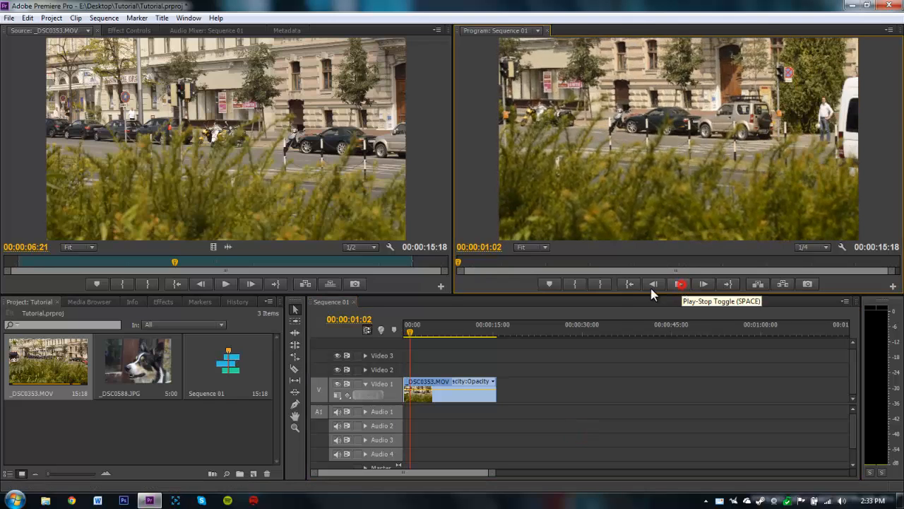
click(679, 284)
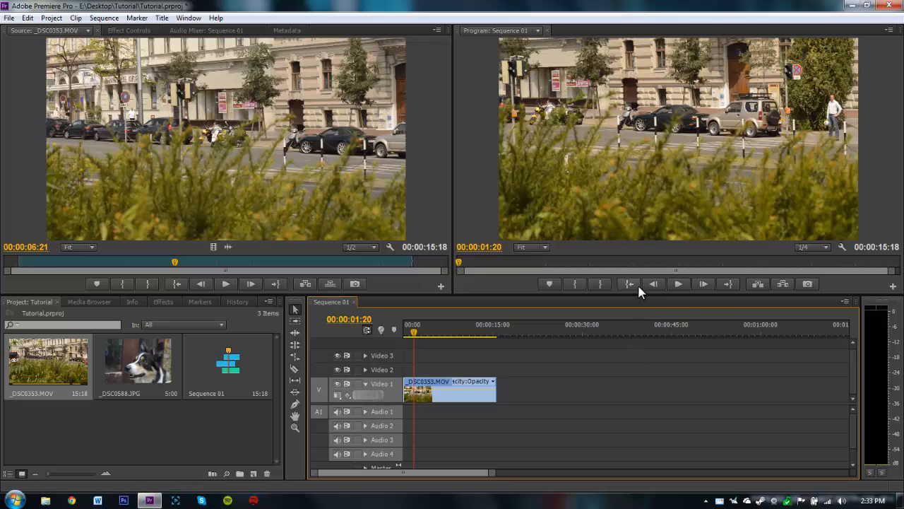
click(727, 284)
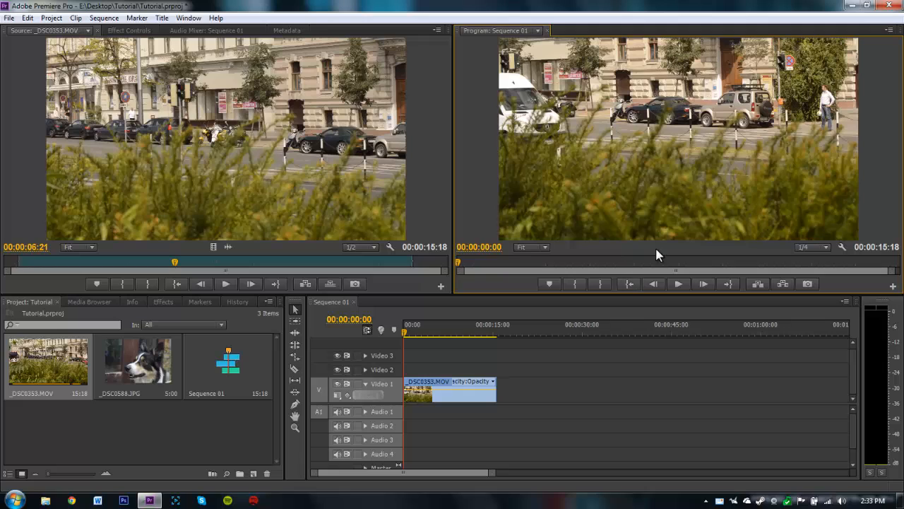
mouse_move(562, 290)
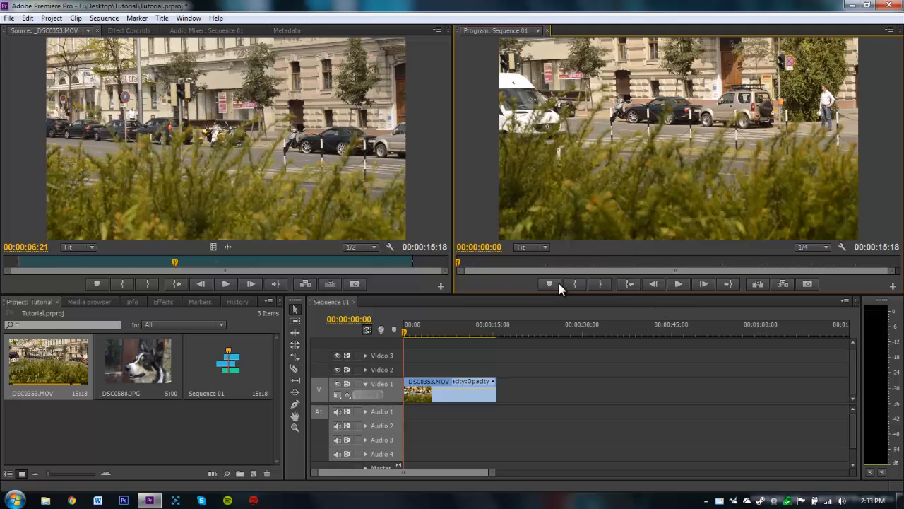
mouse_move(584, 250)
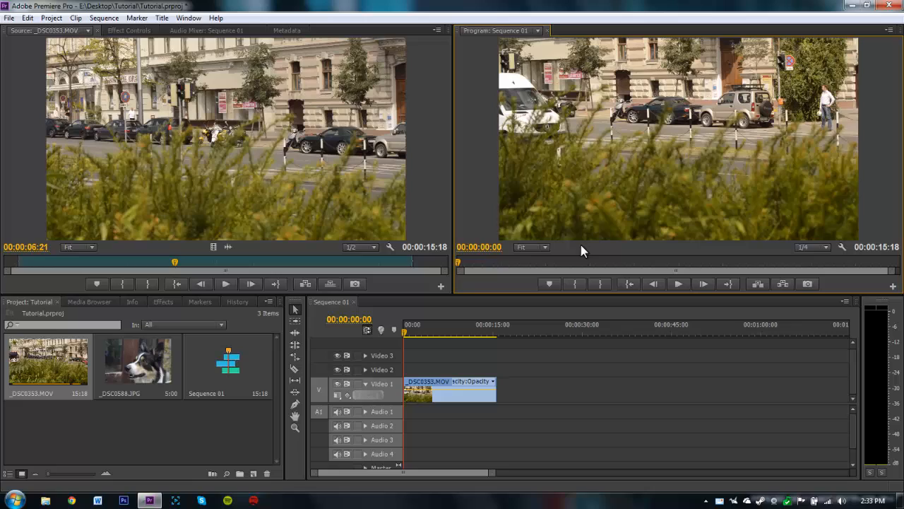
click(814, 246)
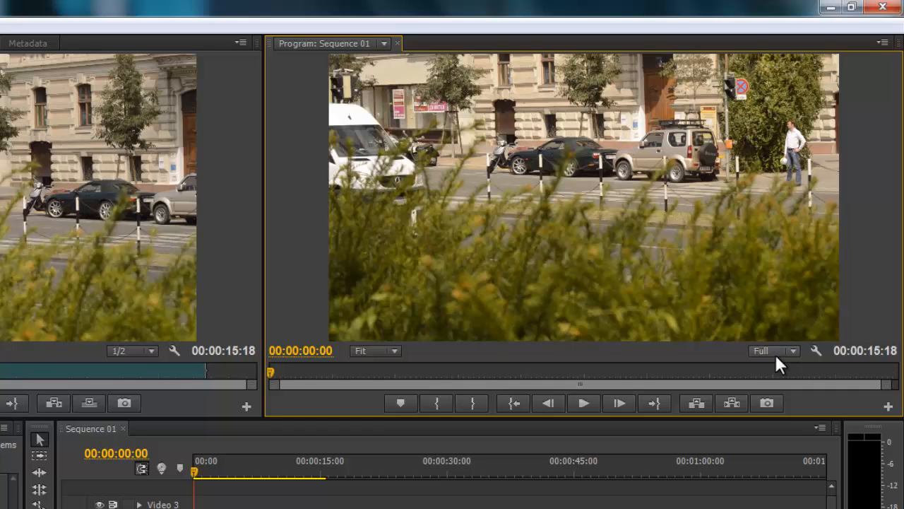
mouse_move(775, 357)
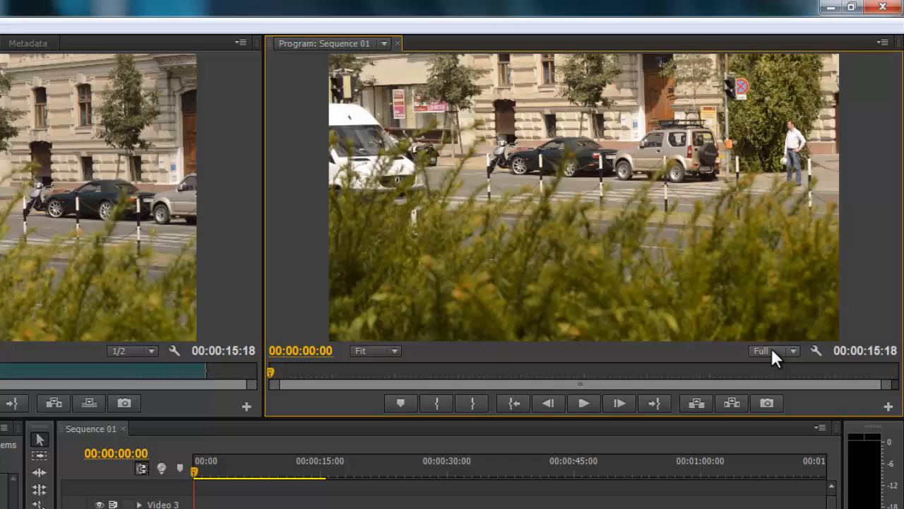
Lower playback resolution to 1/4, then play and stop the sequence
click(793, 351)
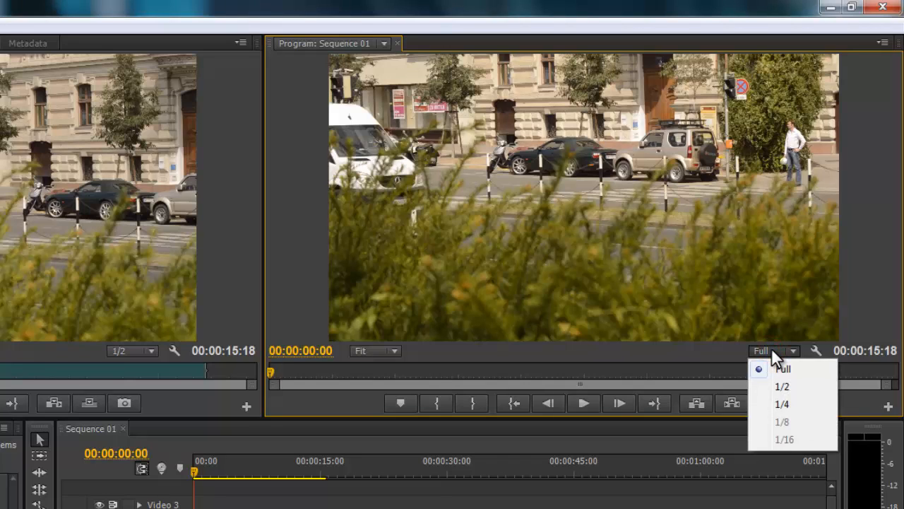
click(781, 404)
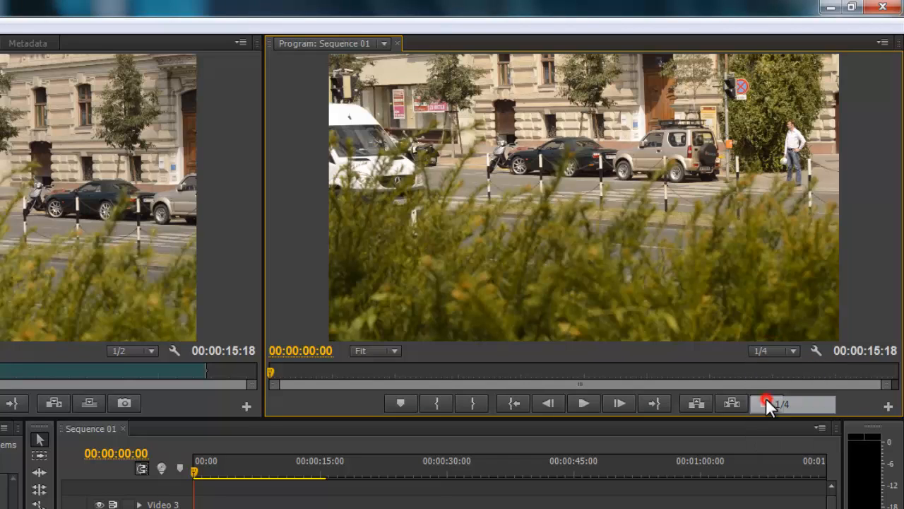
click(584, 404)
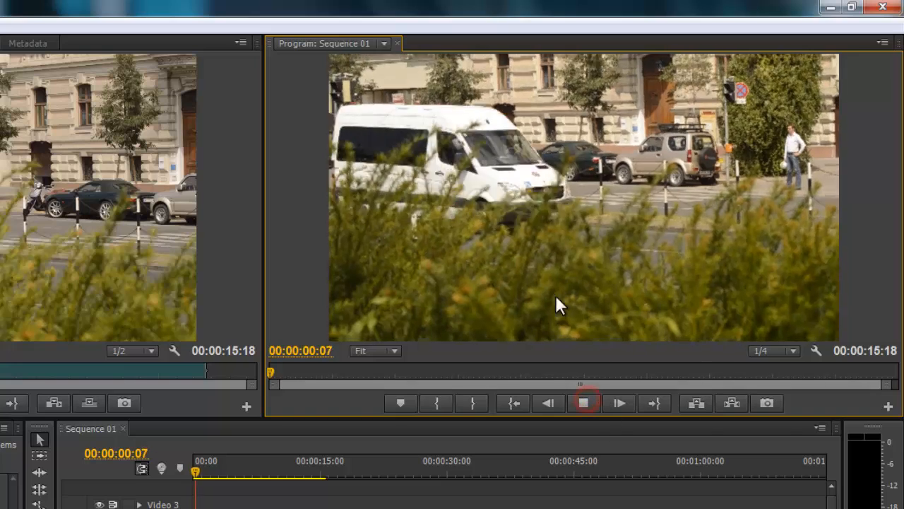
click(583, 403)
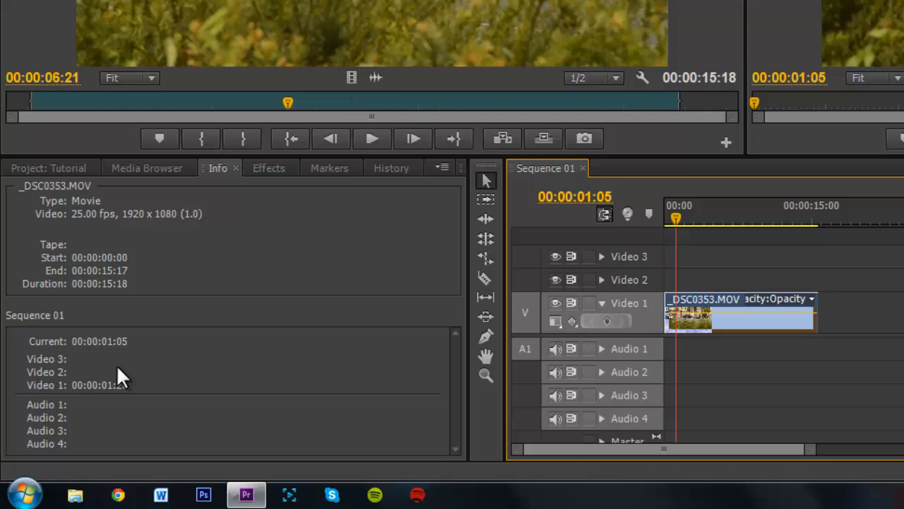
Browse Effects with Video Transitions expanded, then view the Markers and History panels
click(269, 168)
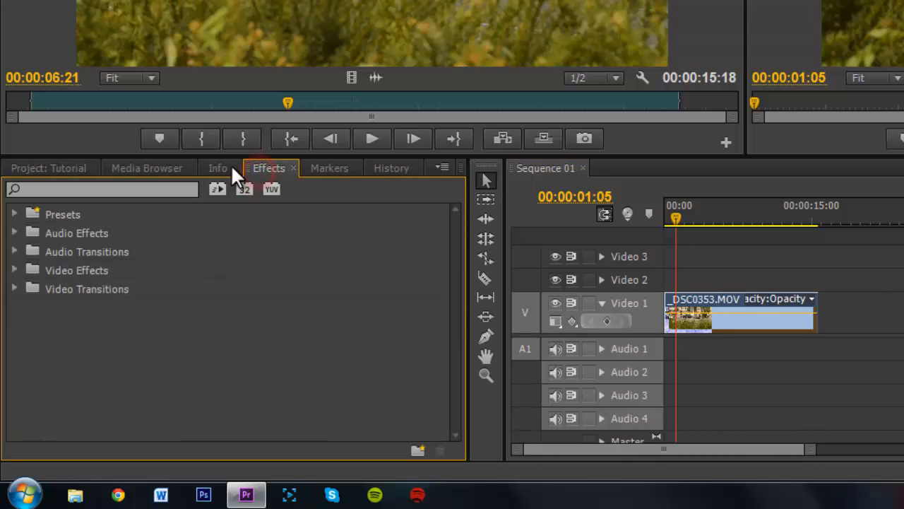
mouse_move(264, 175)
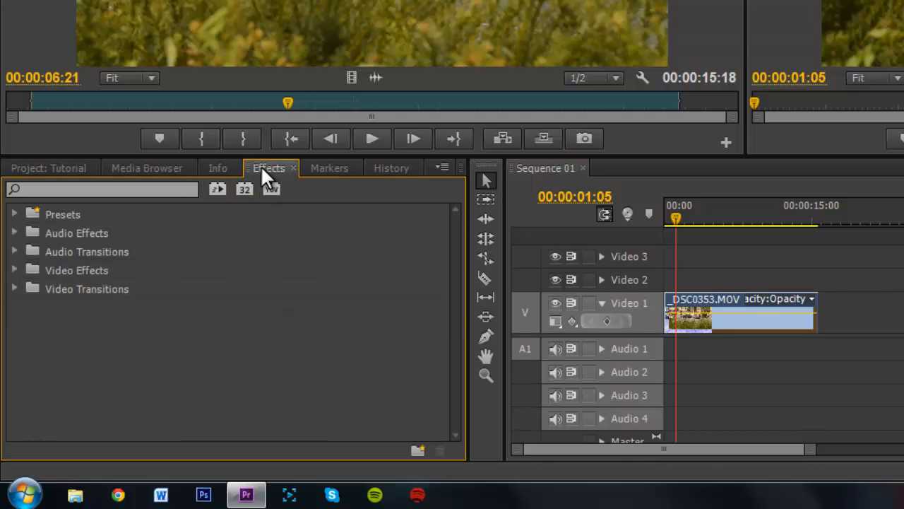
mouse_move(109, 233)
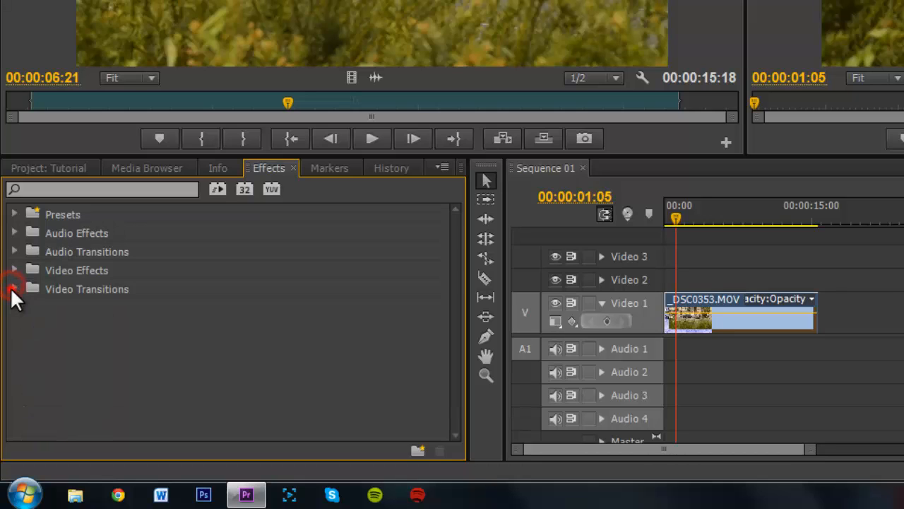
click(14, 289)
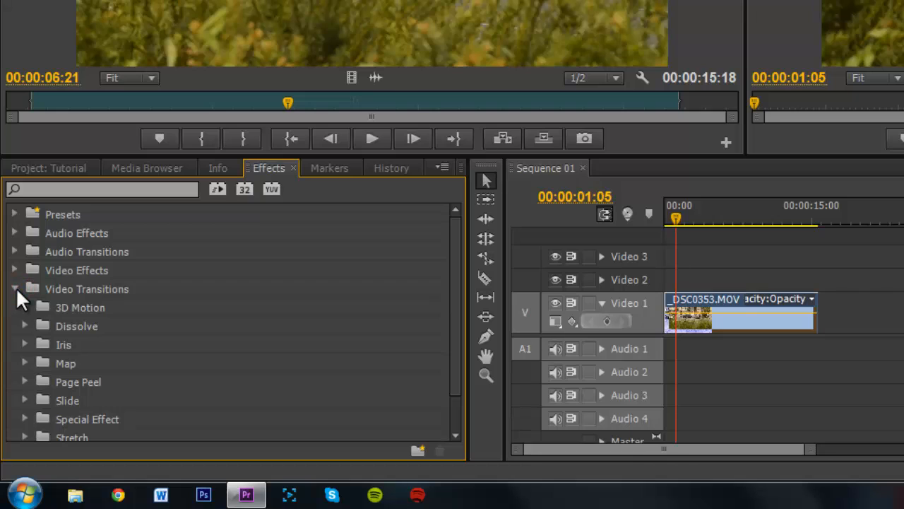
click(330, 167)
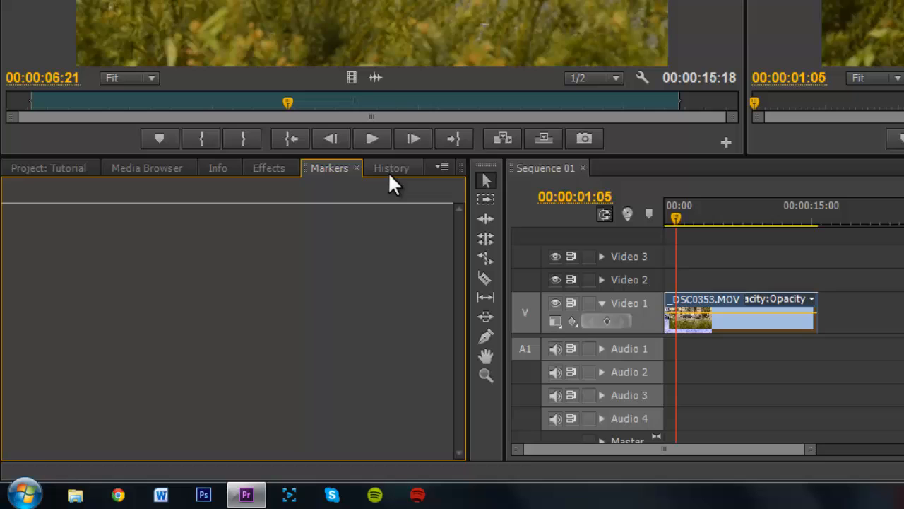
click(392, 168)
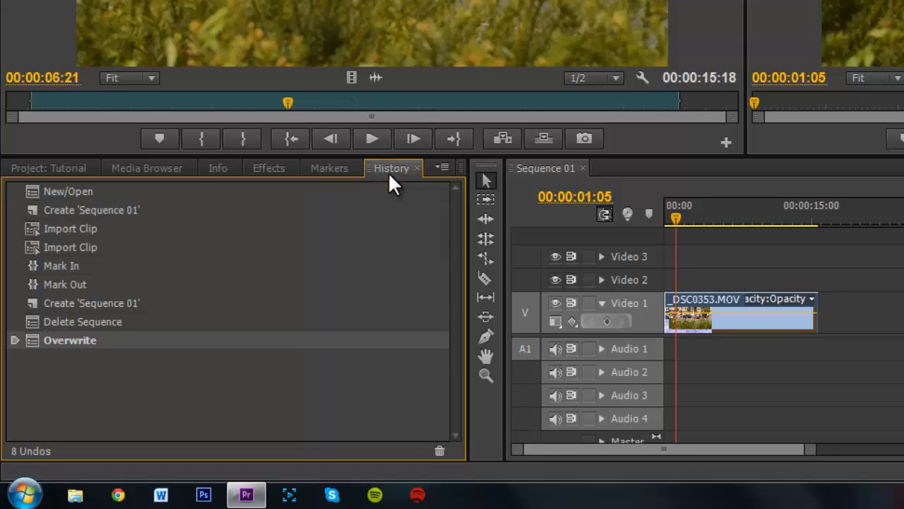
mouse_move(36, 356)
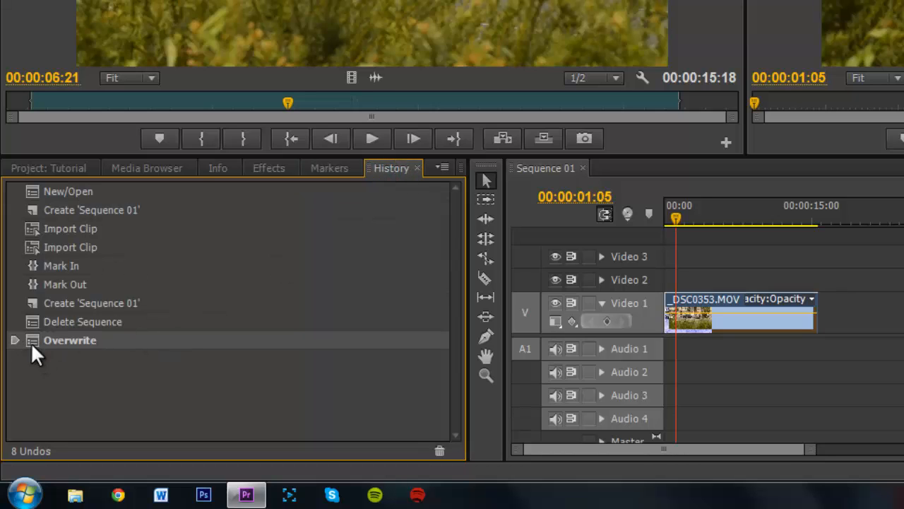
mouse_move(237, 319)
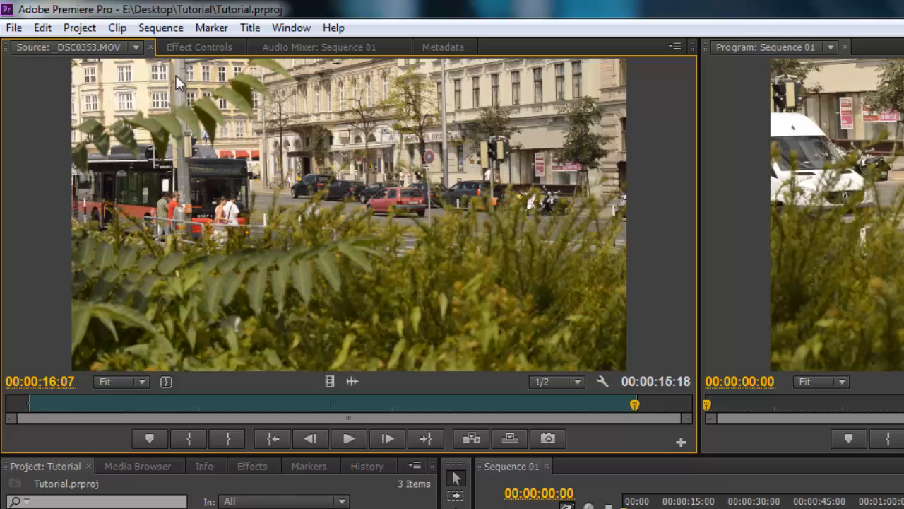
In Effect Controls, expand and collapse the clip's Motion properties
click(200, 47)
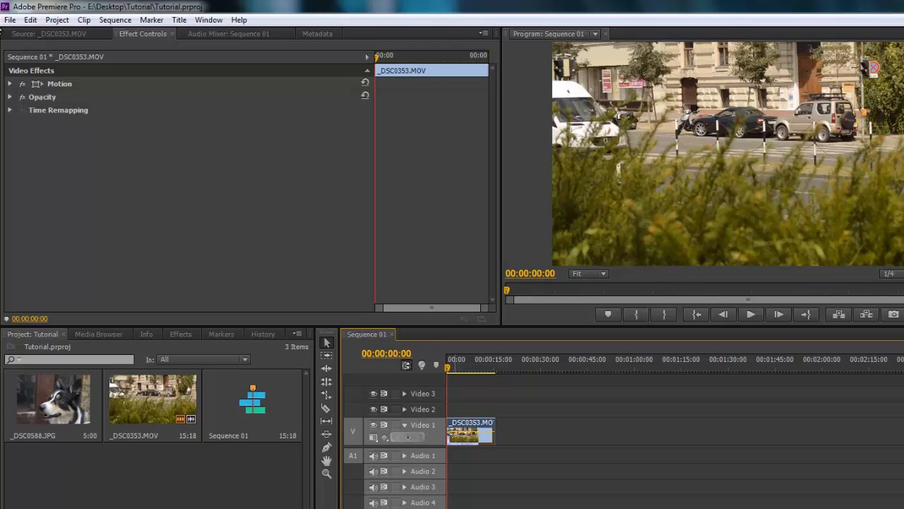
click(12, 83)
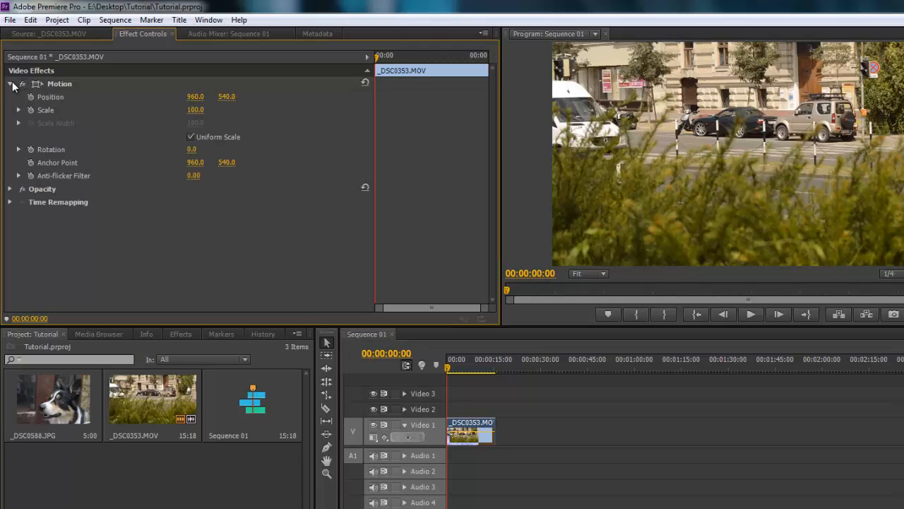
mouse_move(16, 88)
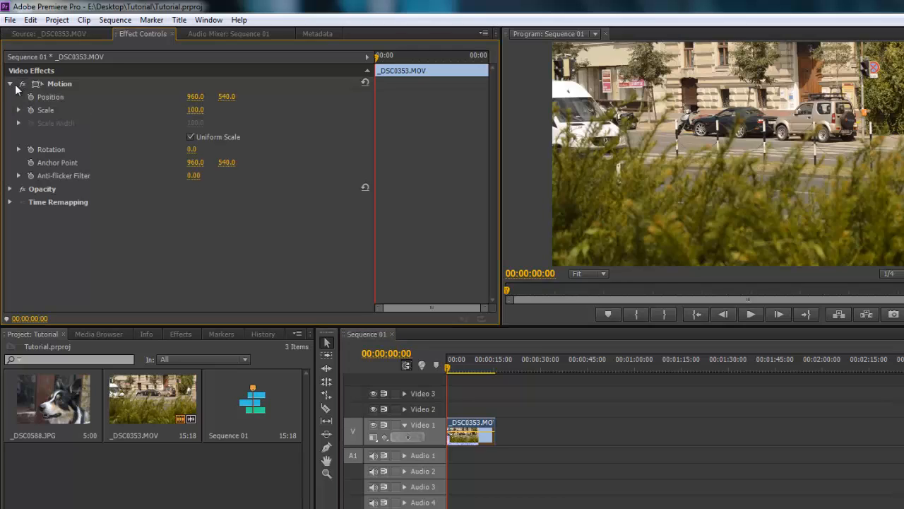
click(29, 83)
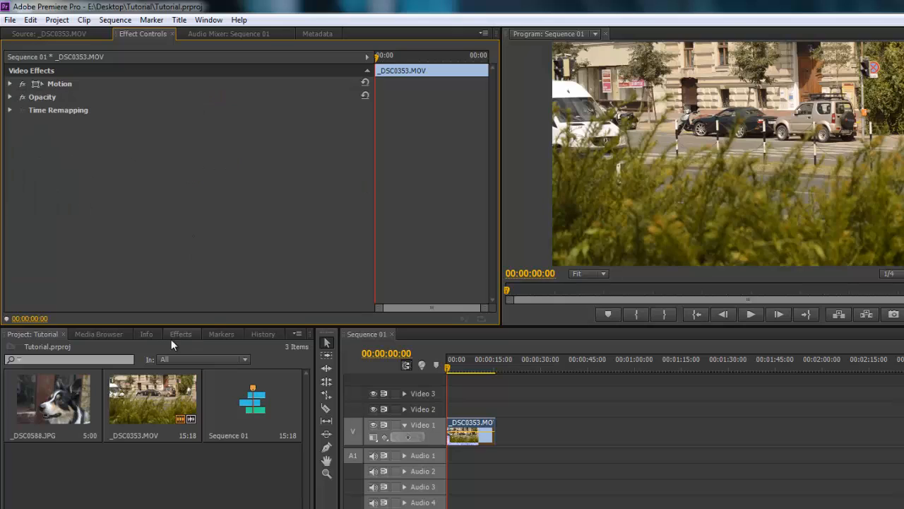
Show the Effects list, expand two of its categories, and switch panel tabs
click(180, 334)
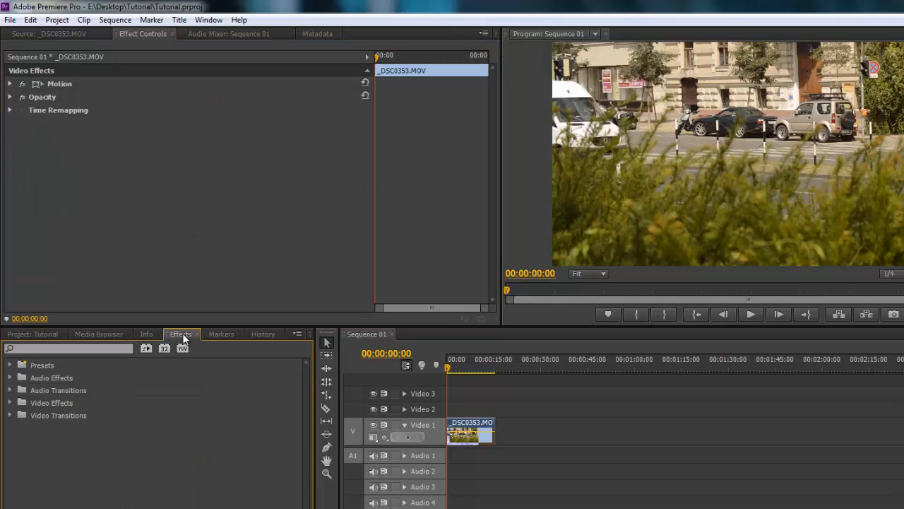
click(9, 377)
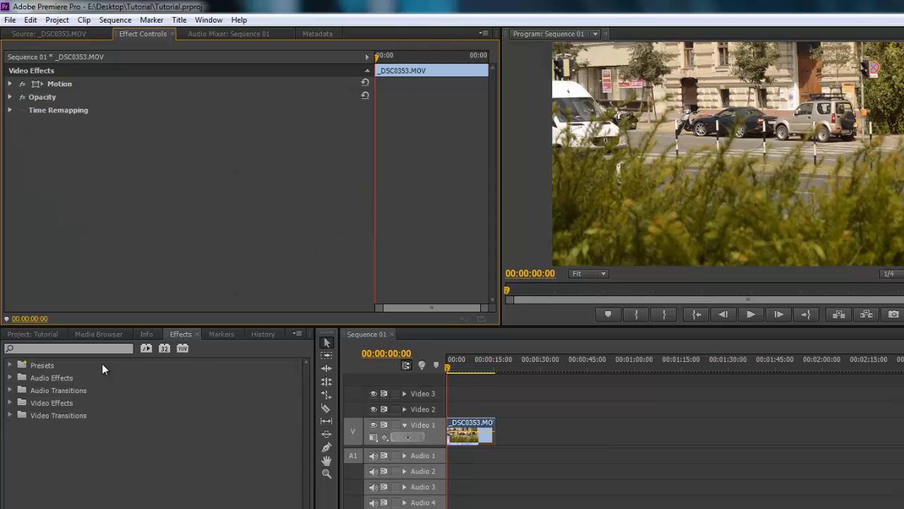
click(9, 402)
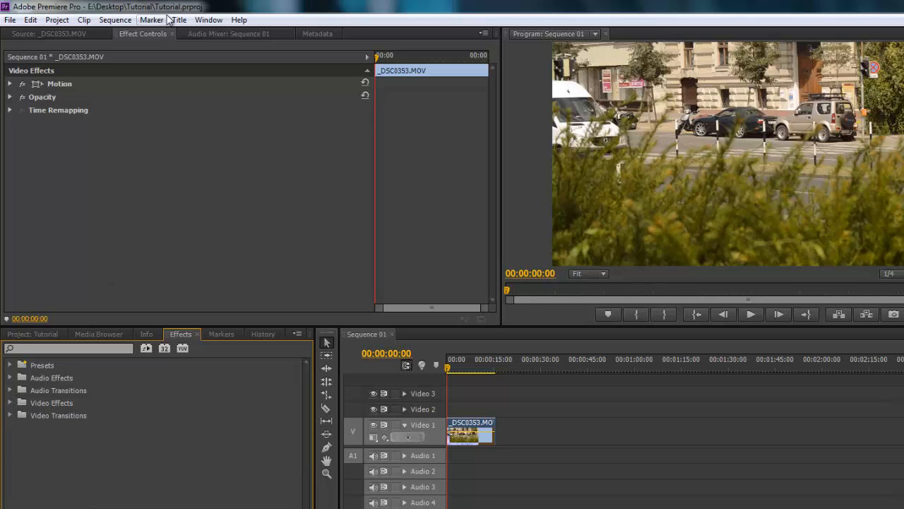
click(230, 33)
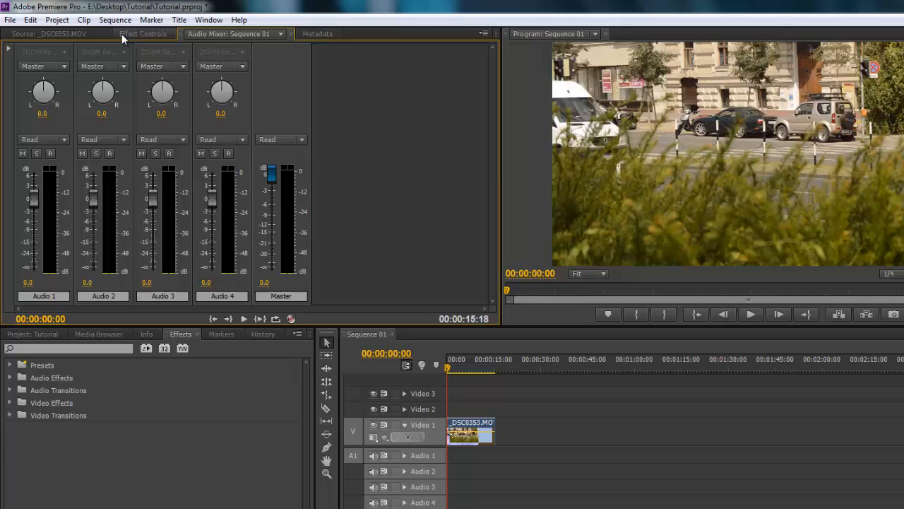
Lower the Audio 1 fader, restore it to 0.0, then view _DSC0353.MOV's metadata
click(141, 35)
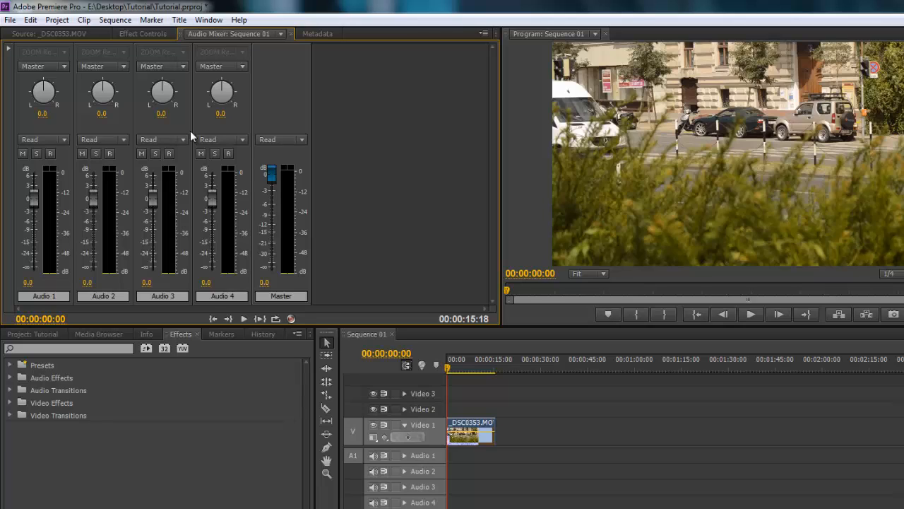
drag(50, 183, 33, 219)
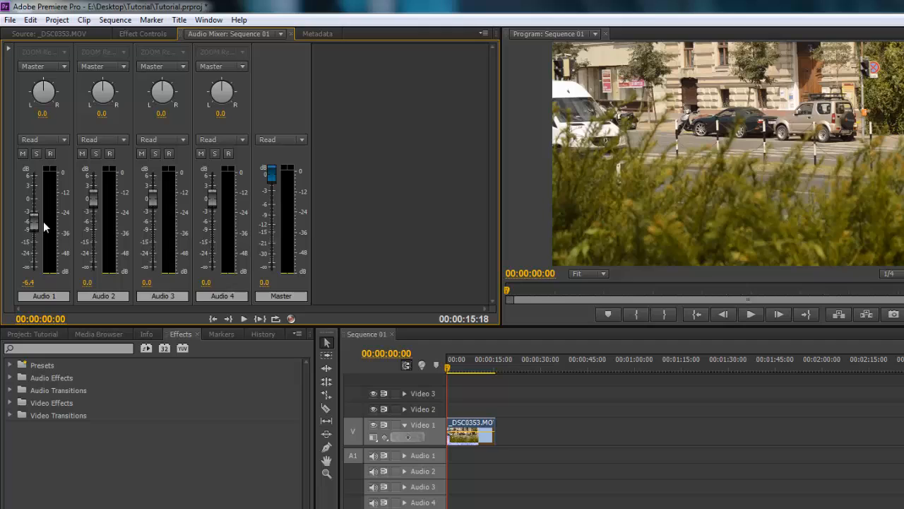
drag(34, 226, 34, 253)
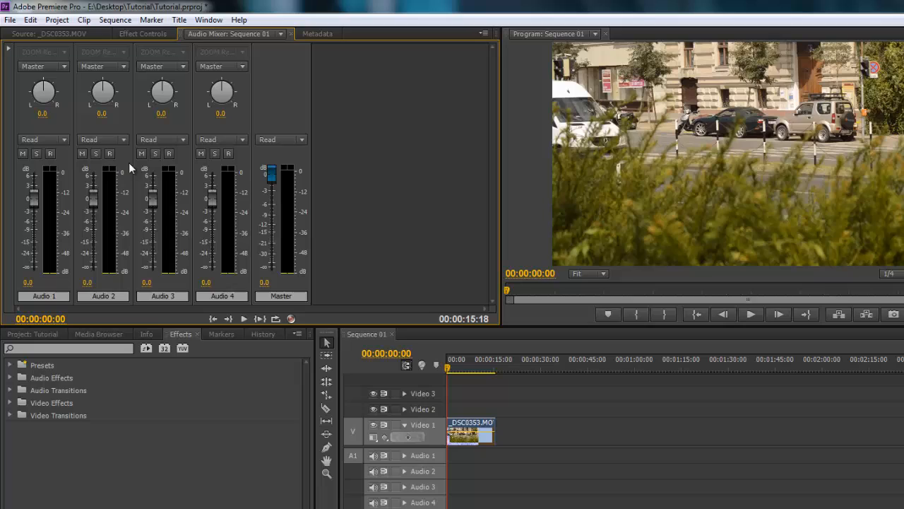
mouse_move(118, 186)
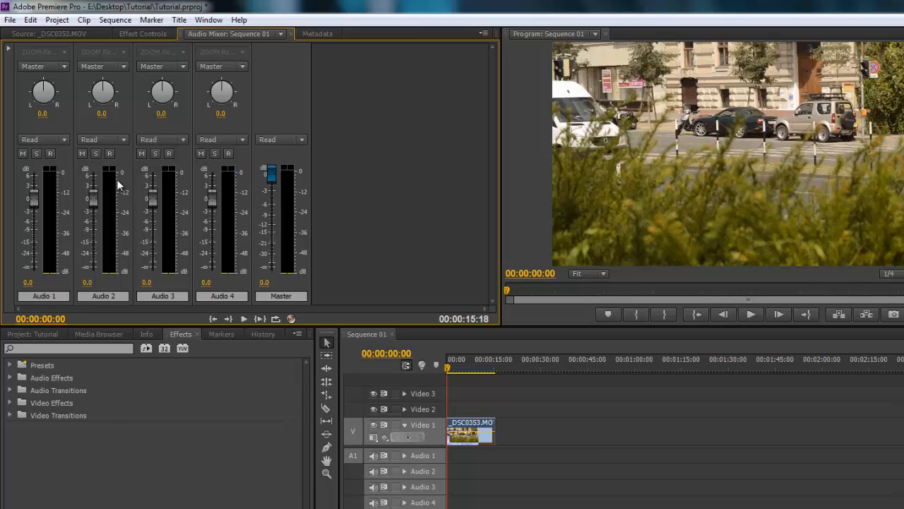
mouse_move(151, 75)
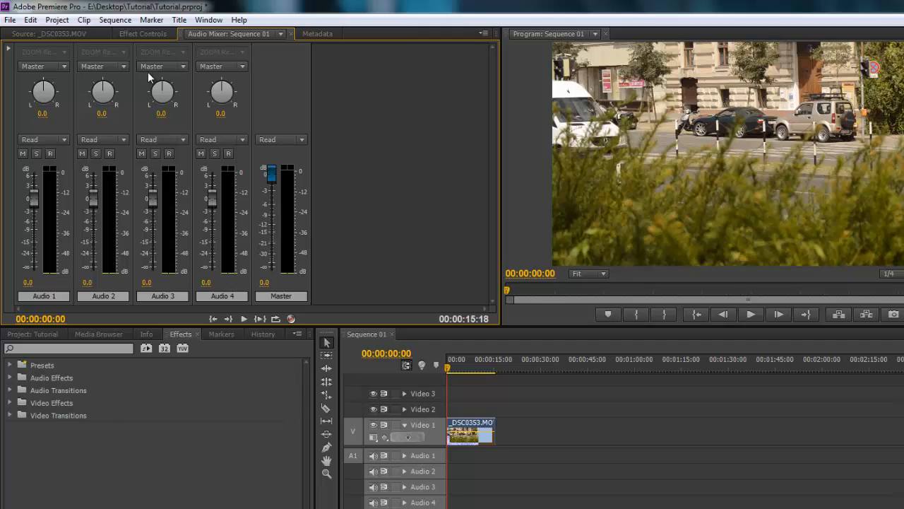
mouse_move(149, 172)
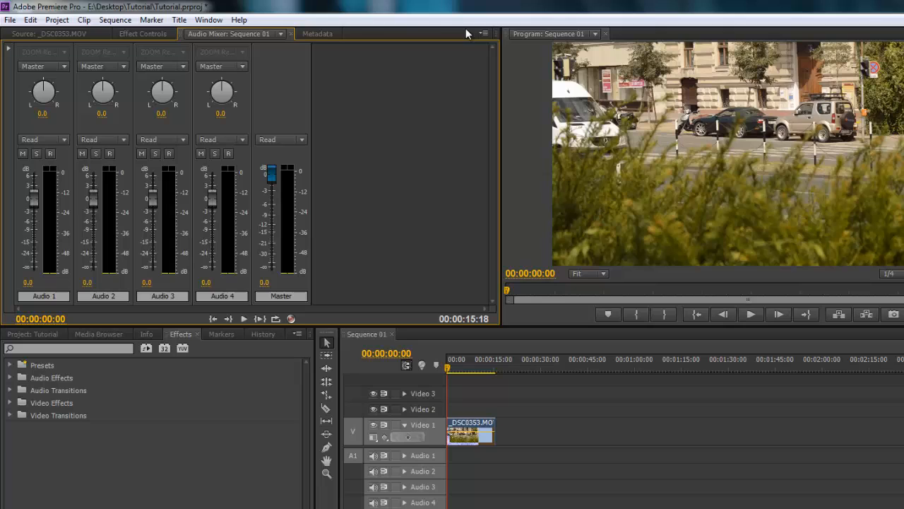
mouse_move(325, 33)
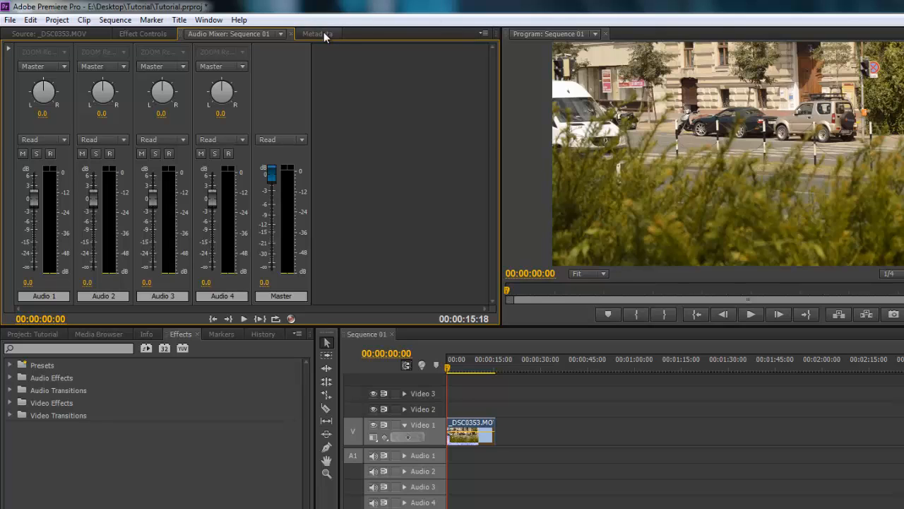
click(317, 33)
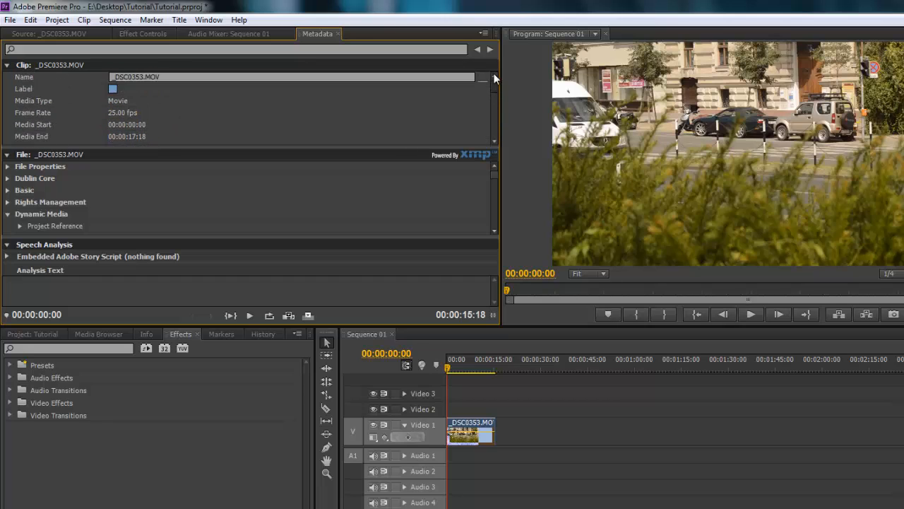
Scroll through the _DSC0353.MOV clip metadata, then bring the Source preview back to front
scroll(down, 3)
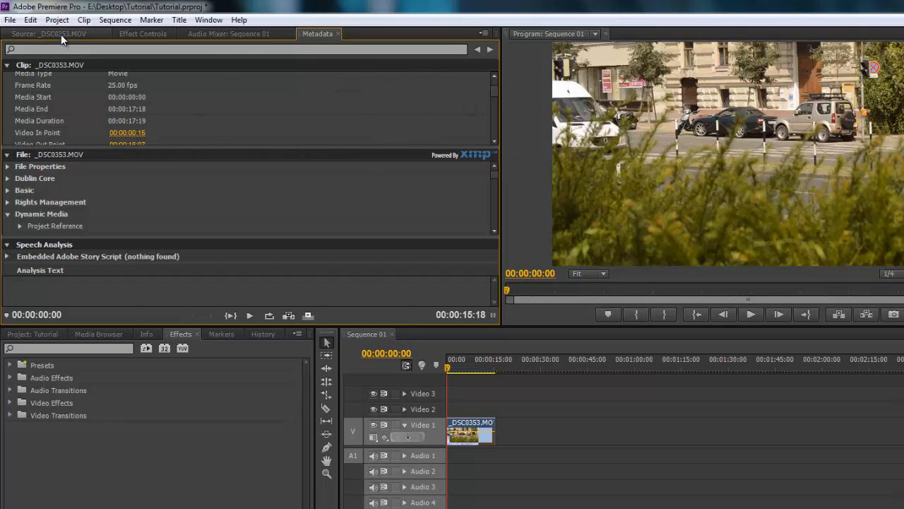
click(44, 33)
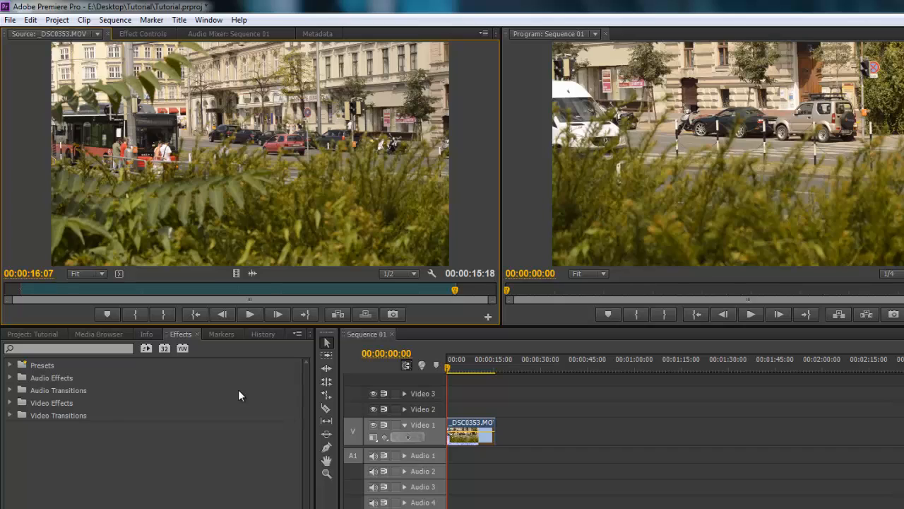
mouse_move(286, 16)
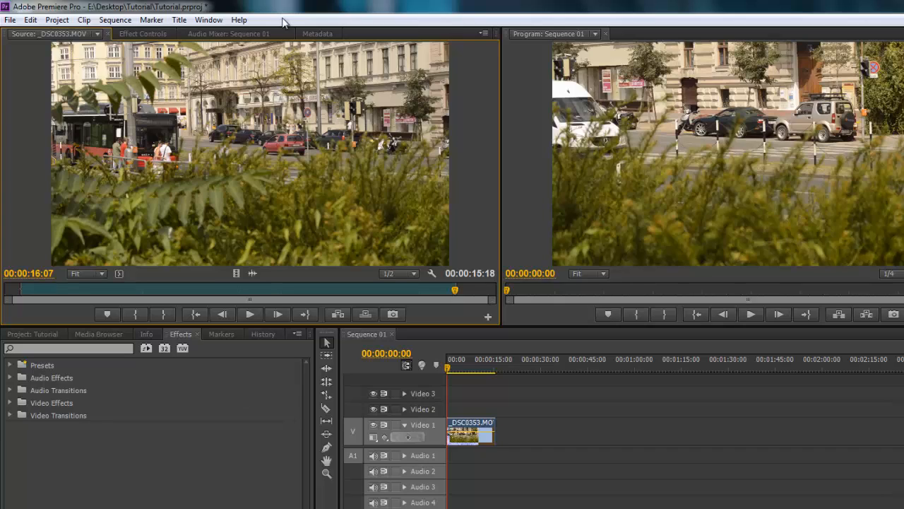
mouse_move(99, 340)
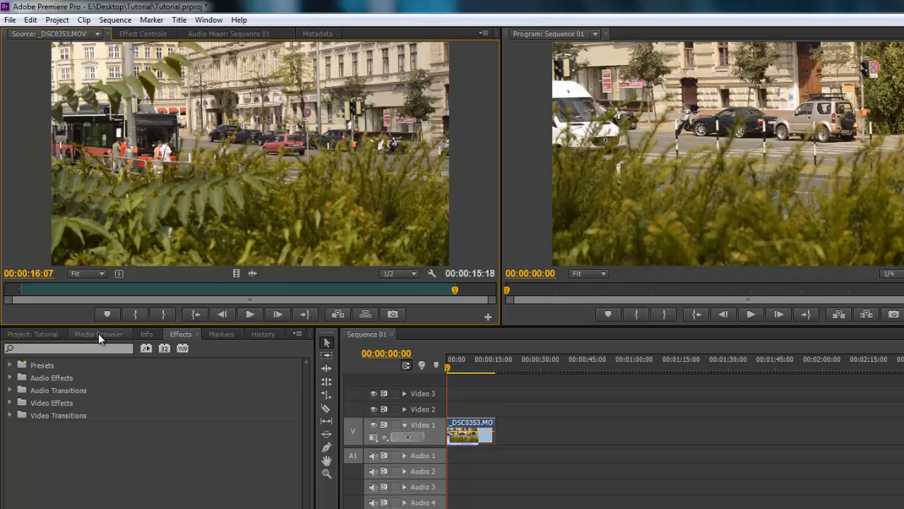
Close the Media Browser so the Effects list with its five categories shows
click(98, 334)
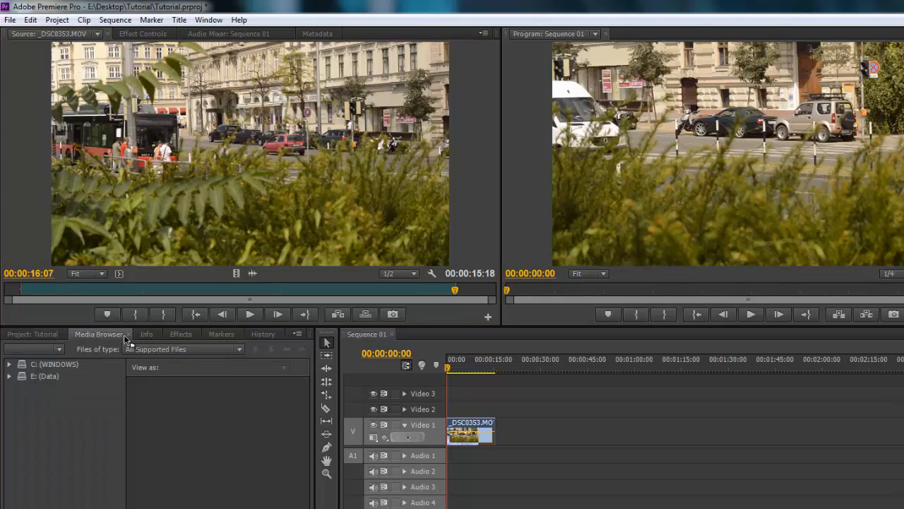
click(124, 333)
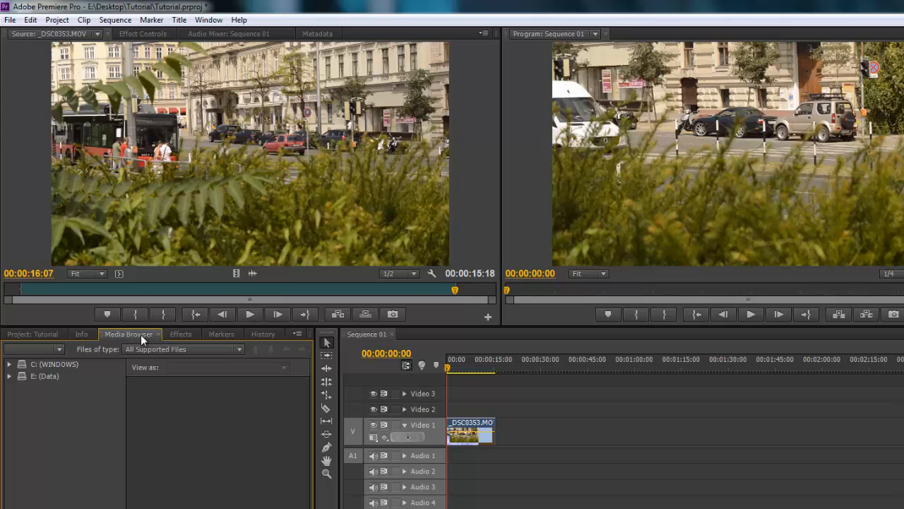
mouse_move(127, 343)
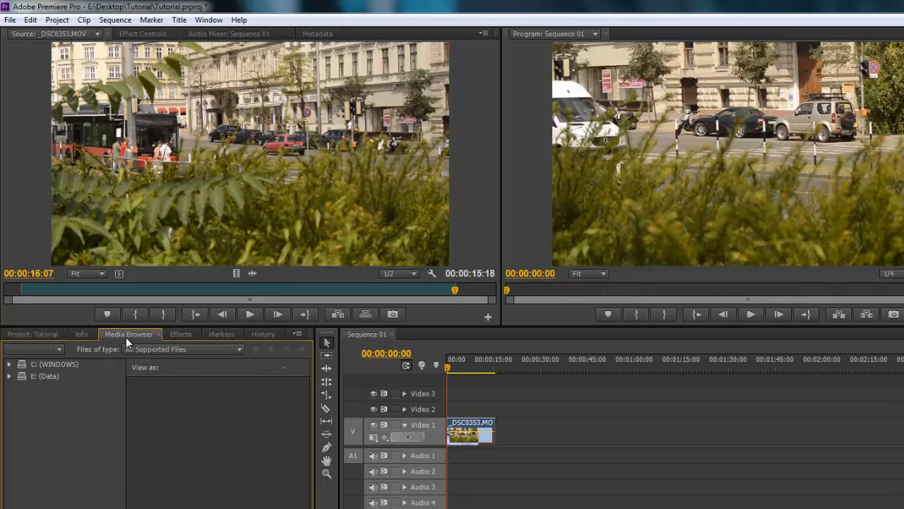
click(298, 333)
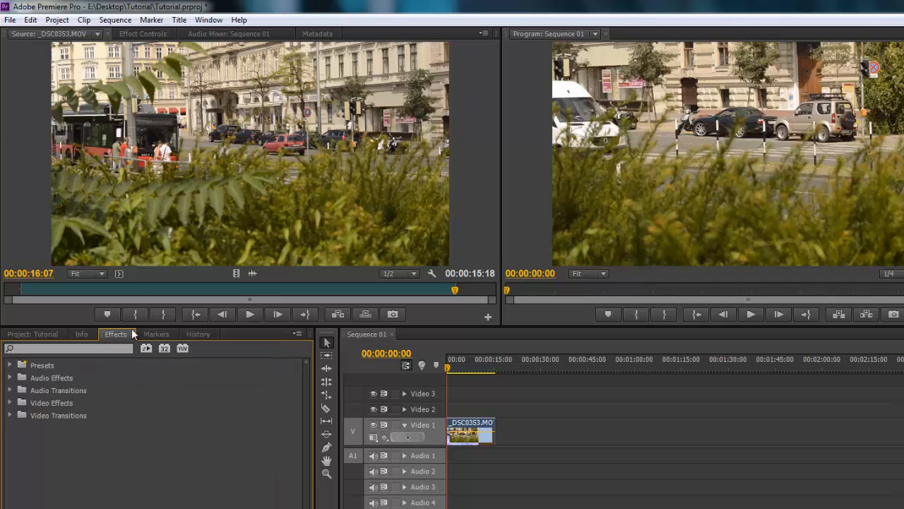
click(297, 333)
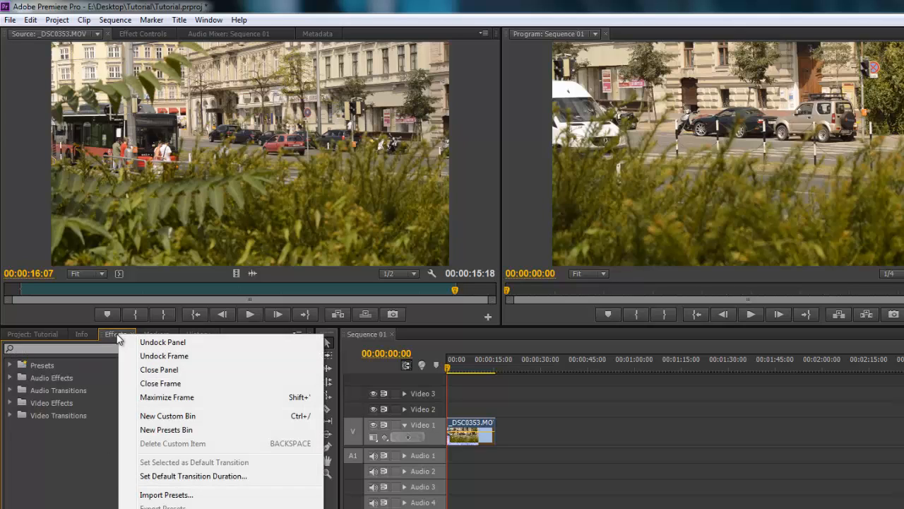
mouse_move(145, 354)
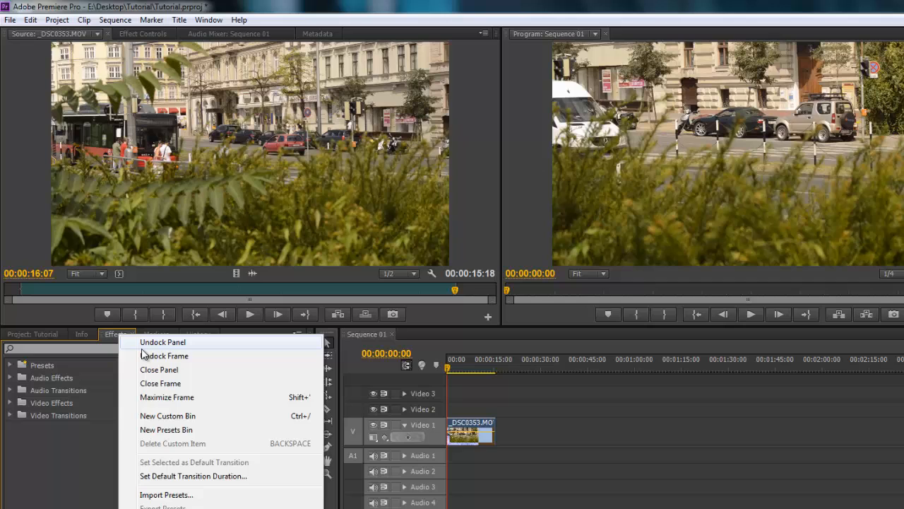
click(163, 342)
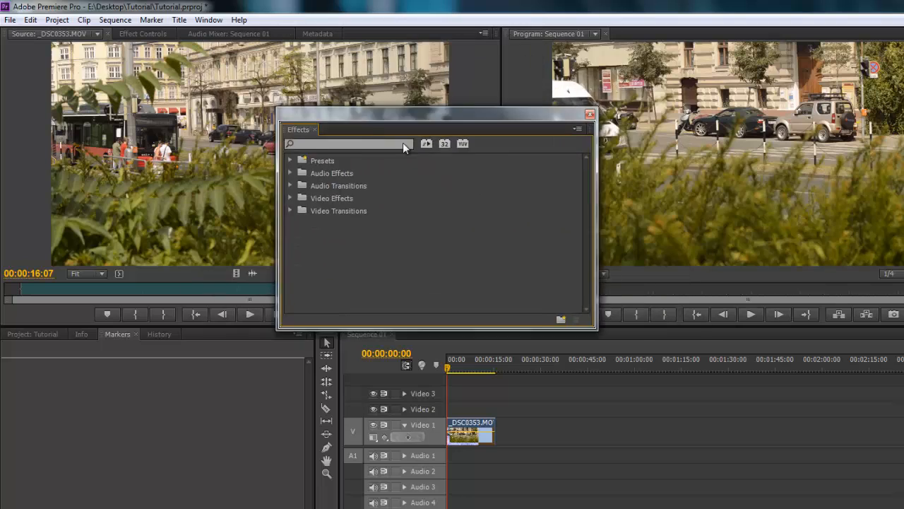
drag(437, 129, 377, 78)
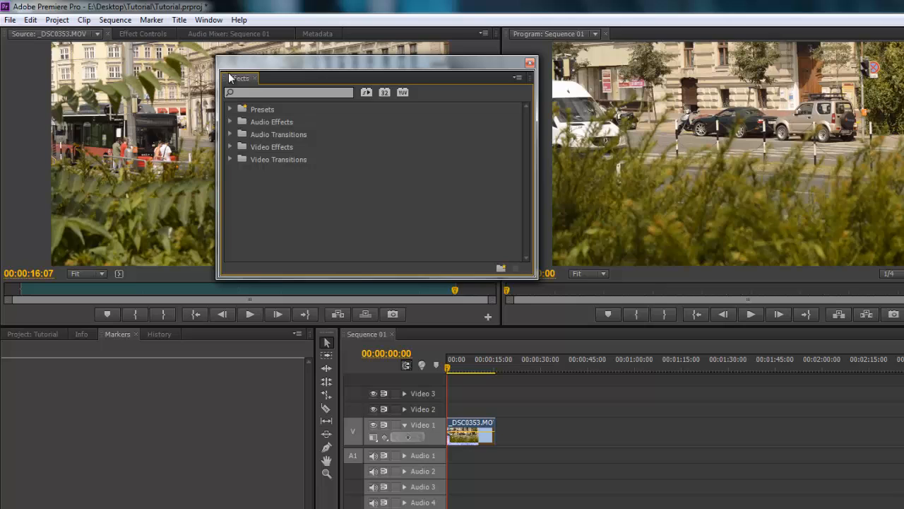
drag(237, 78, 0, 70)
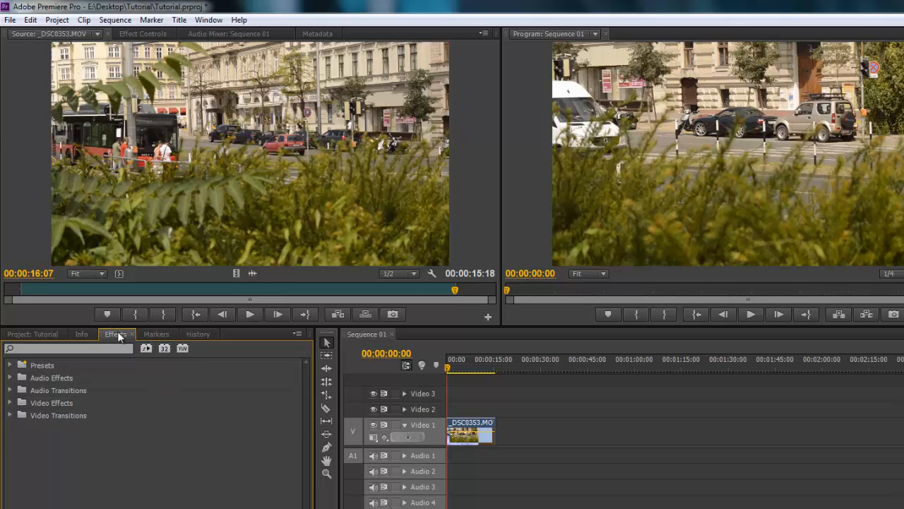
mouse_move(635, 45)
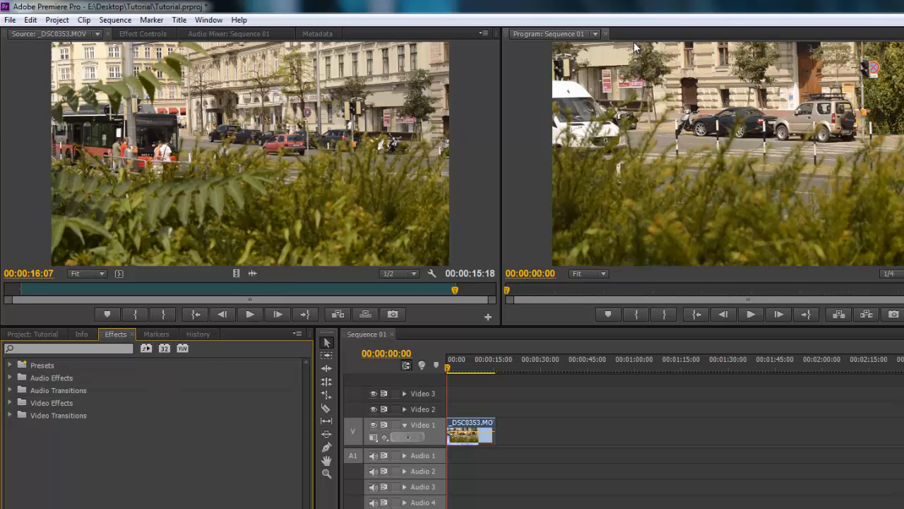
mouse_move(508, 44)
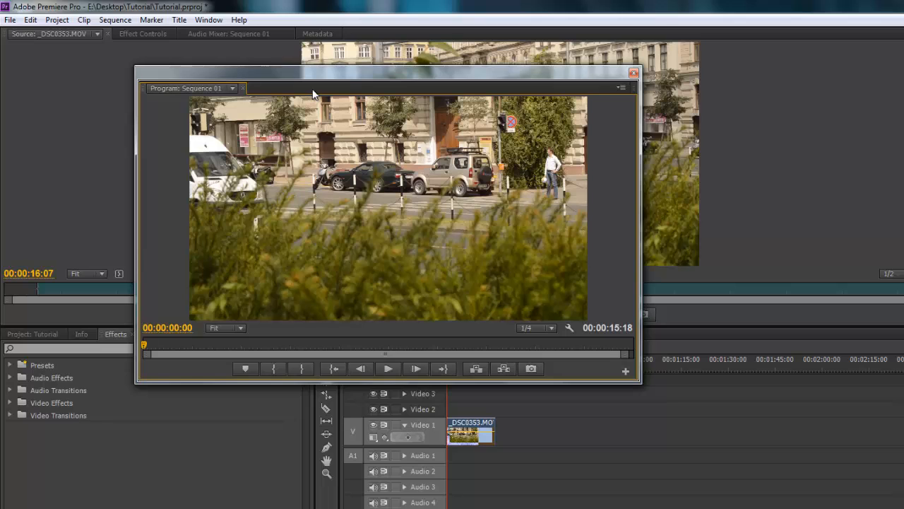
mouse_move(556, 245)
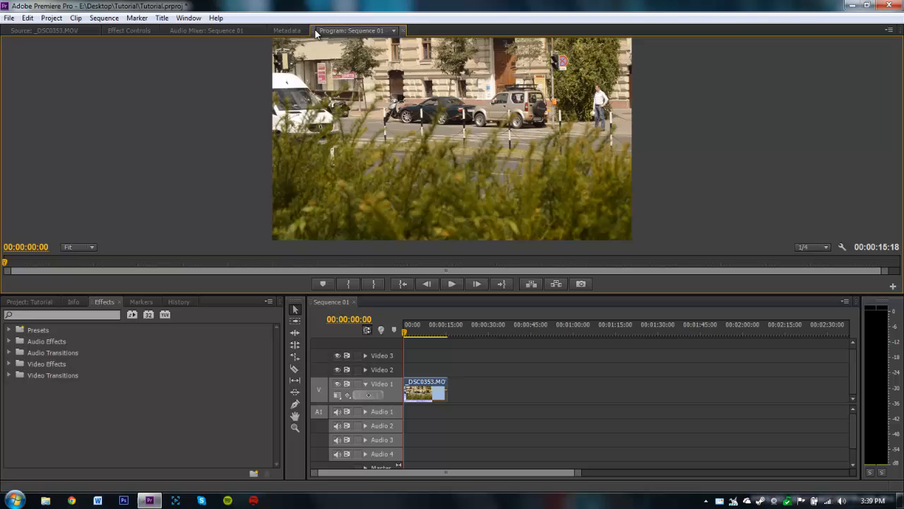
Redock the floated Program monitor into its own panel group
click(286, 31)
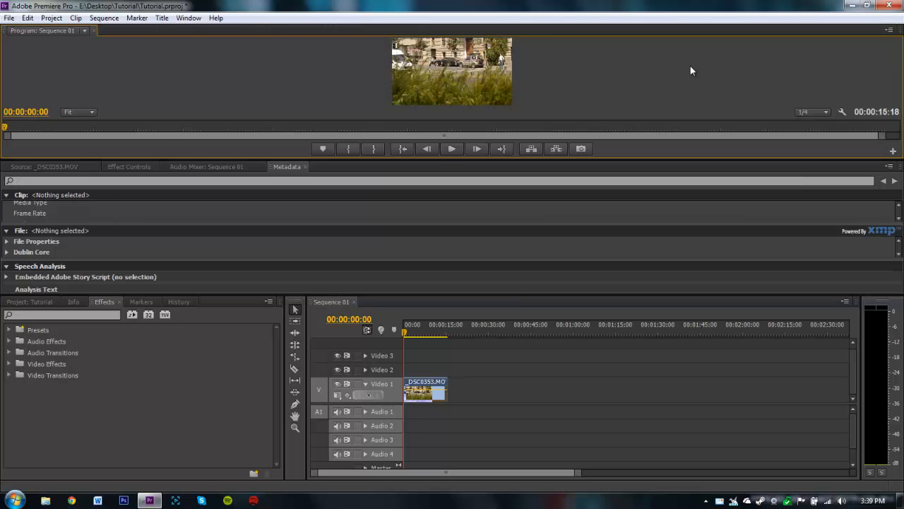
mouse_move(458, 97)
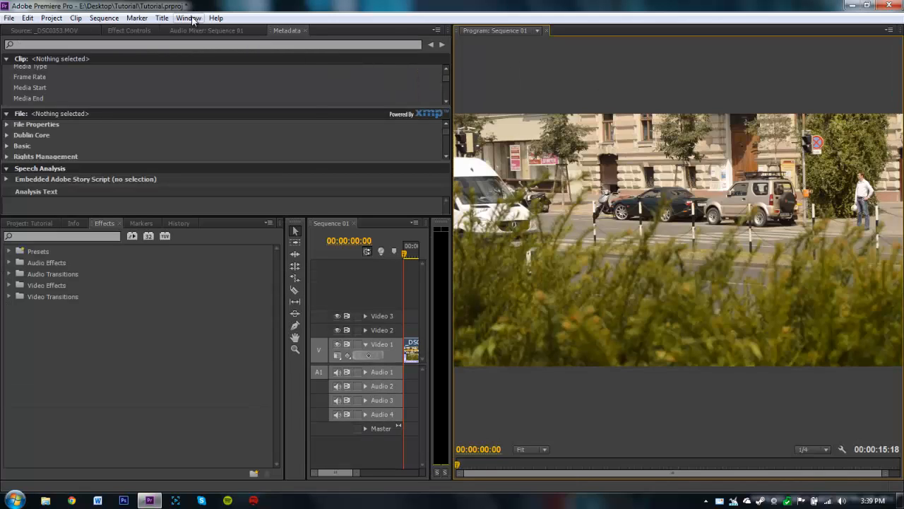
Reset the Editing workspace to its original layout, confirming the reset
click(188, 17)
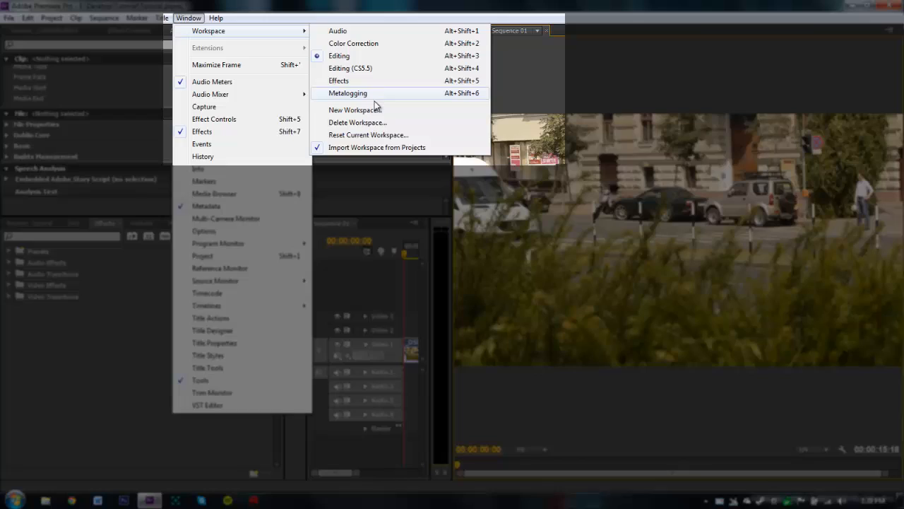
click(368, 135)
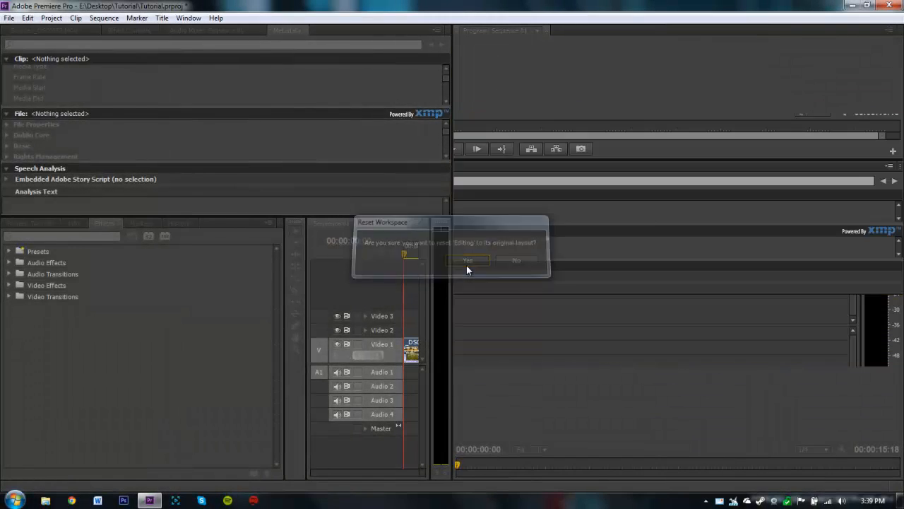
click(468, 260)
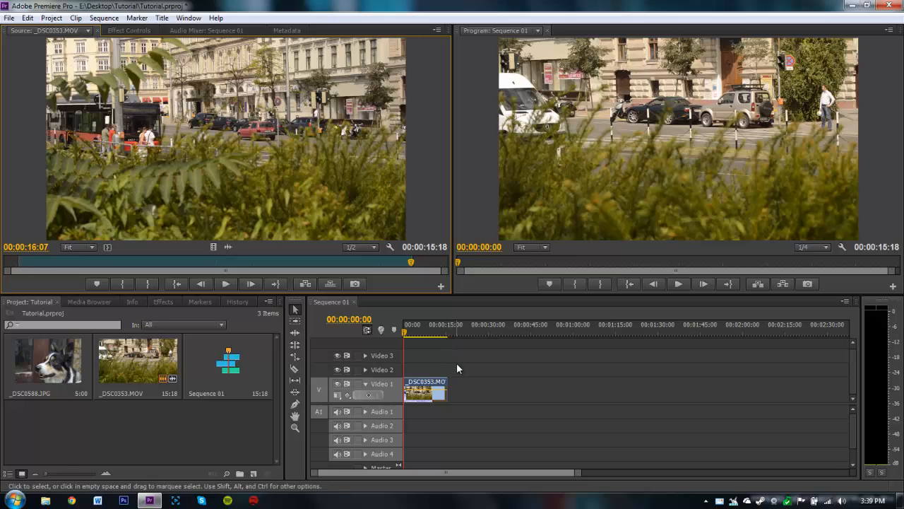
click(202, 17)
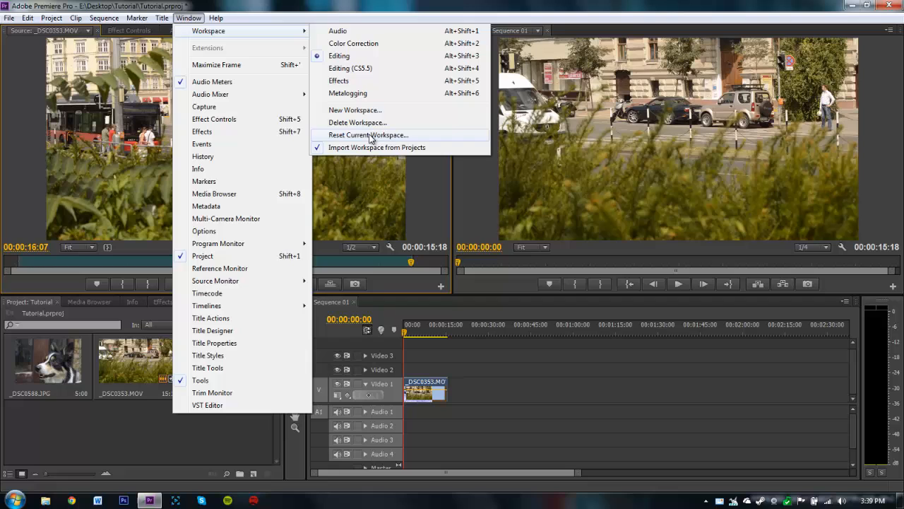
mouse_move(424, 88)
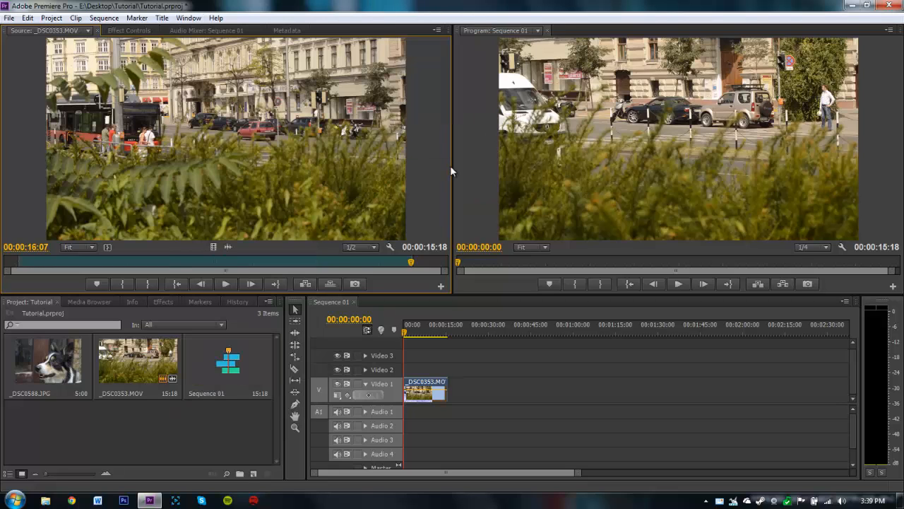
click(204, 18)
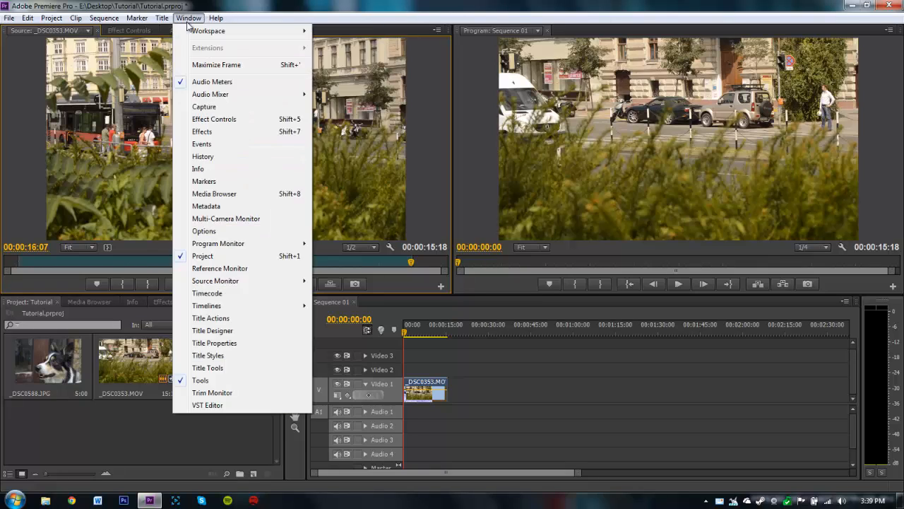
mouse_move(212, 31)
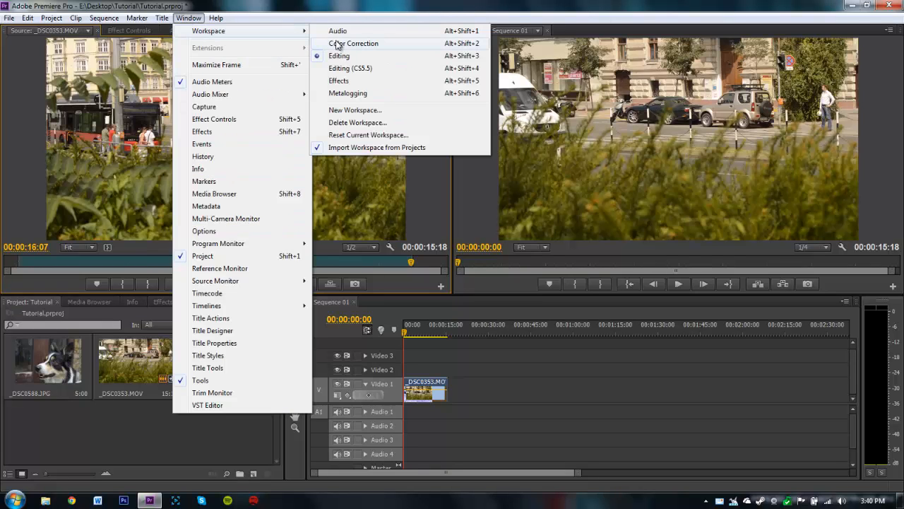
click(353, 43)
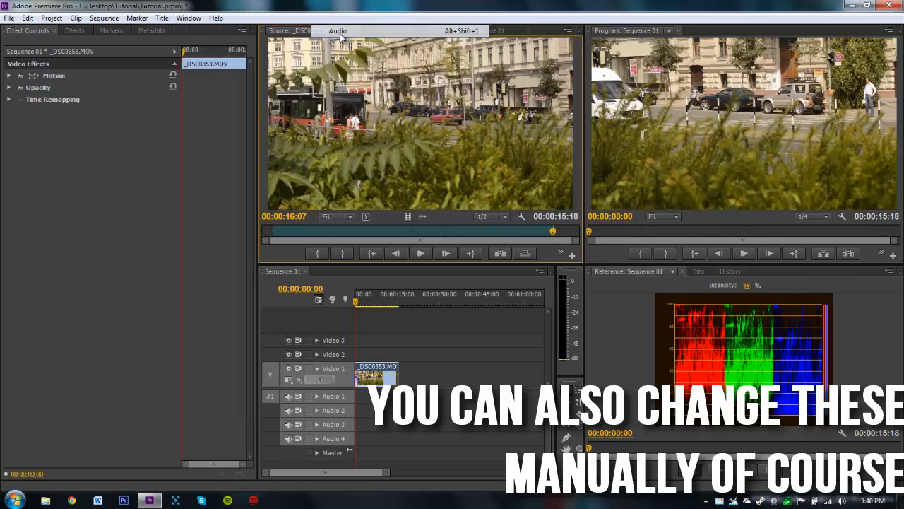
click(186, 18)
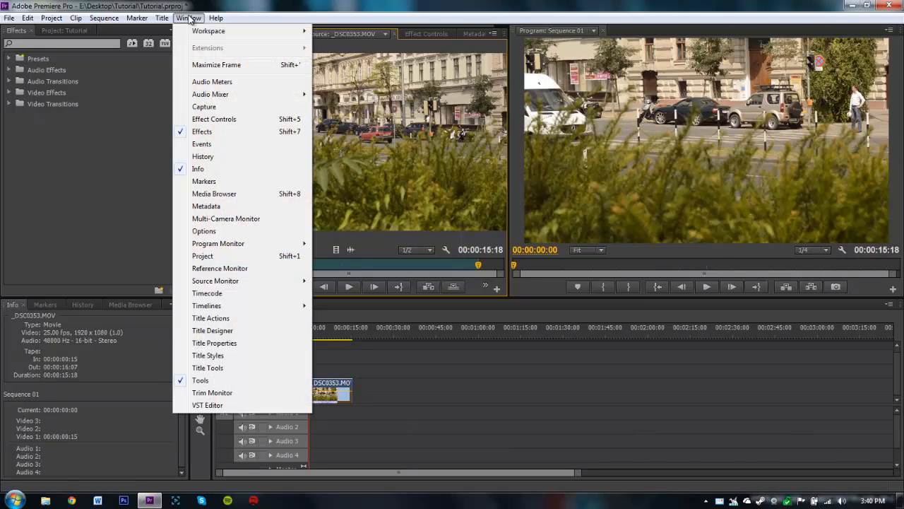
mouse_move(198, 27)
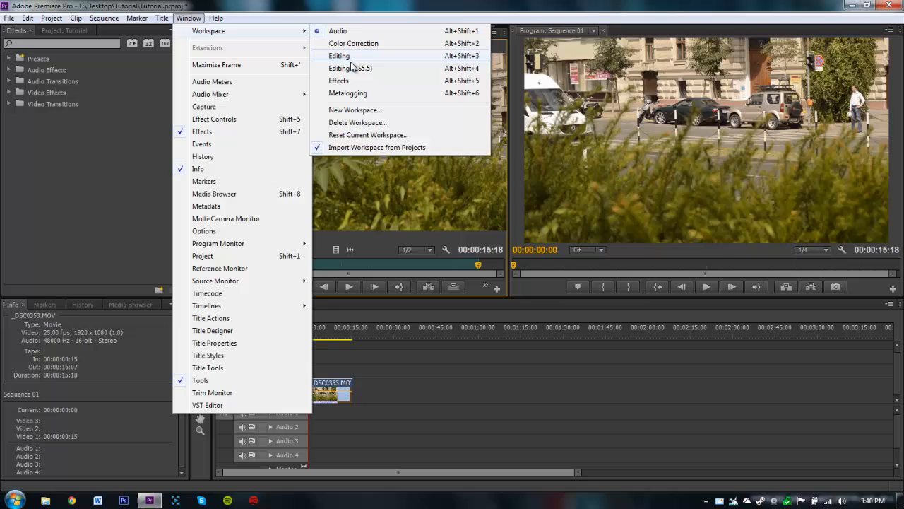
click(338, 55)
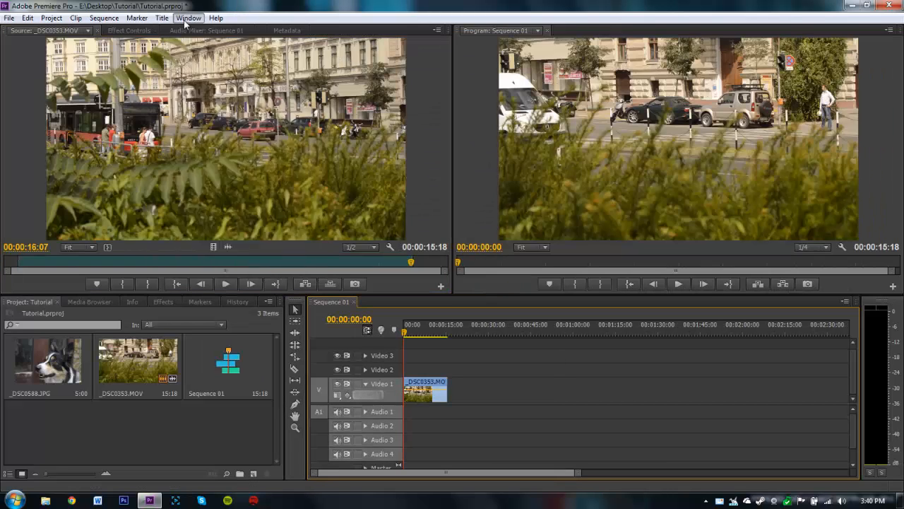
click(190, 17)
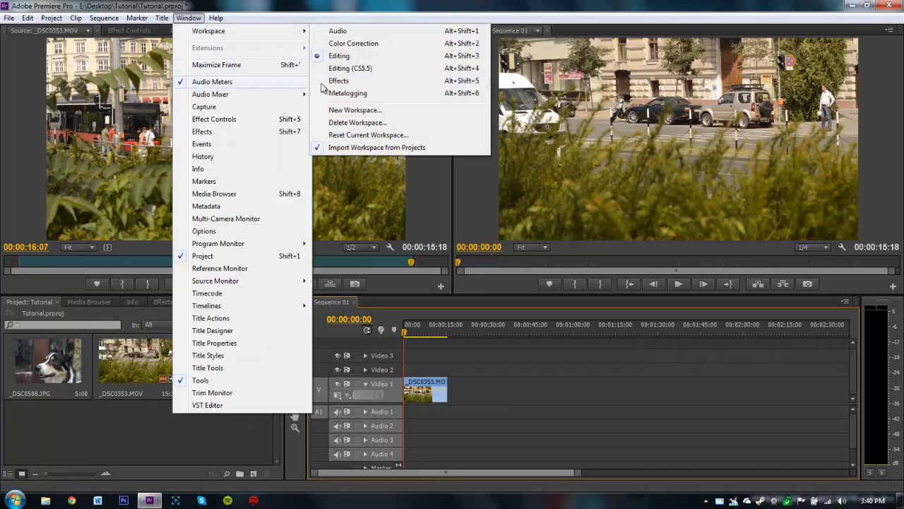
click(351, 68)
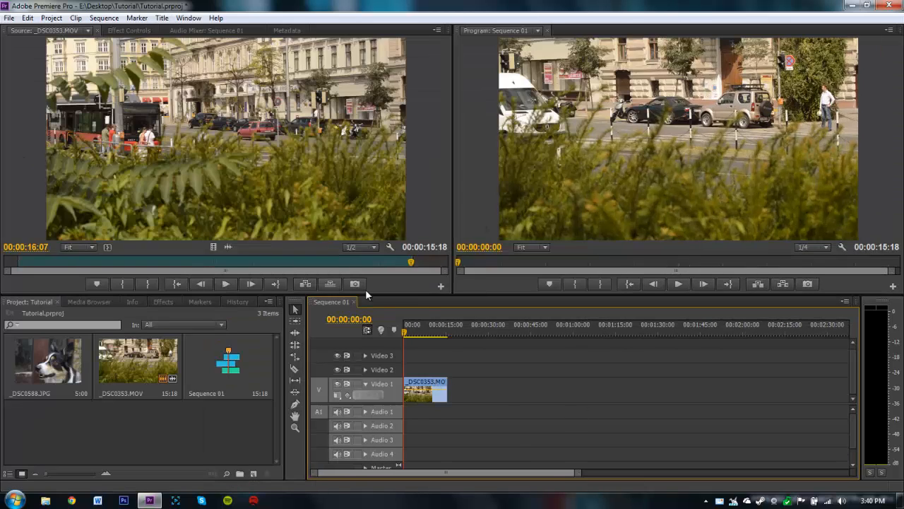
mouse_move(79, 154)
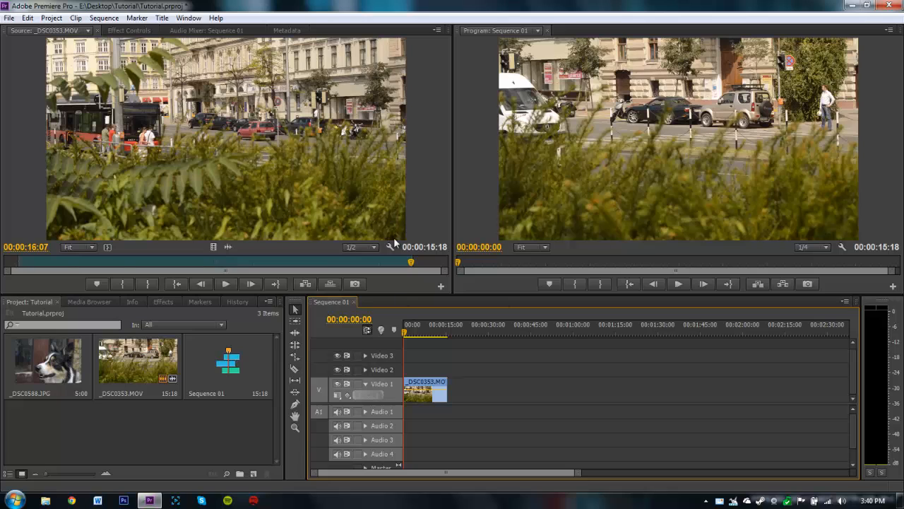
mouse_move(454, 283)
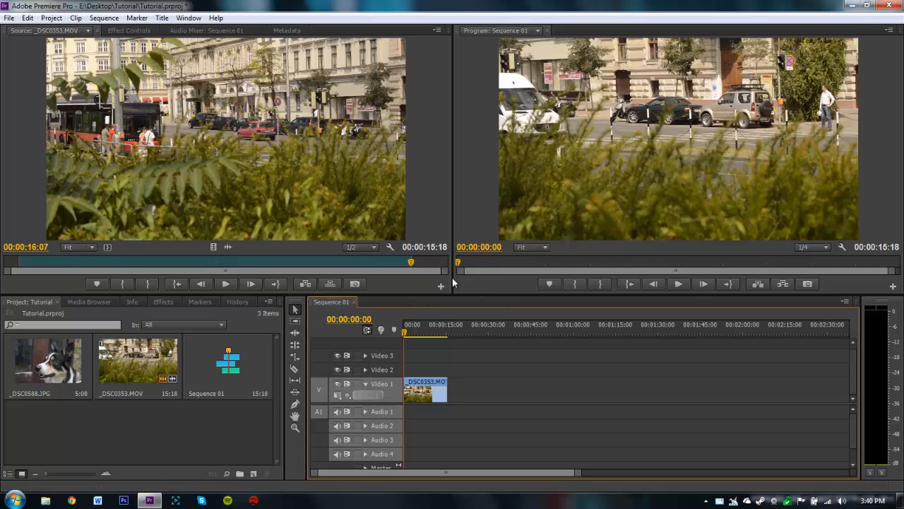
click(409, 331)
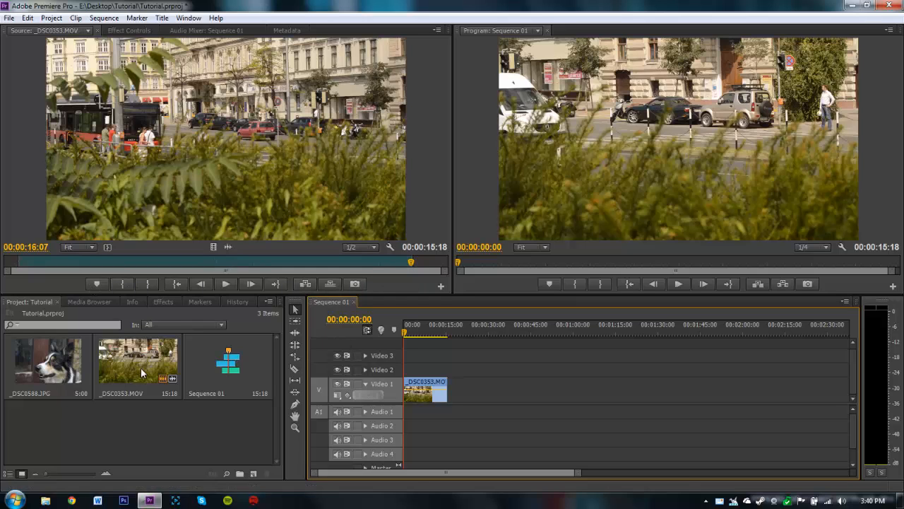
mouse_move(246, 253)
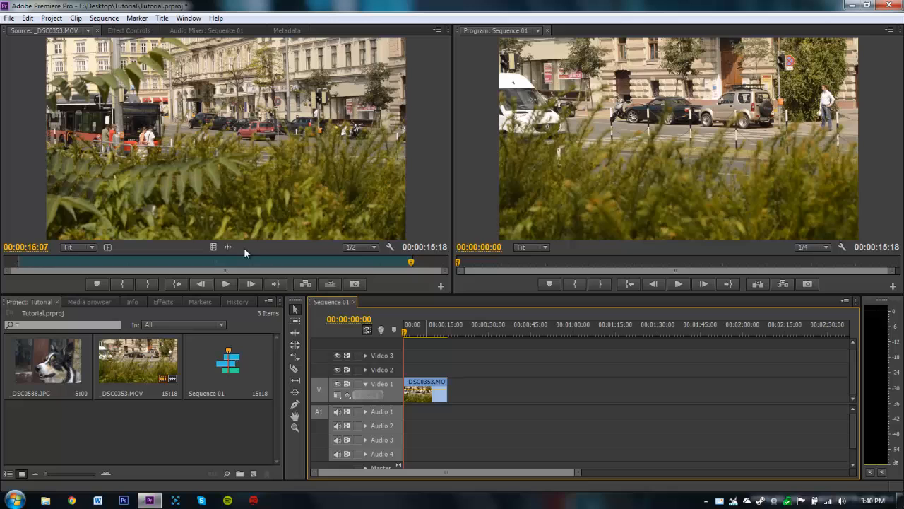
click(130, 30)
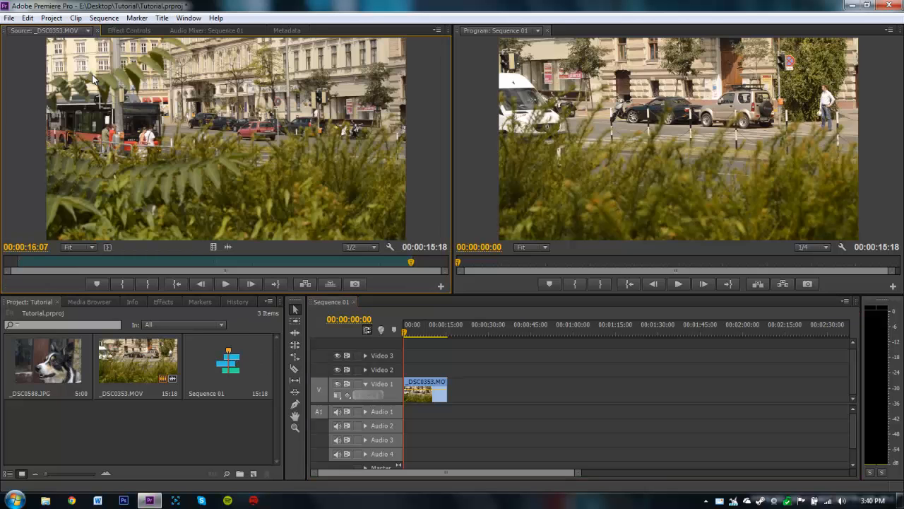
mouse_move(290, 163)
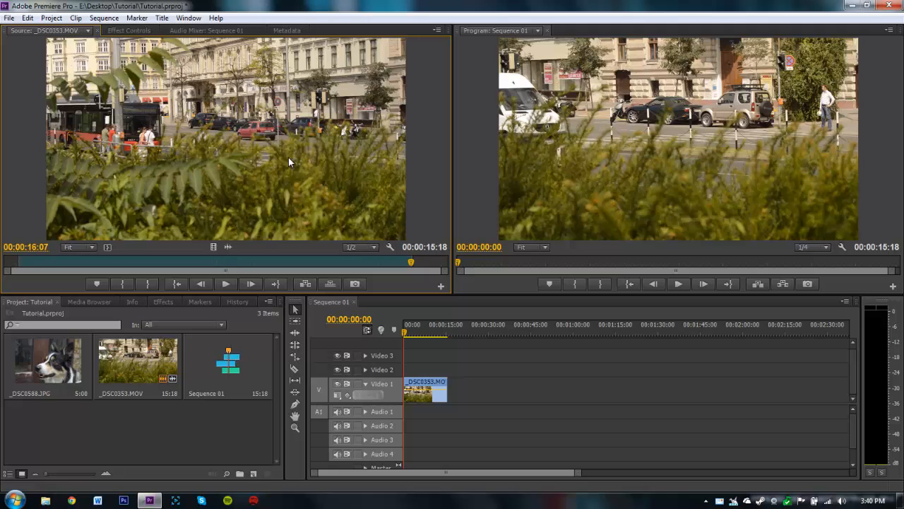